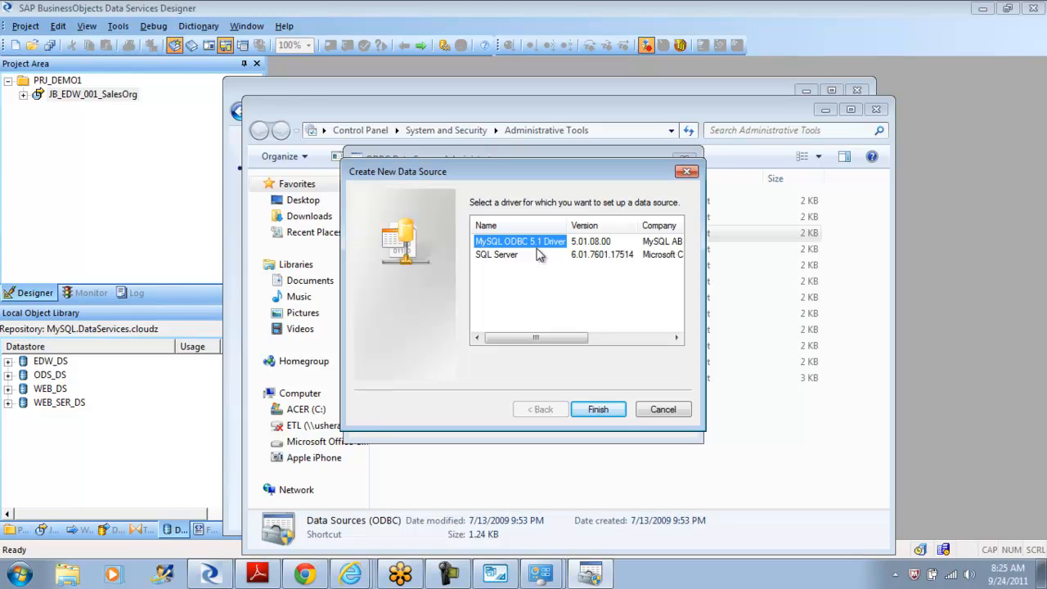
- Confirm the MySQL driver and enter data source name demo_conn with server localhost
drag(537, 337, 553, 337)
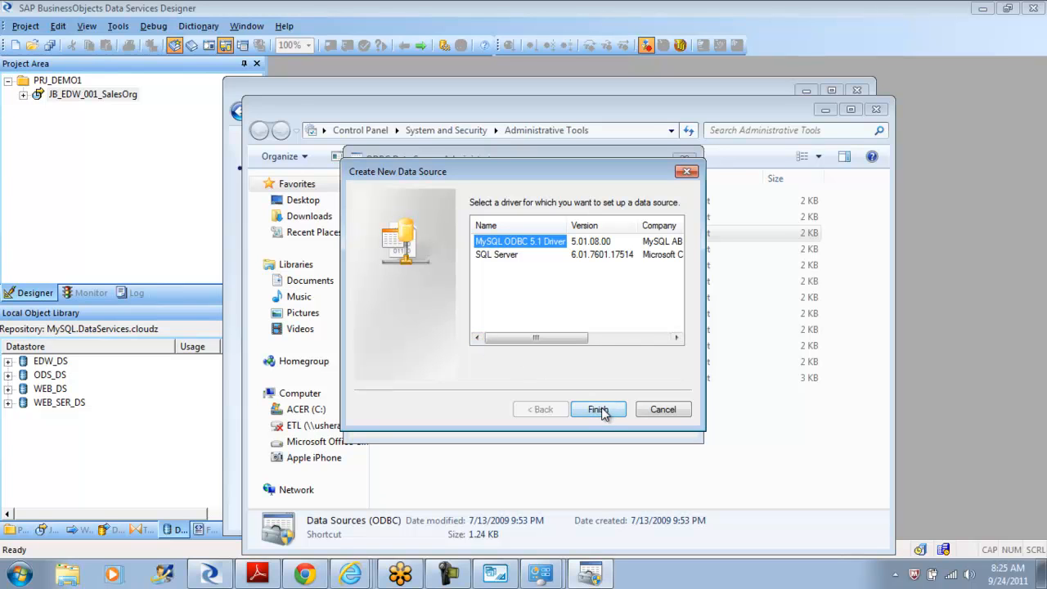
click(598, 409)
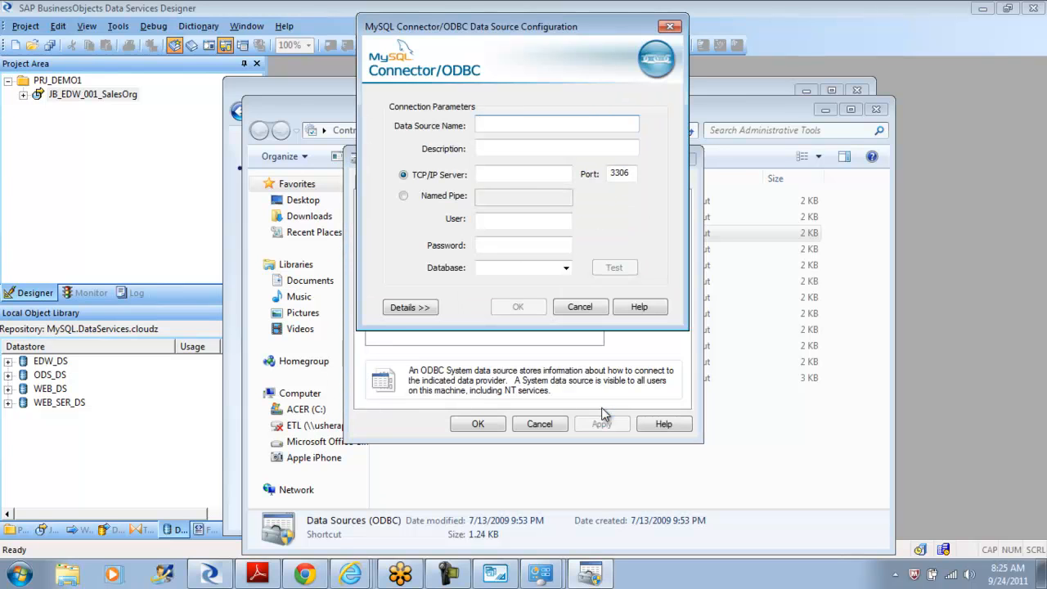
text(demo_conn)
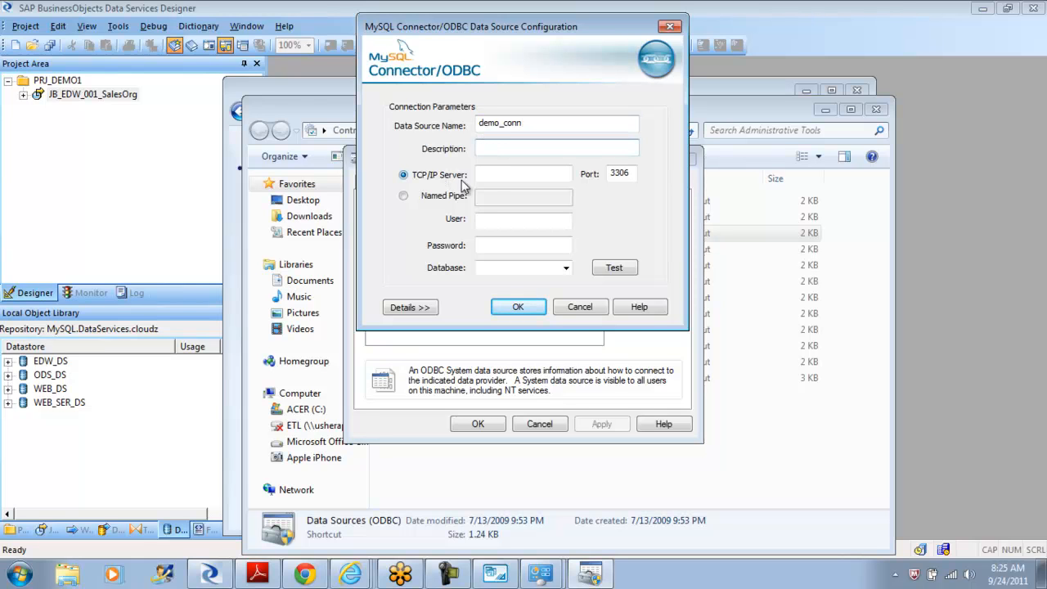
text(localhost)
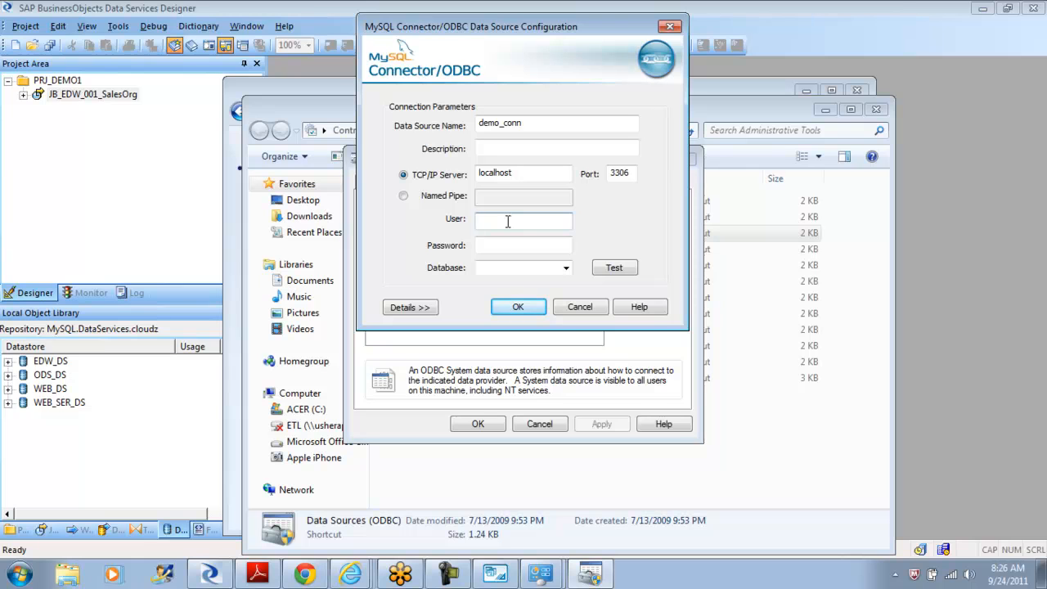
- Enter user root with a password and choose demo_edw as the connection's database
click(524, 221)
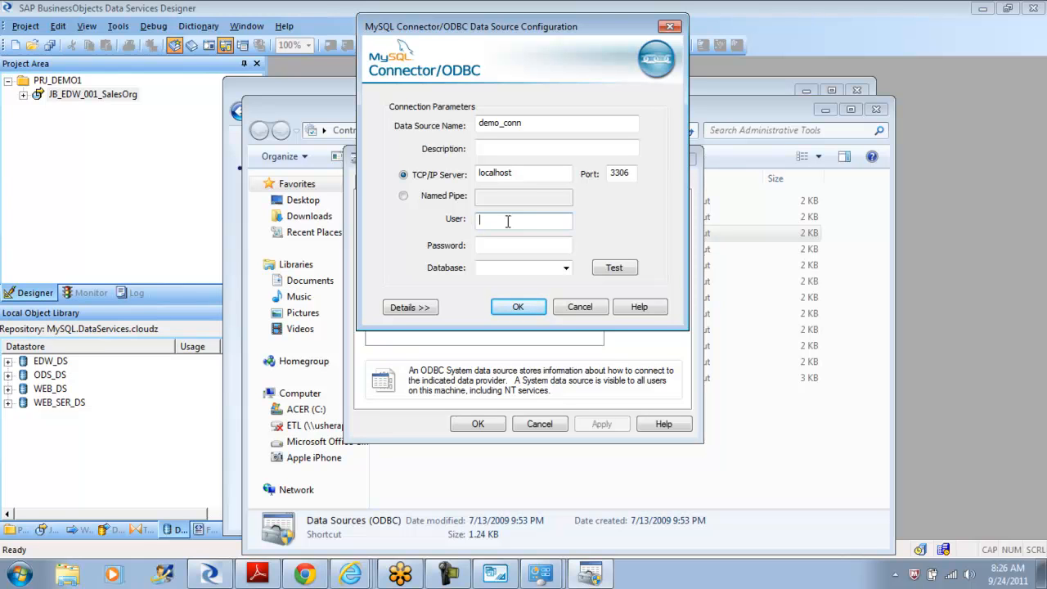
text(rot)
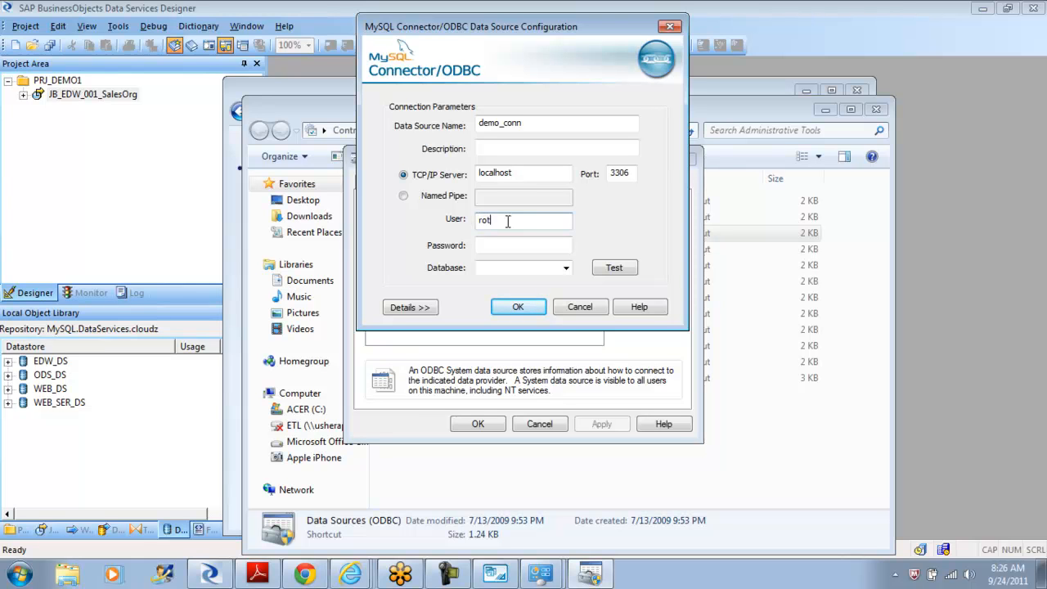
key(Backspace)
text(o)
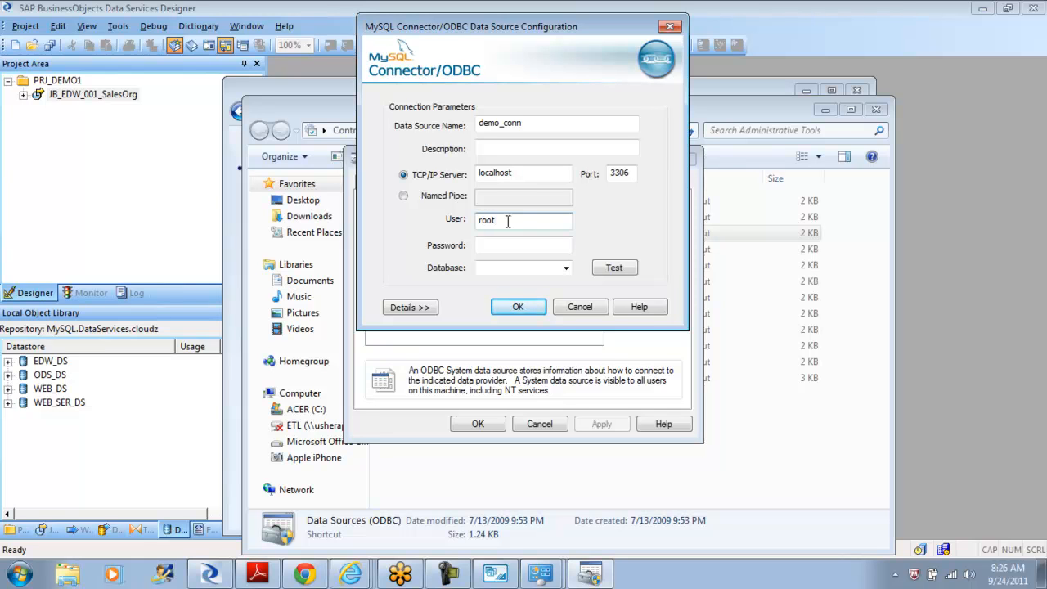
text(•)
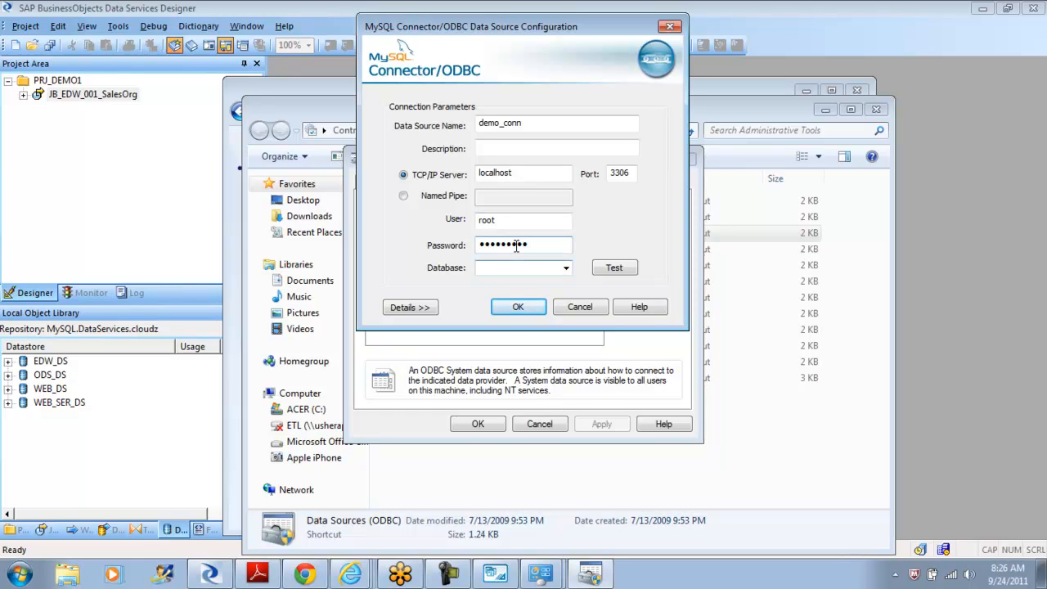
click(566, 268)
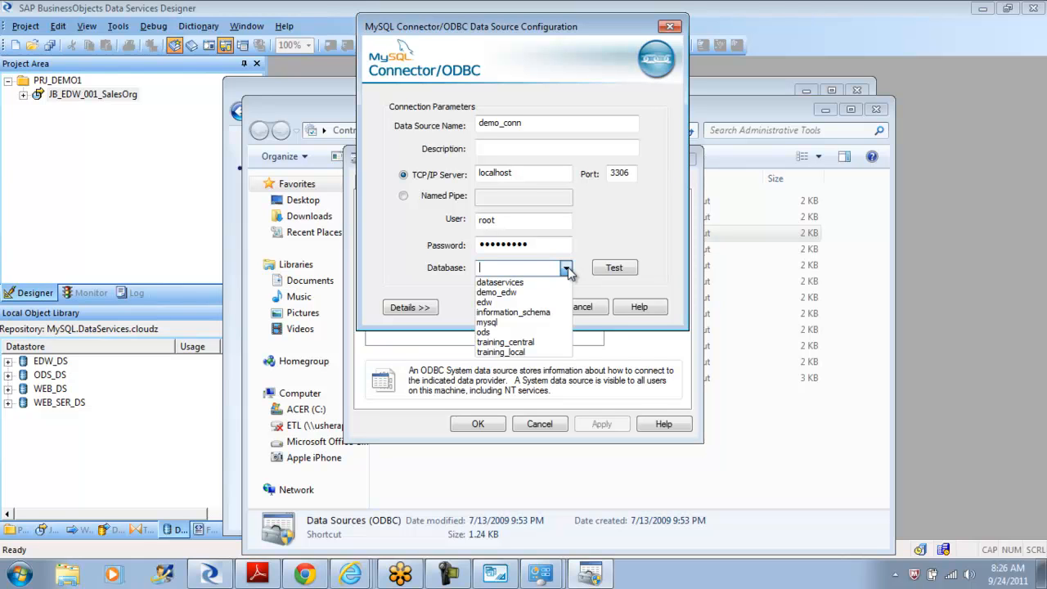
click(495, 291)
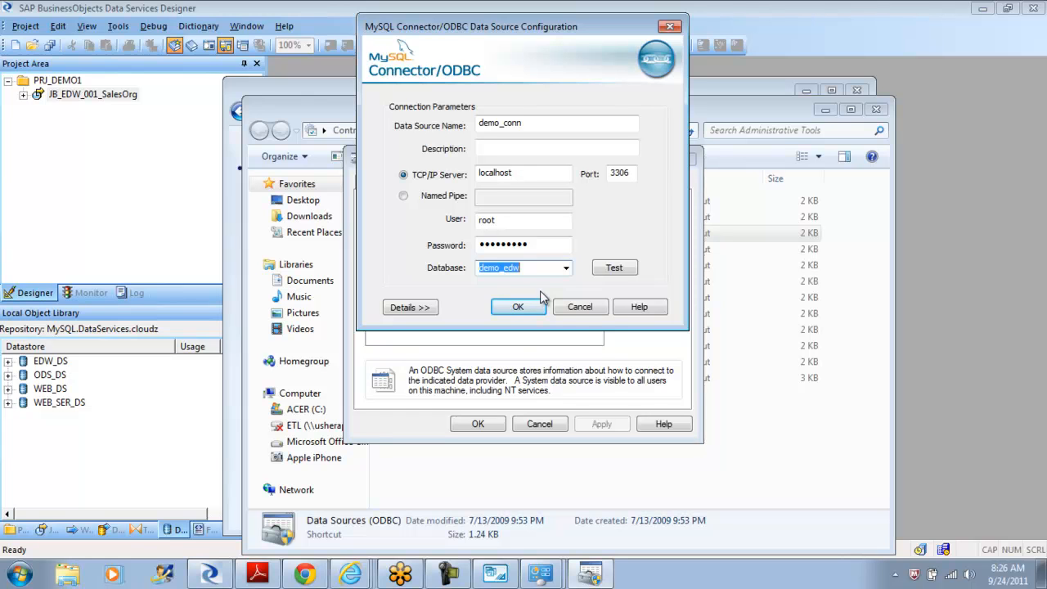
- Test the demo_conn connection successfully, save it as a system data source and close the administrator
click(616, 268)
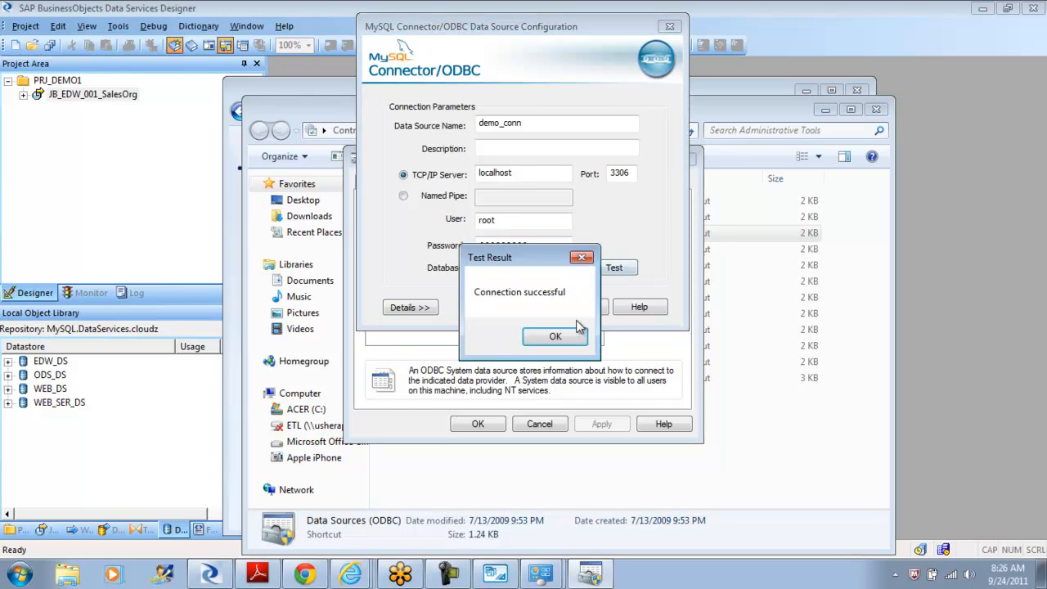
click(555, 337)
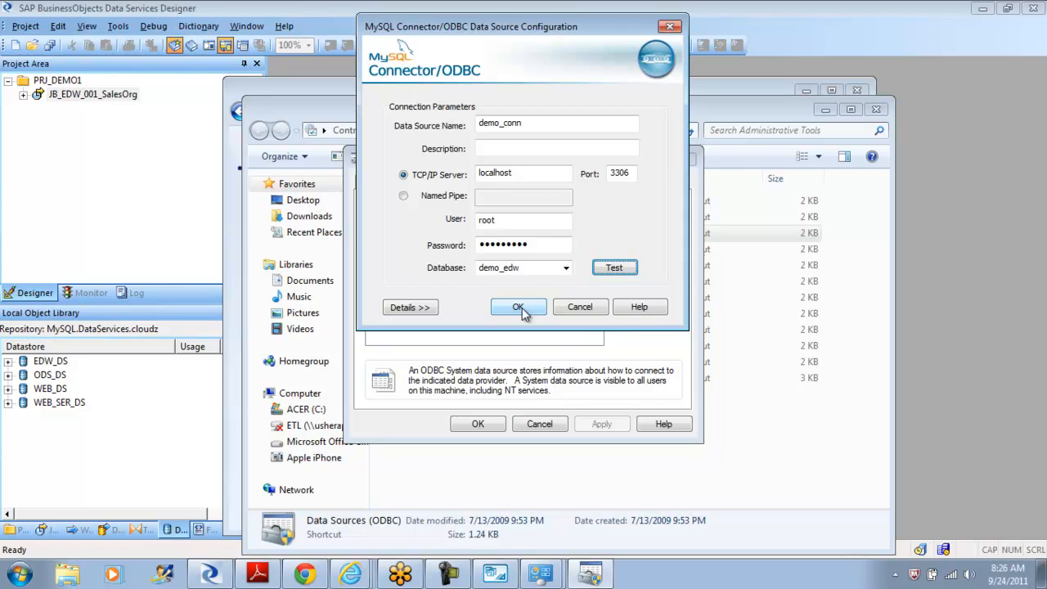
click(518, 307)
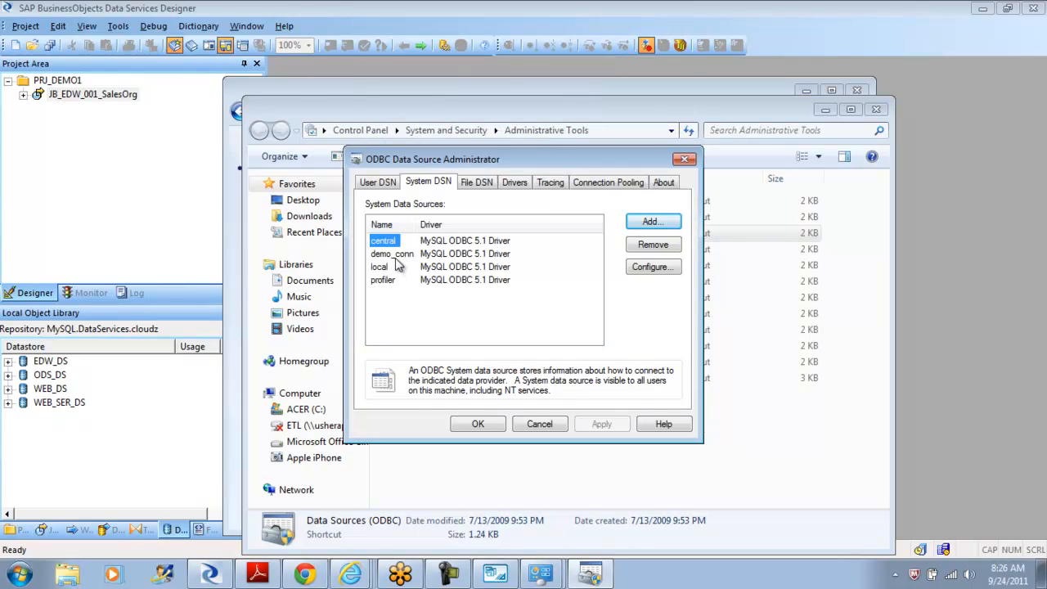
click(393, 252)
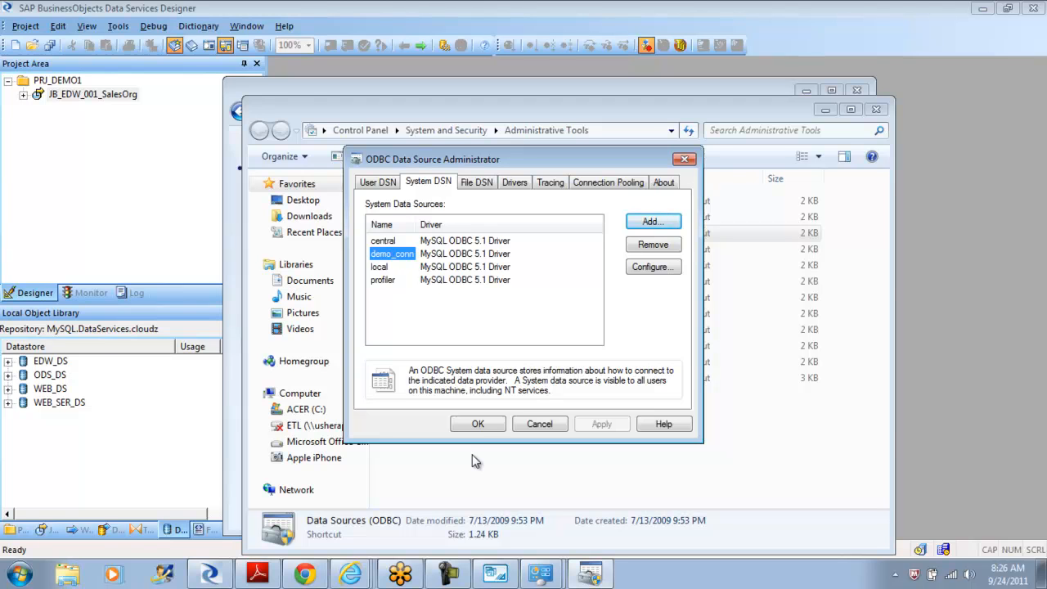
click(477, 424)
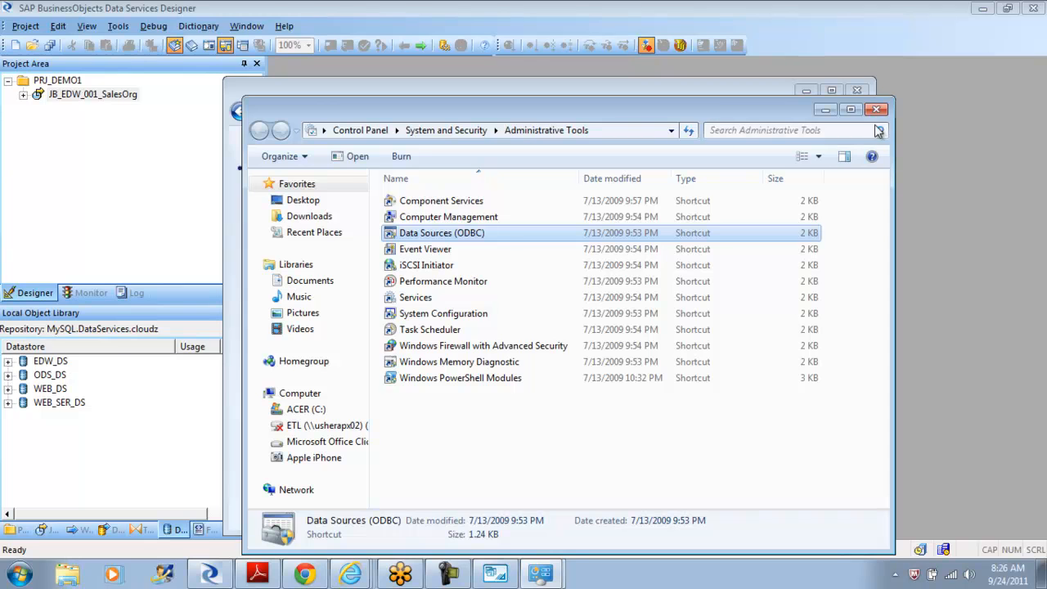
- Start a new datastore in the Datastores library and name it Demo_DS
click(877, 108)
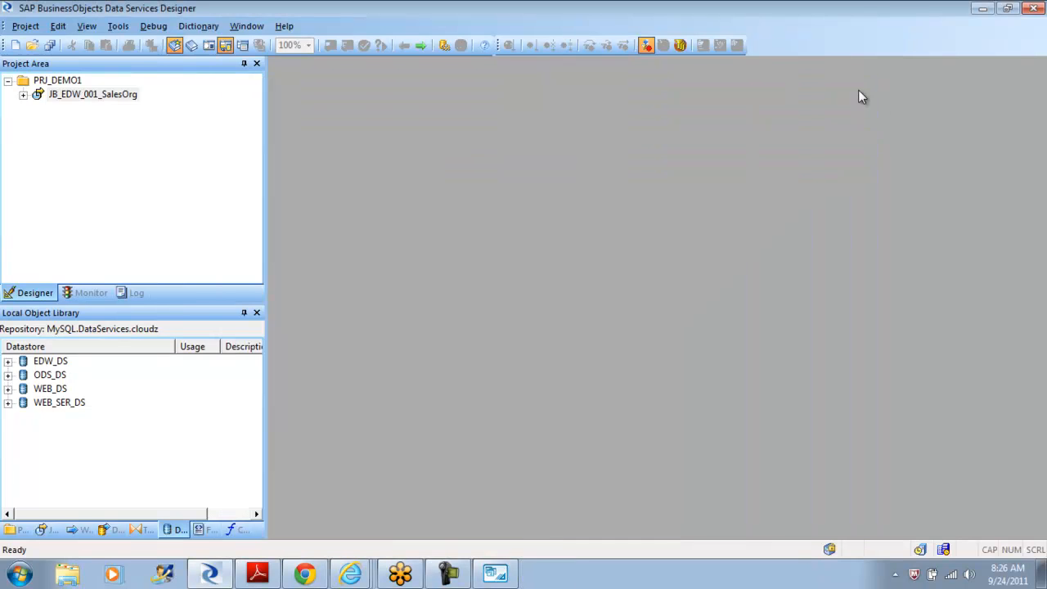
mouse_move(36, 450)
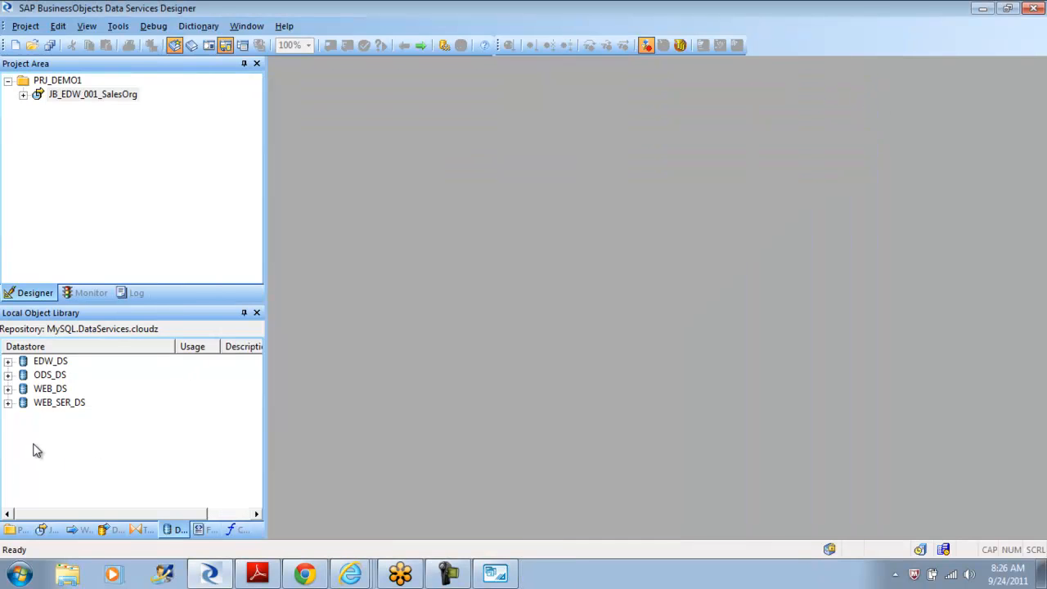
right_click(36, 450)
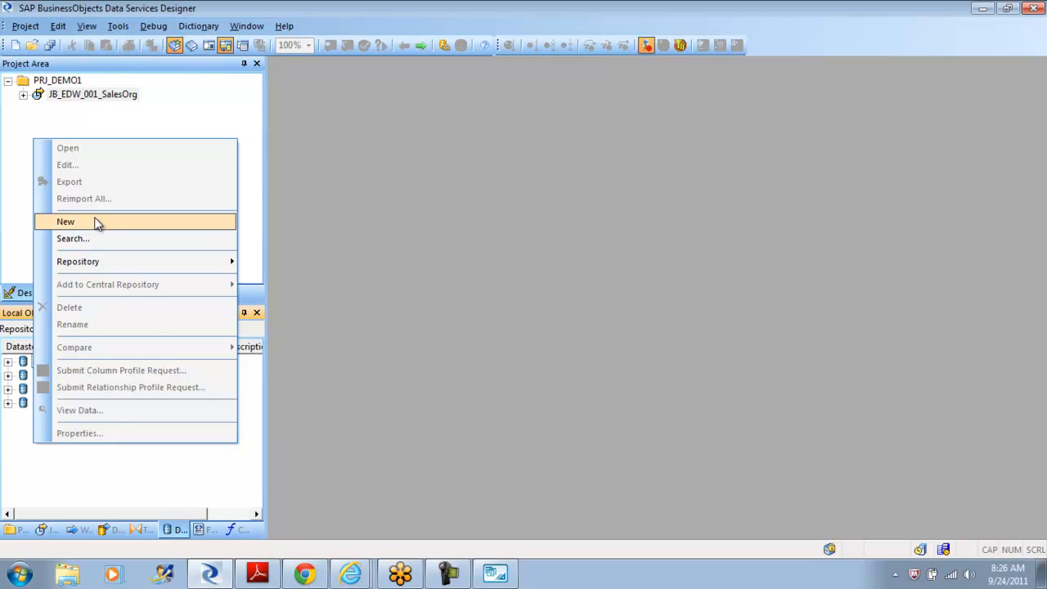
click(65, 221)
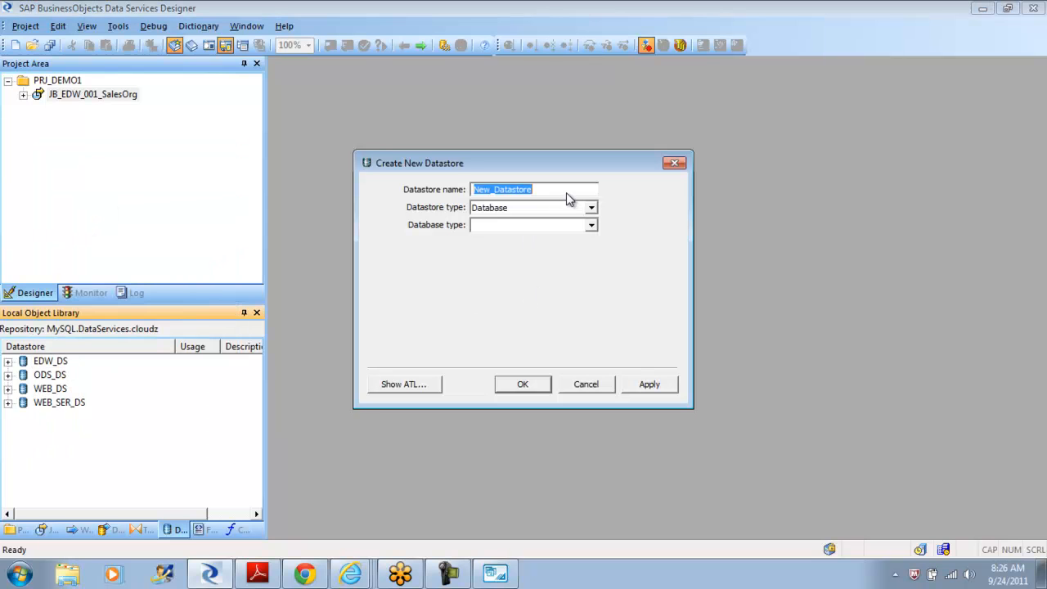
text(D)
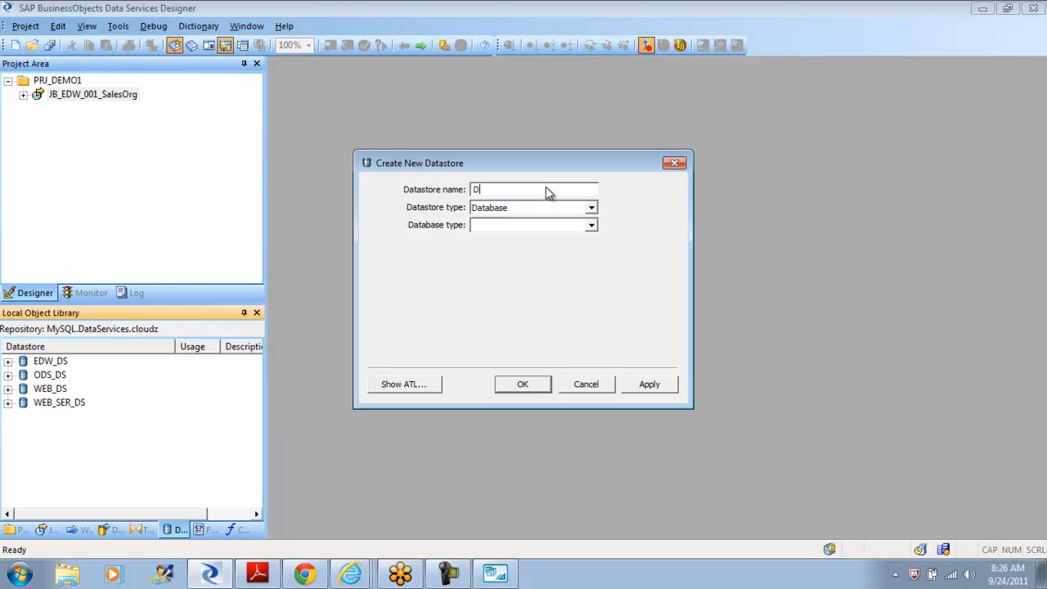
text(emo_DS)
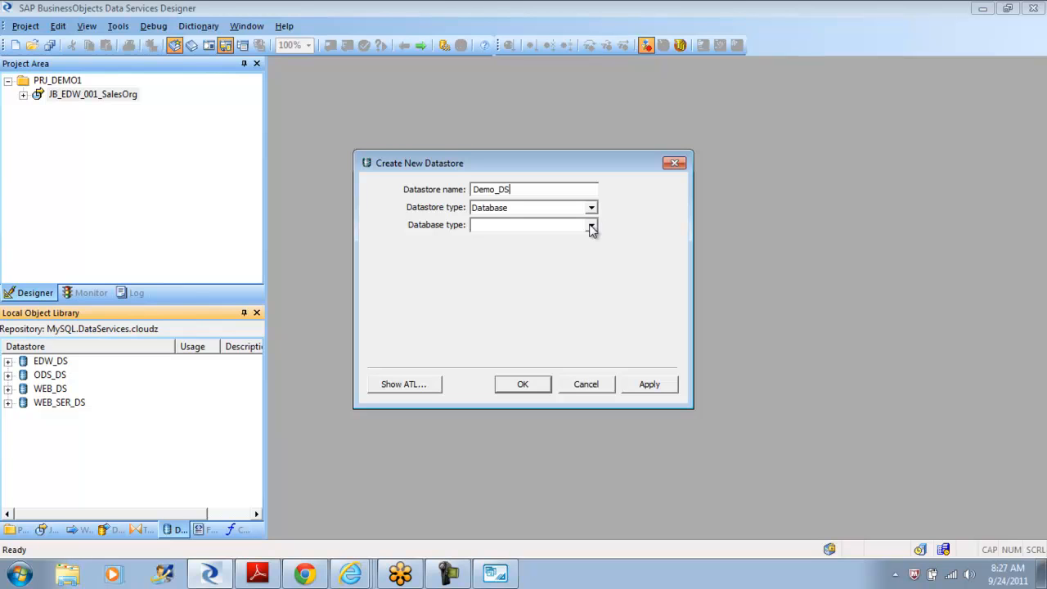
- Set the Demo_DS database type to MySQL with version MySQL 5.0
click(592, 224)
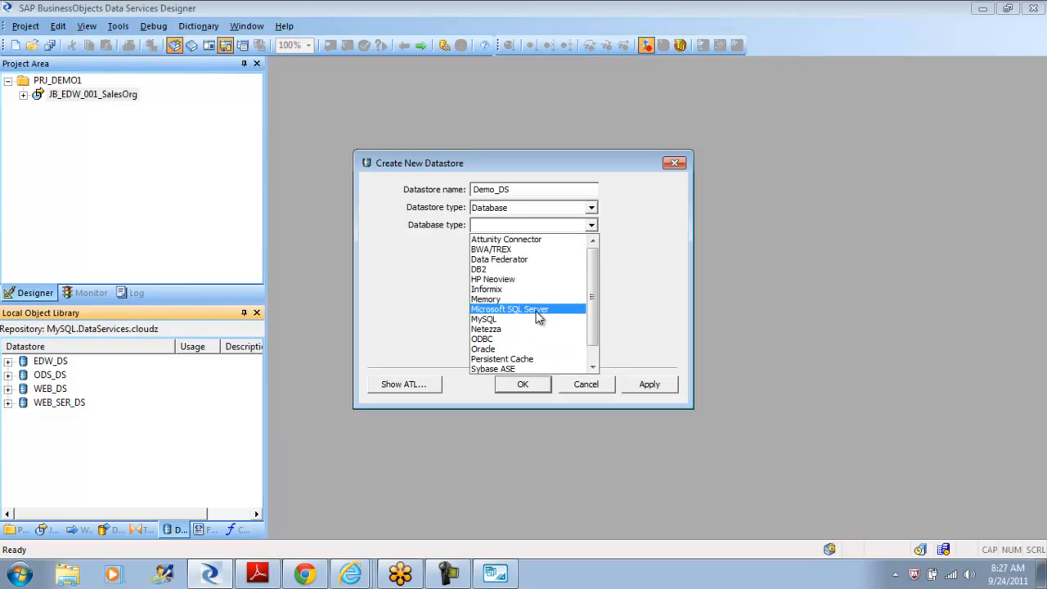
click(482, 319)
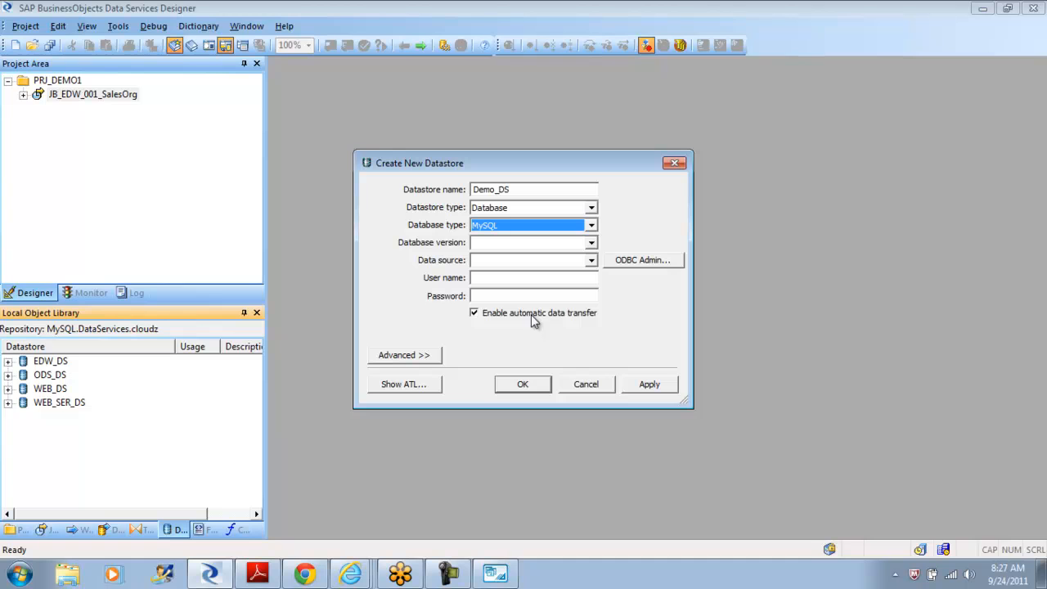
click(591, 242)
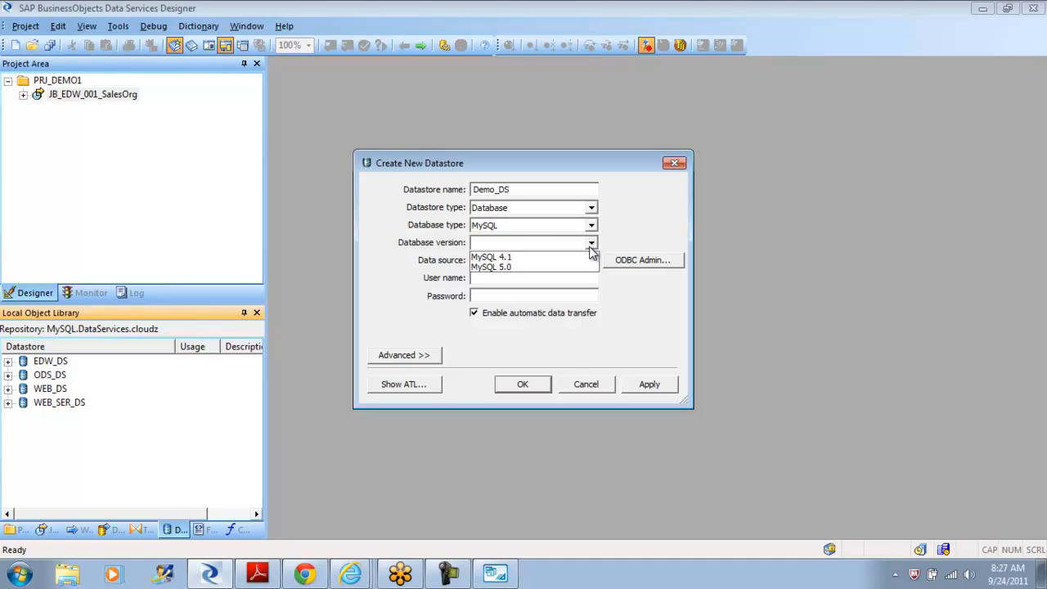
click(491, 267)
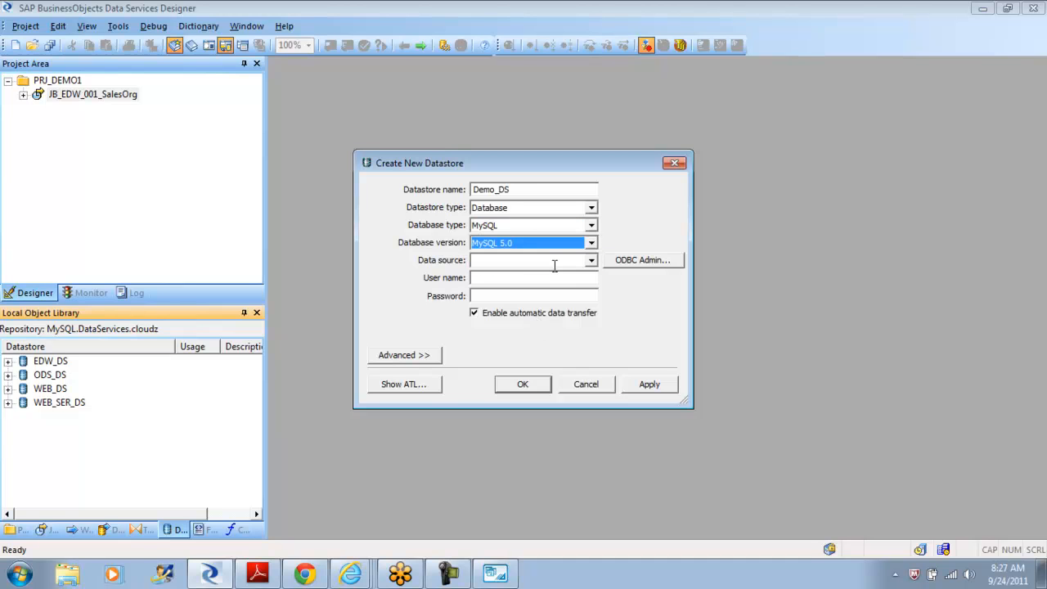
mouse_move(574, 273)
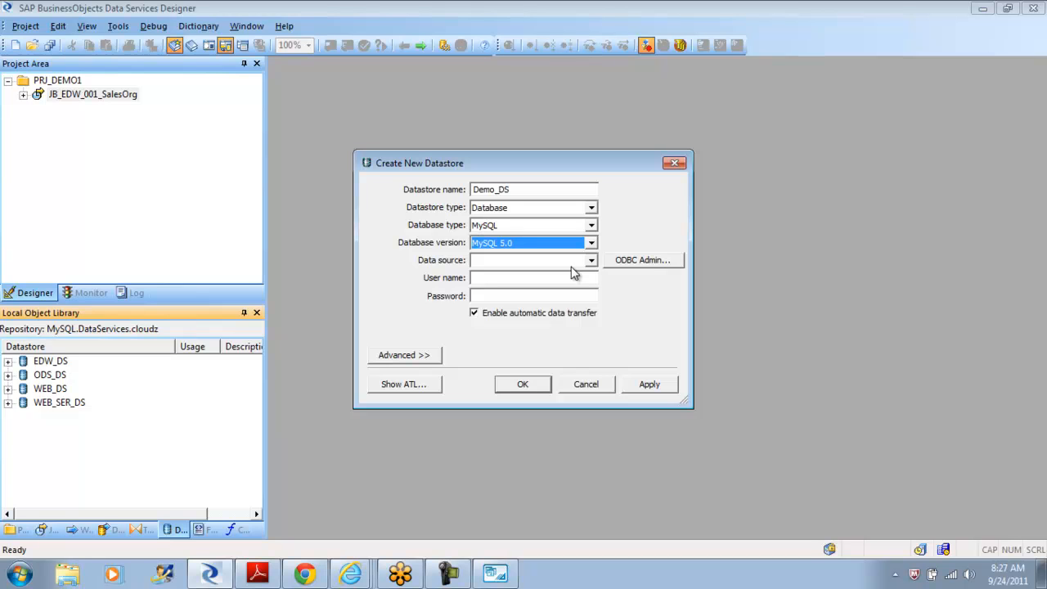
mouse_move(642, 270)
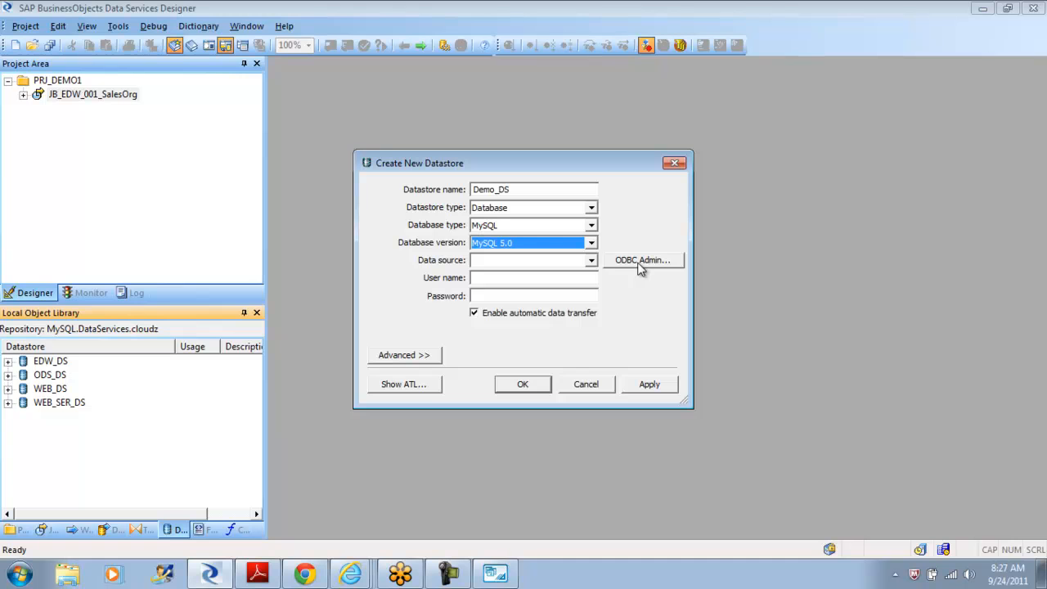
- Check the Data source list, then reopen ODBC Admin to view the System DSN sources
click(642, 259)
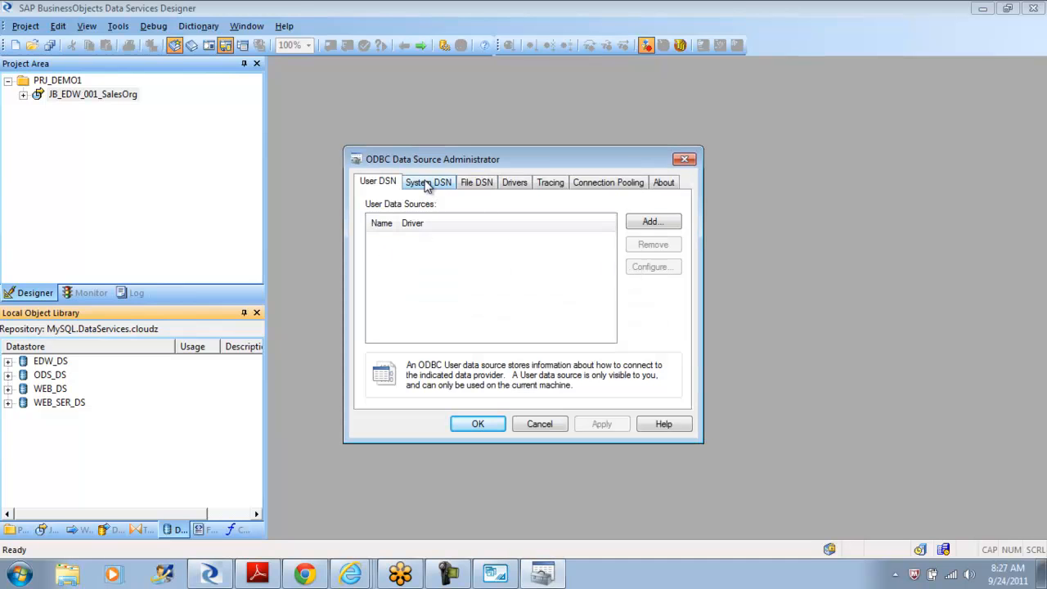
click(429, 181)
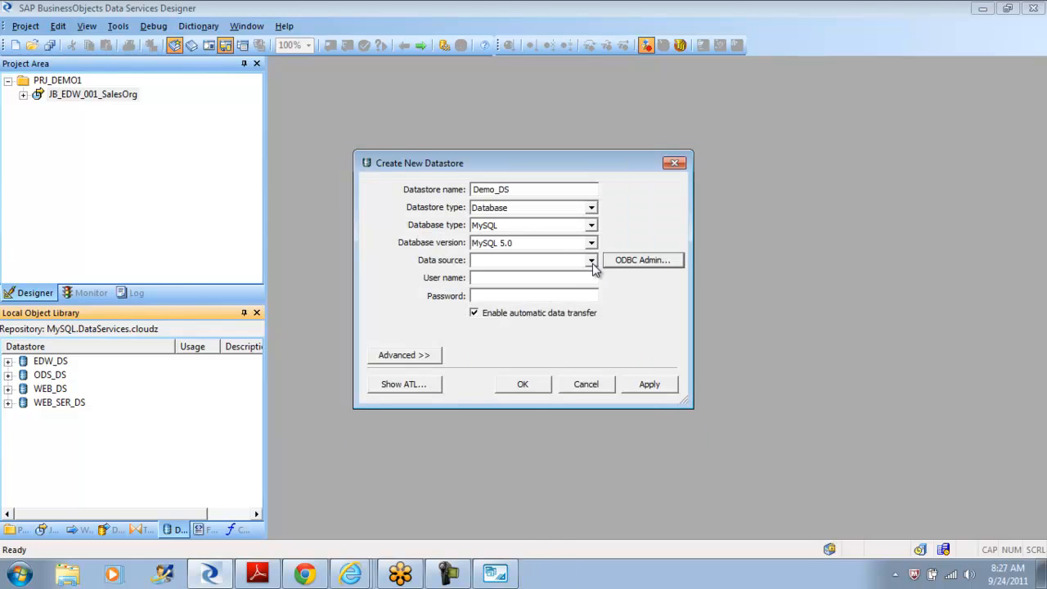
click(590, 261)
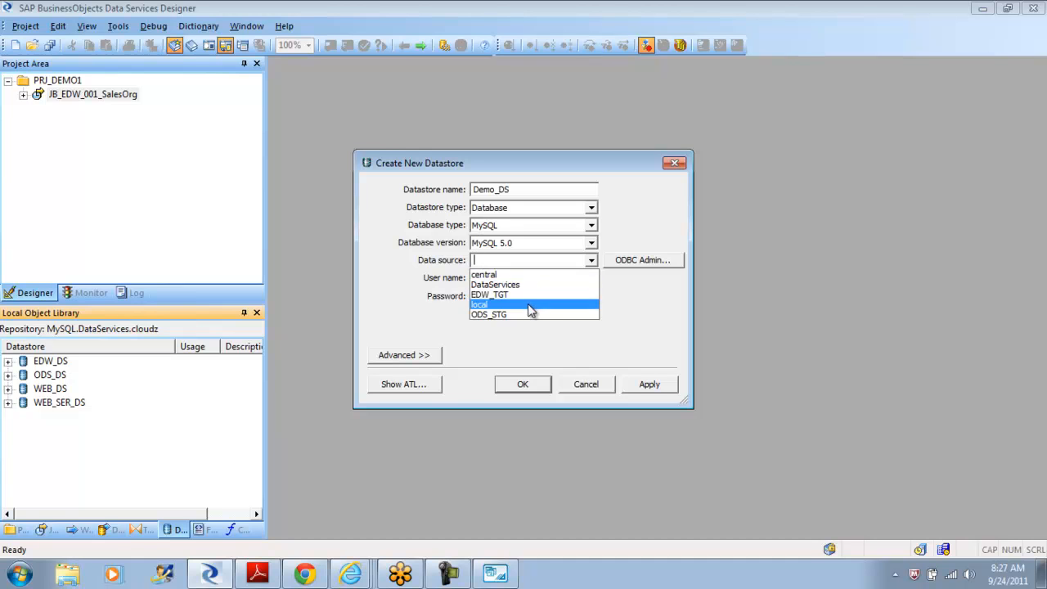
mouse_move(531, 284)
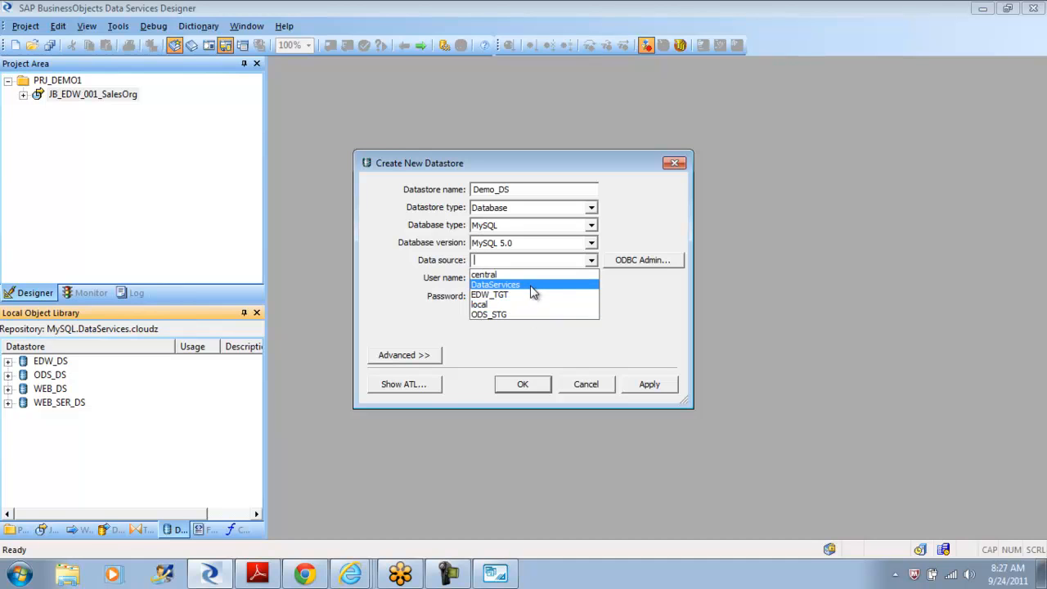
mouse_move(646, 275)
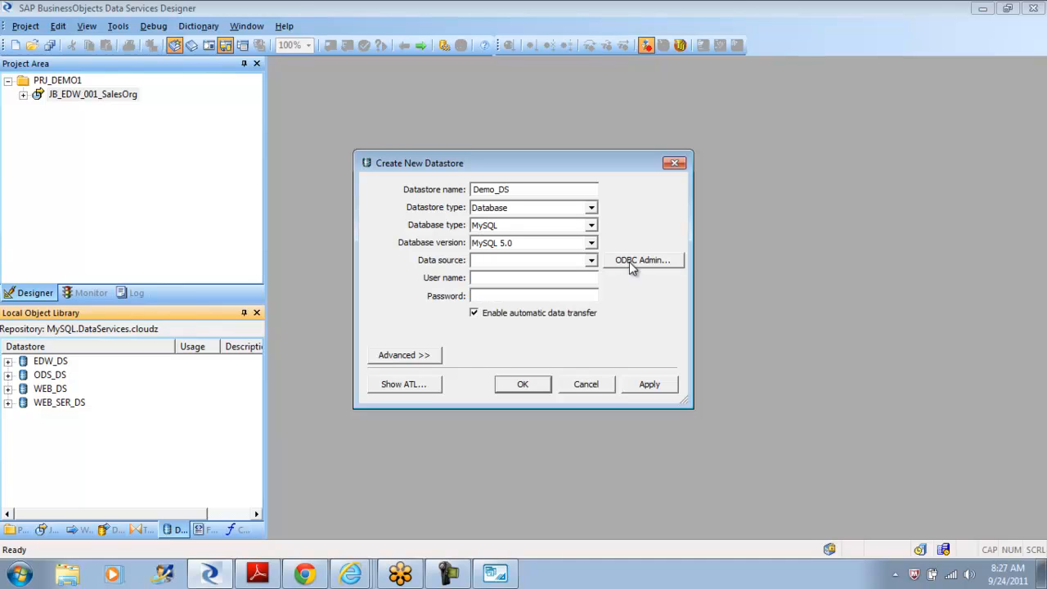
click(642, 259)
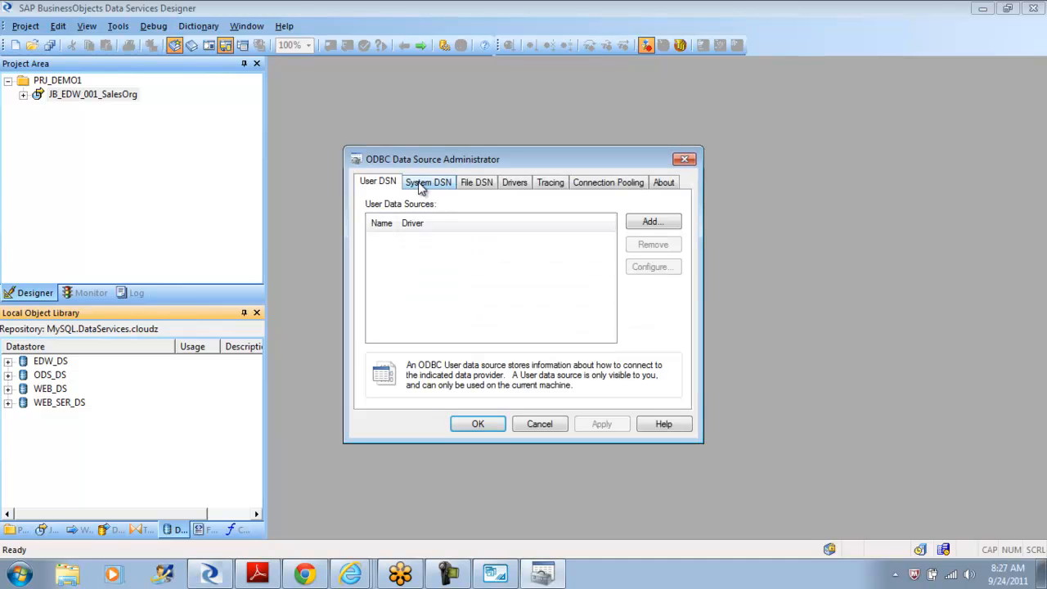
click(428, 181)
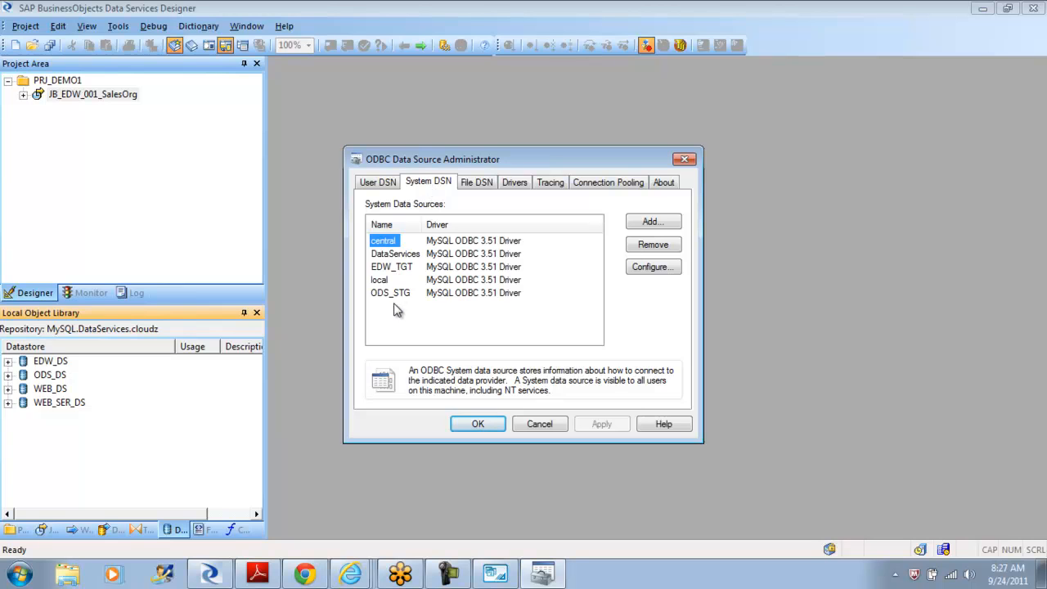
mouse_move(399, 317)
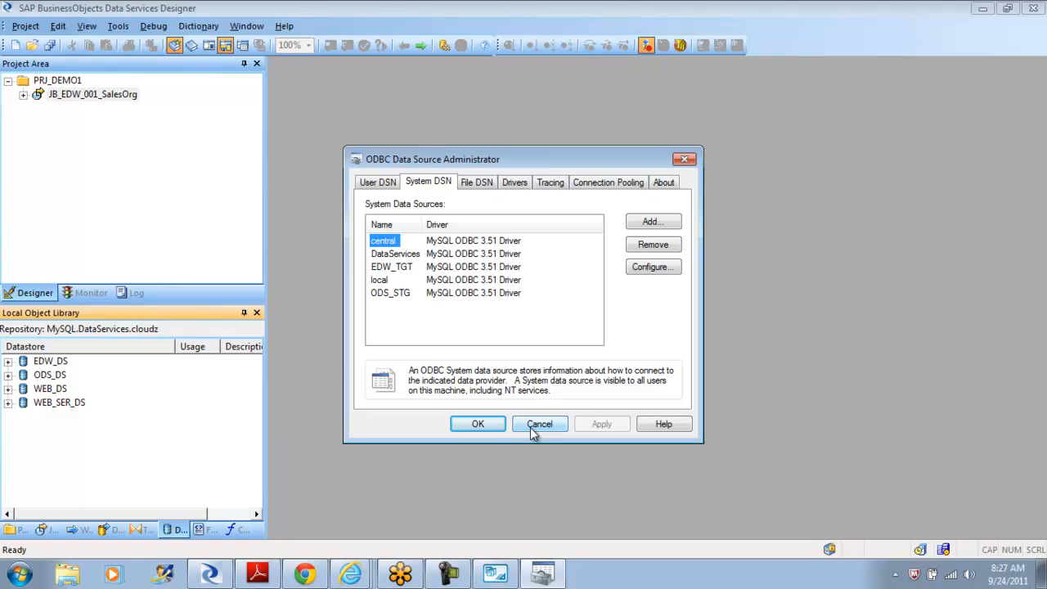
- Return to the datastore form set to MySQL 4.1 and reopen ODBC Admin on the System DSN tab
click(540, 424)
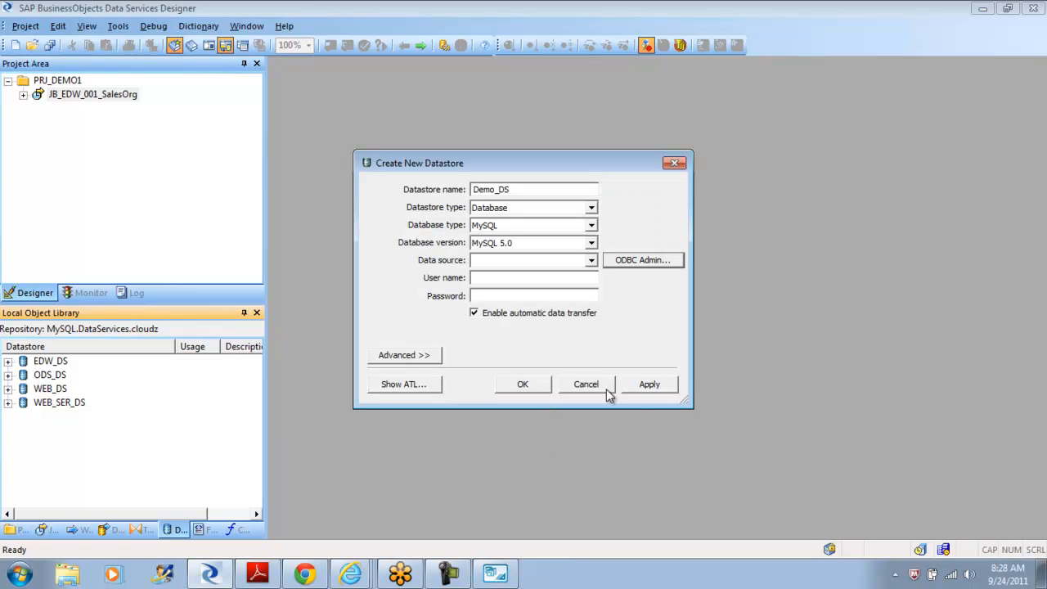
mouse_move(597, 254)
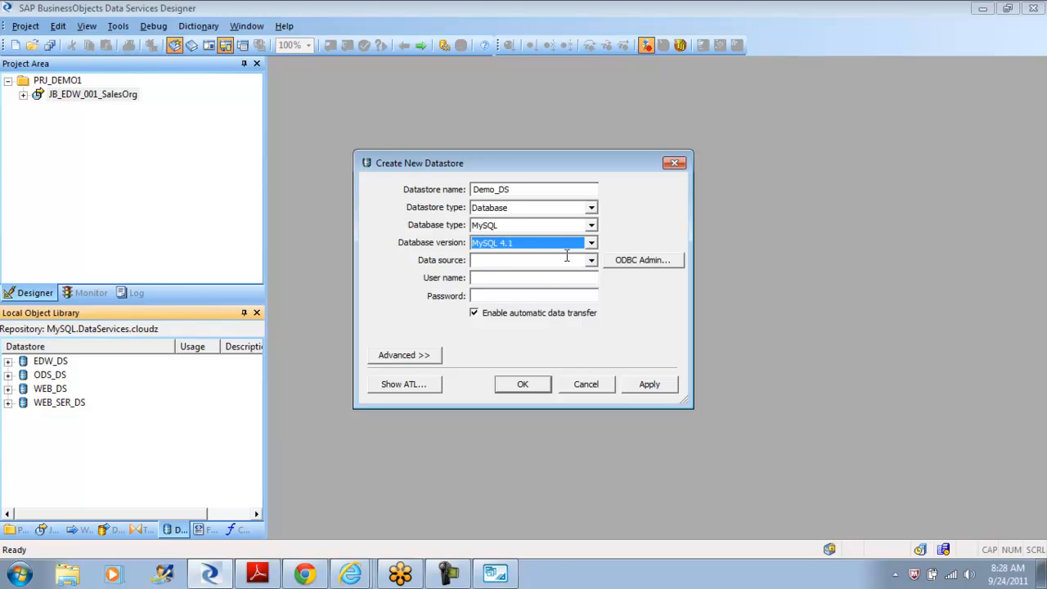
click(641, 258)
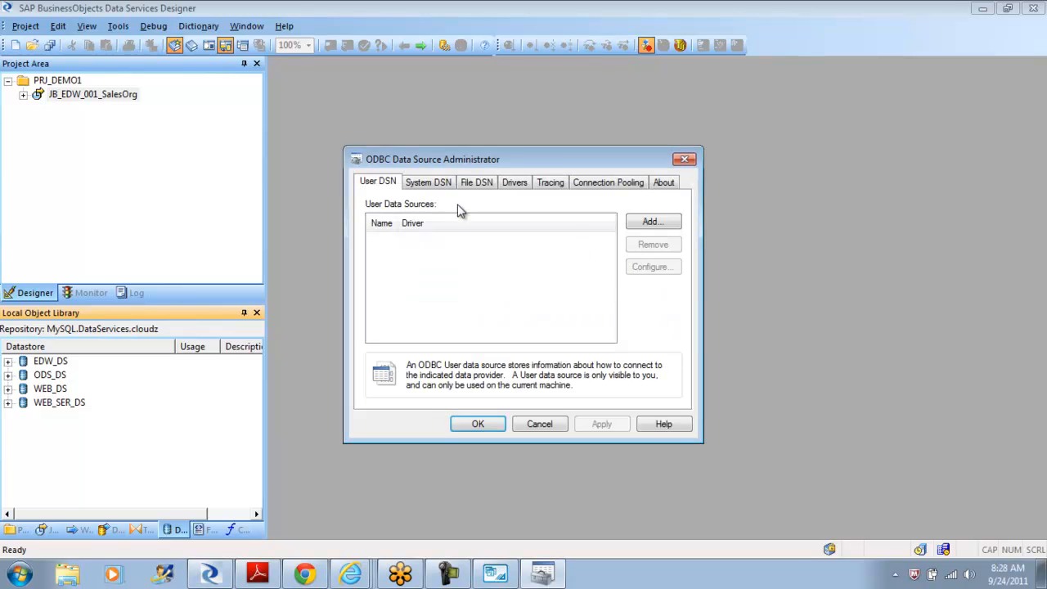
click(429, 182)
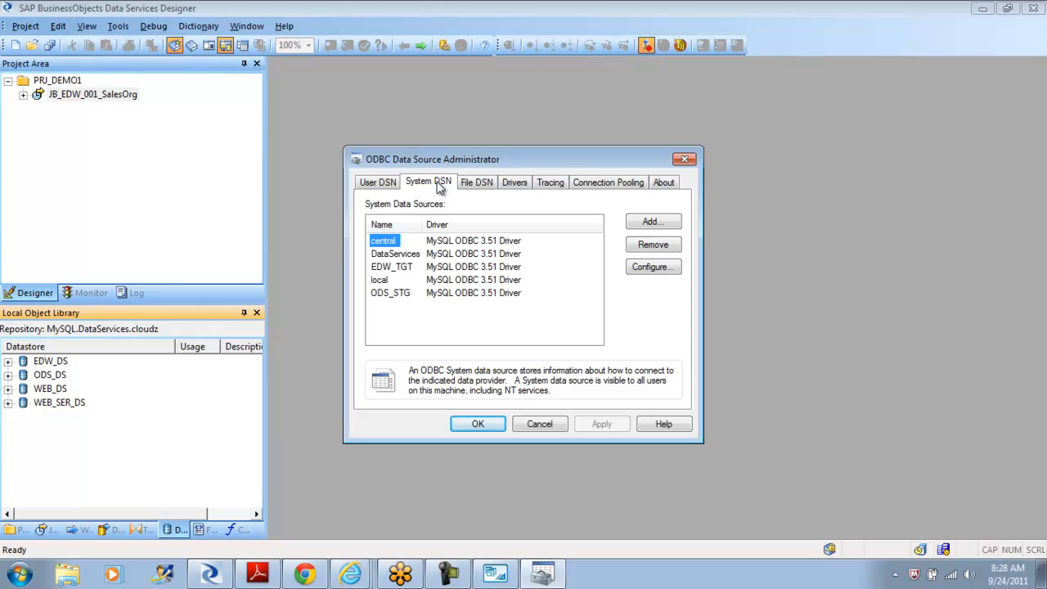
click(476, 182)
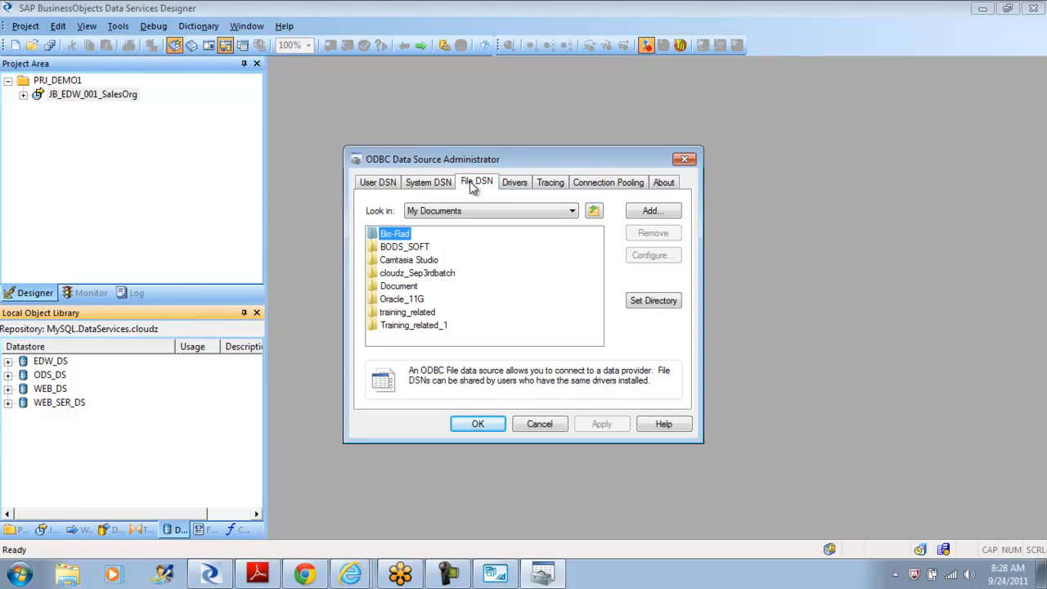
- Browse the System, User and File DSN tabs, ending on the five MySQL system data sources
click(429, 181)
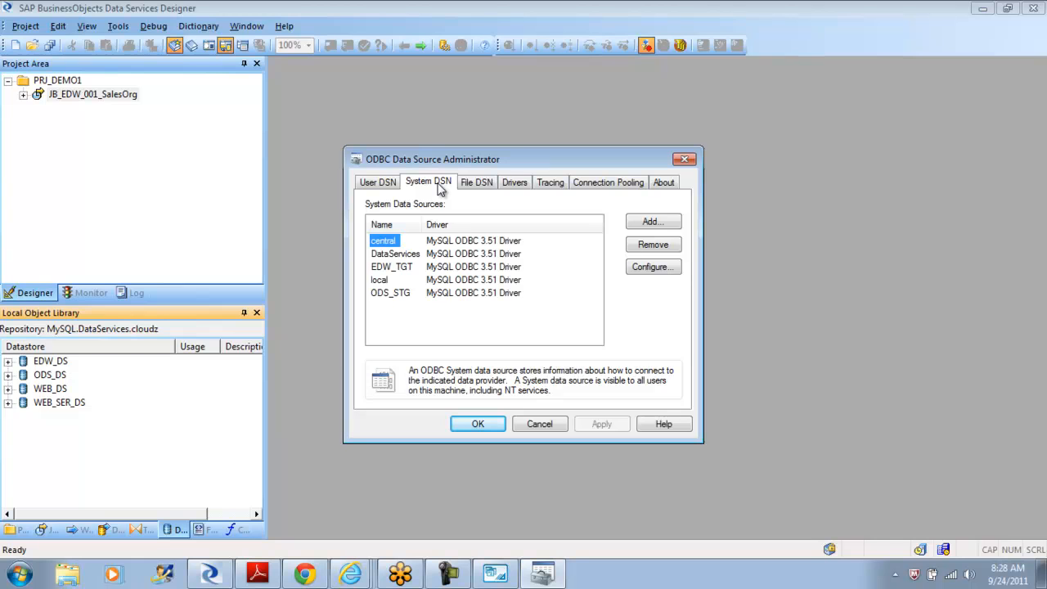
click(376, 182)
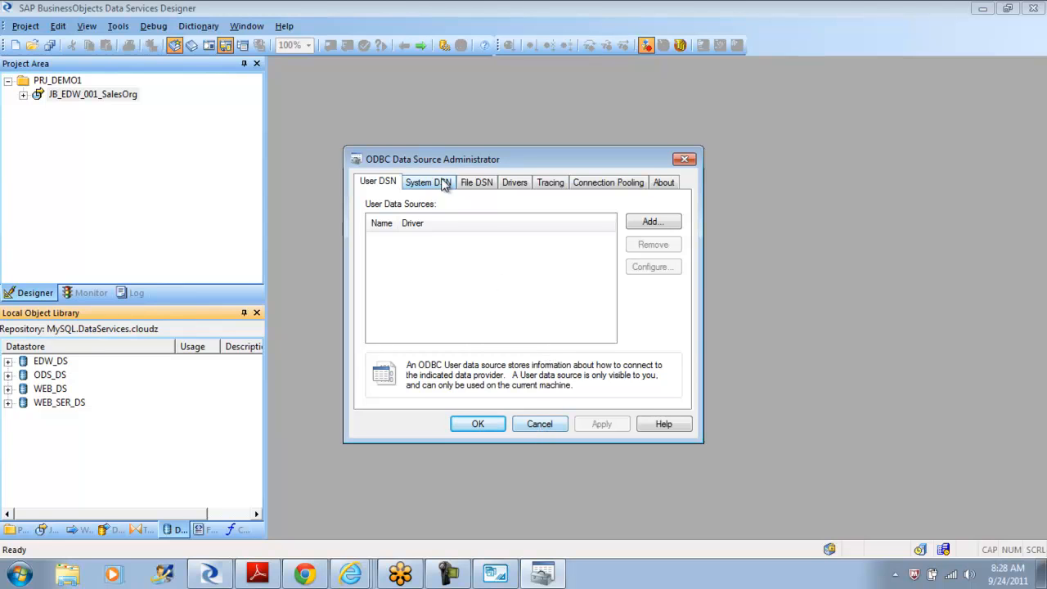
click(429, 181)
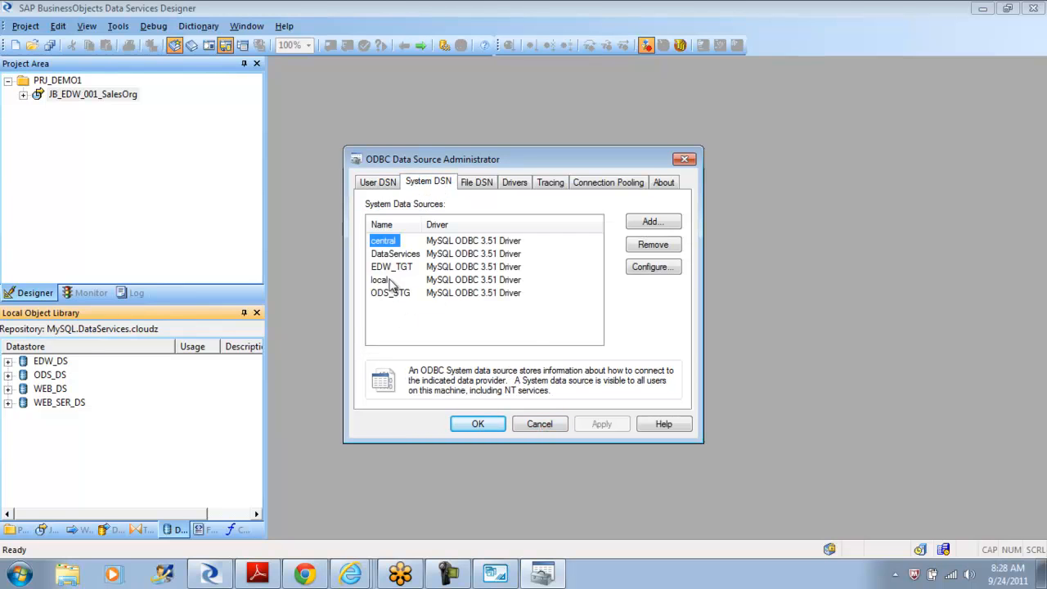
click(15, 573)
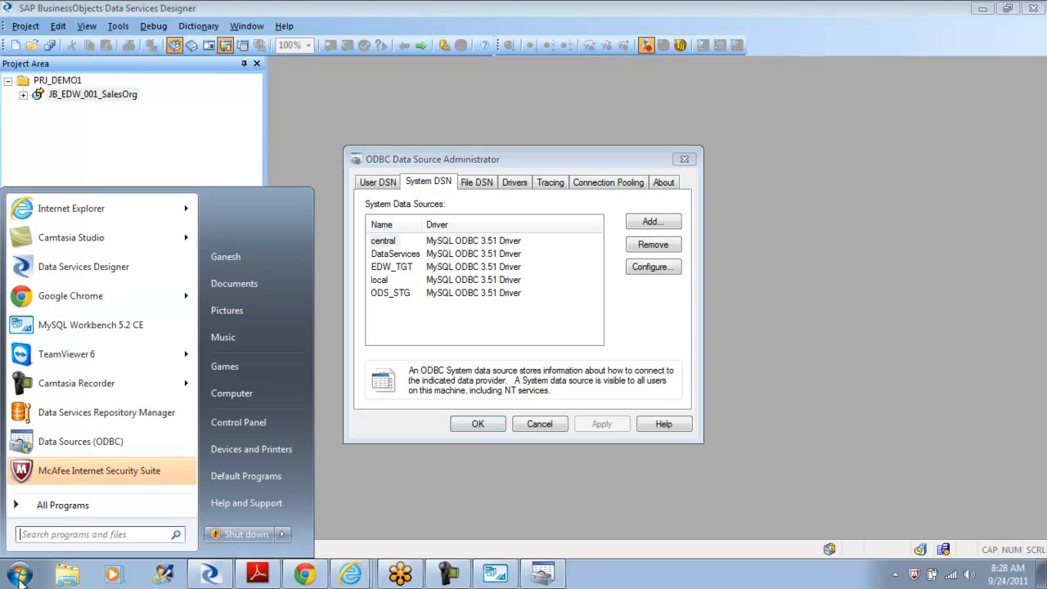
mouse_move(107, 412)
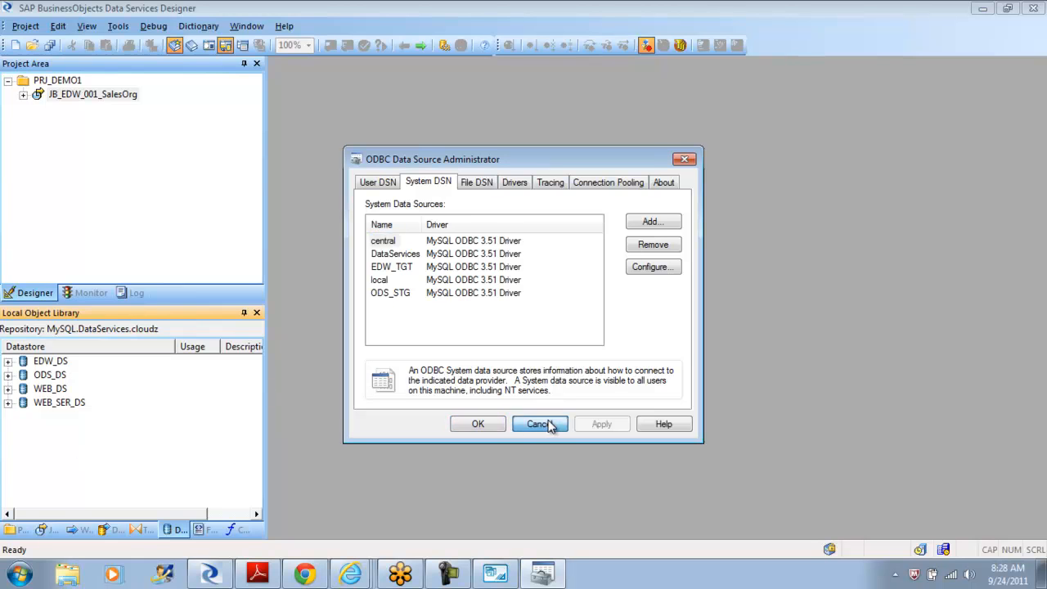
- Close the administrator, relaunch the ODBC tool from the Start menu and select demo_conn under System DSN
click(540, 424)
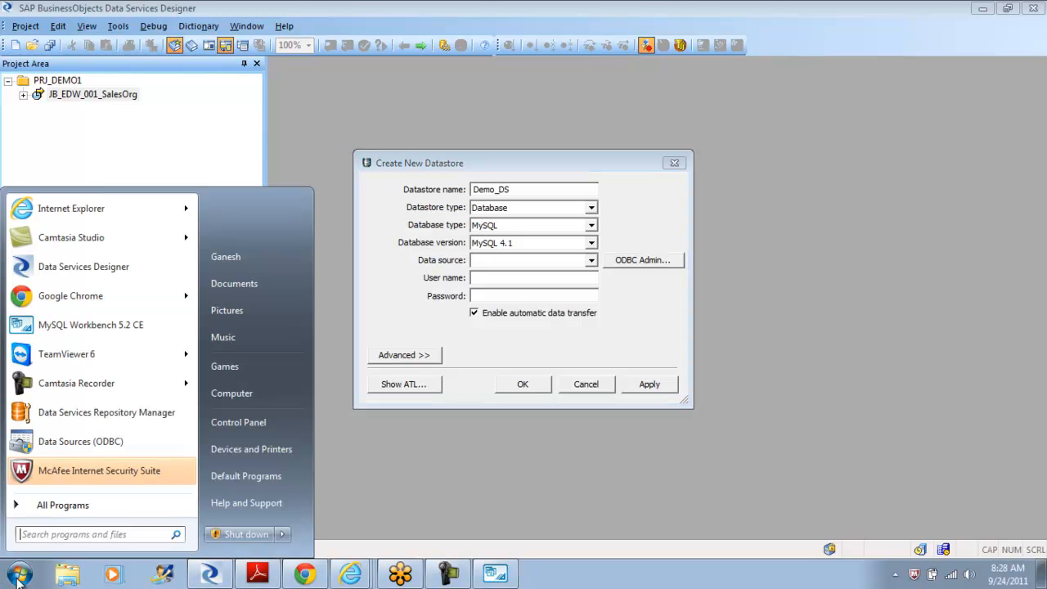
mouse_move(80, 442)
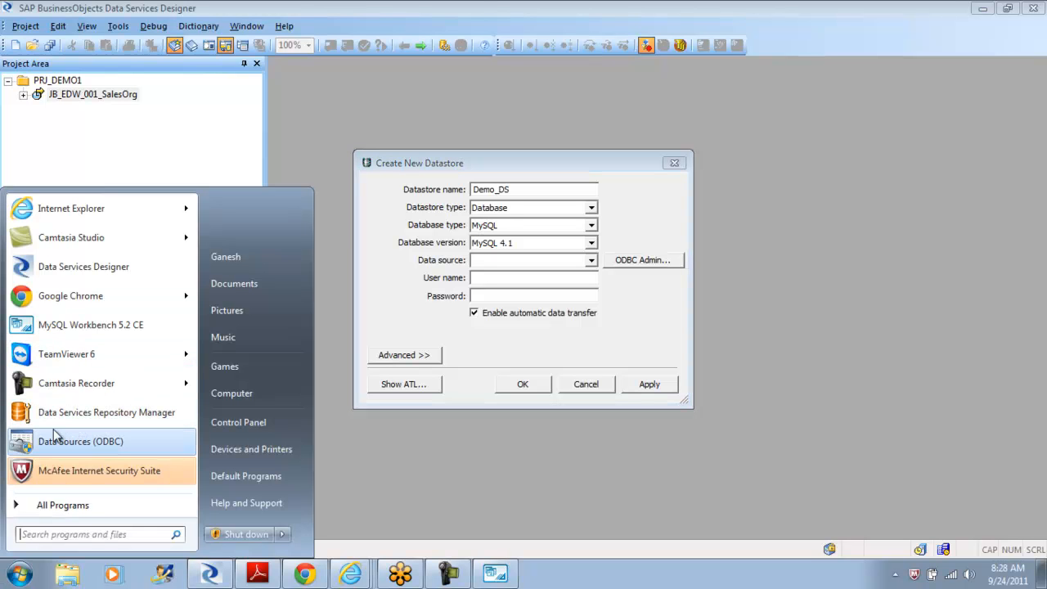
click(81, 442)
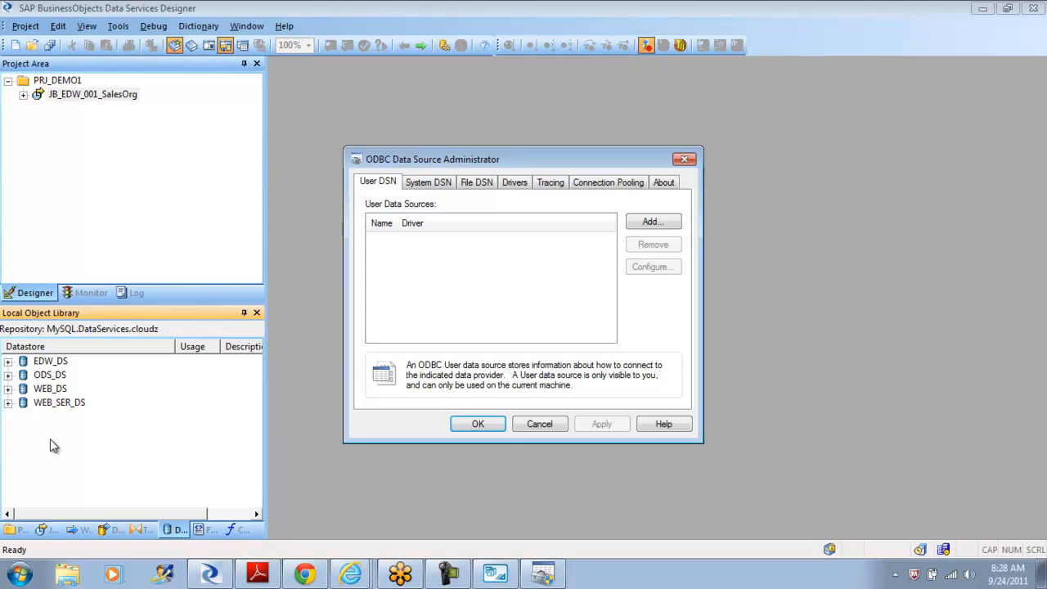
click(429, 182)
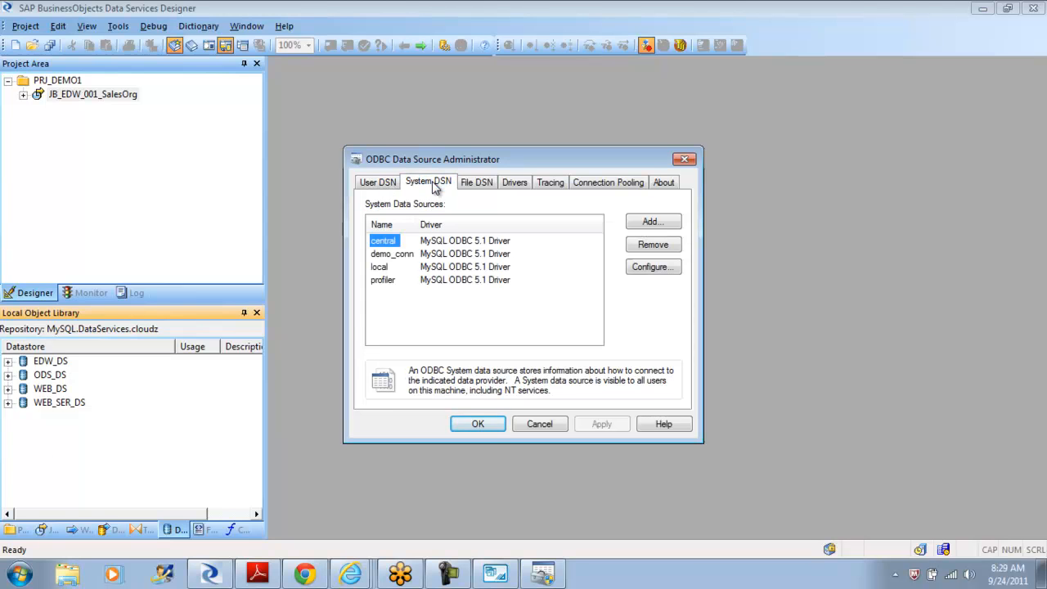
click(392, 254)
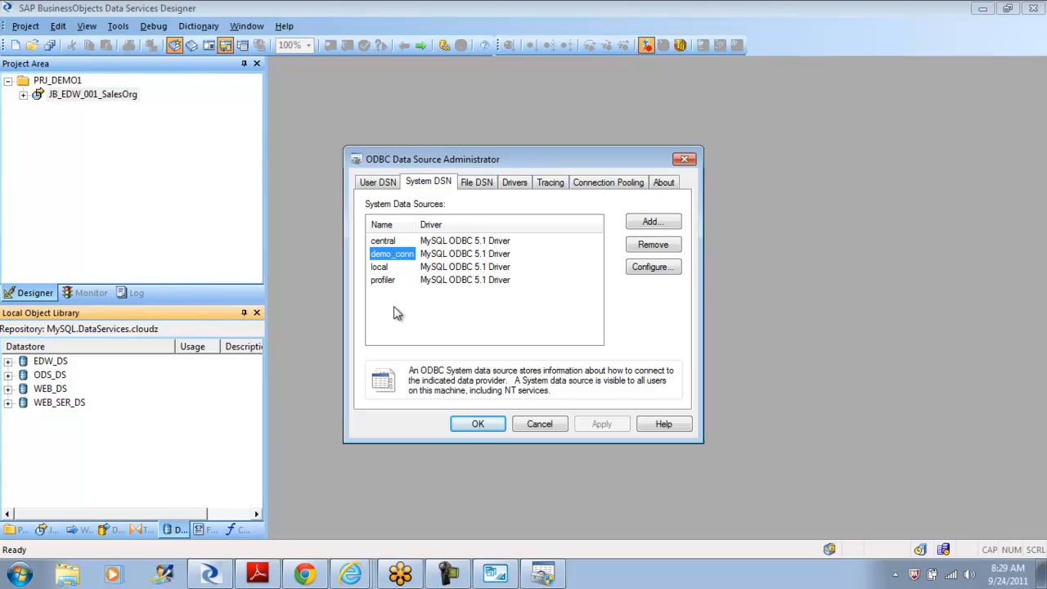
mouse_move(403, 302)
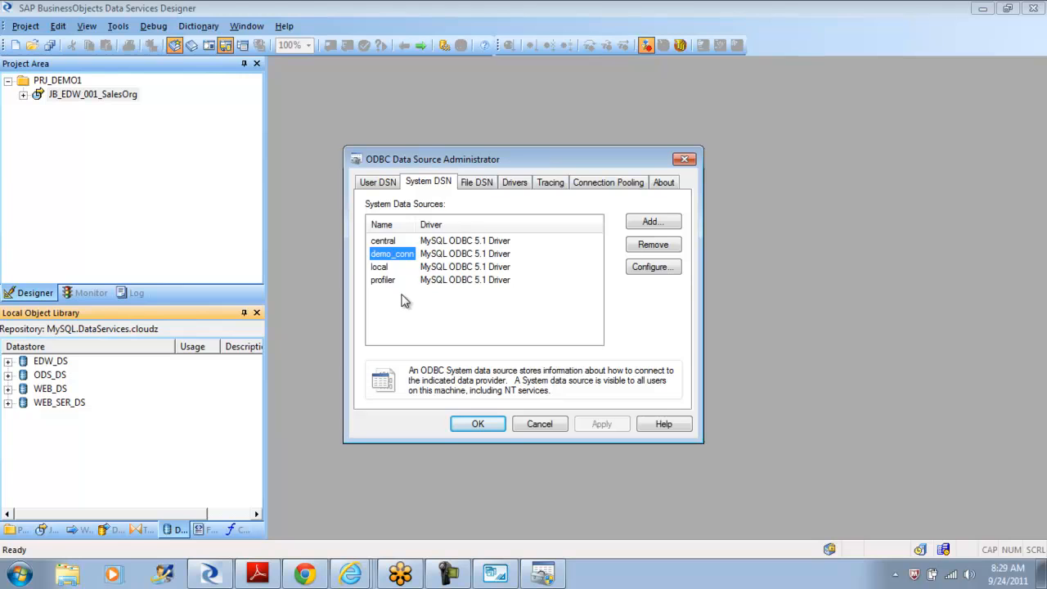
mouse_move(386, 203)
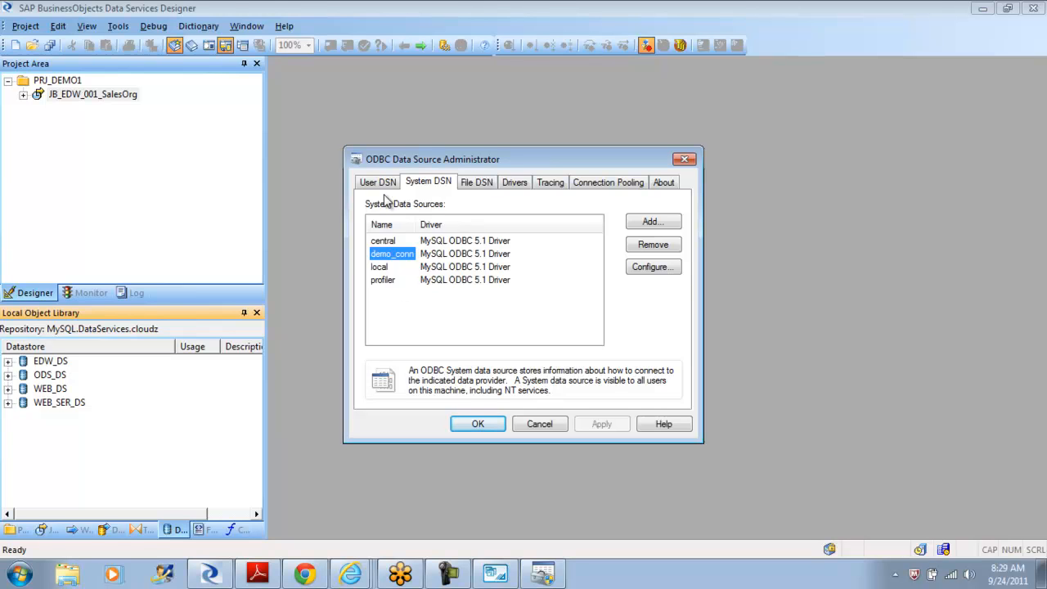
click(476, 181)
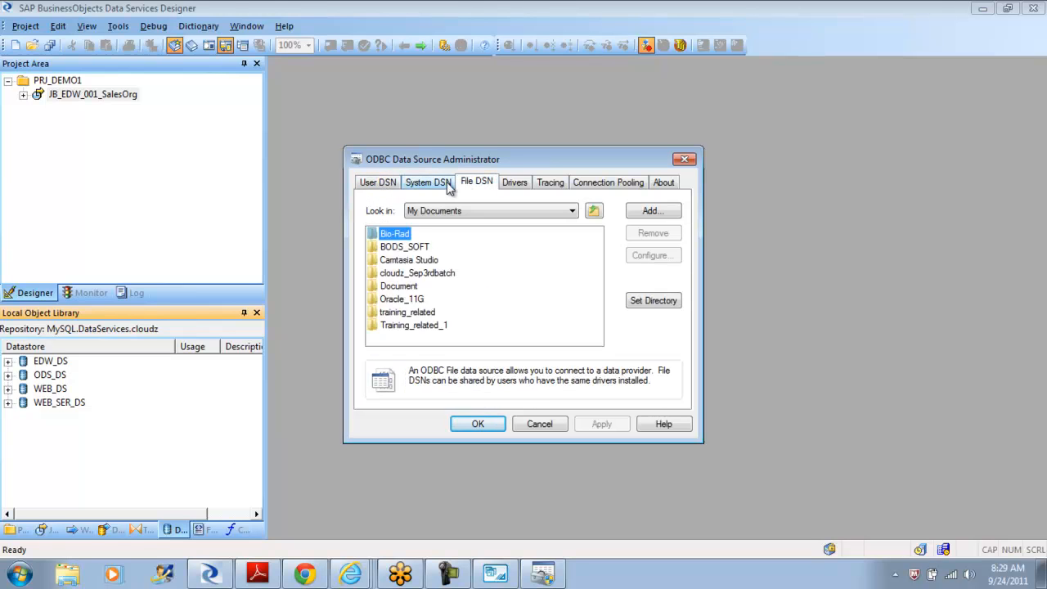
click(427, 181)
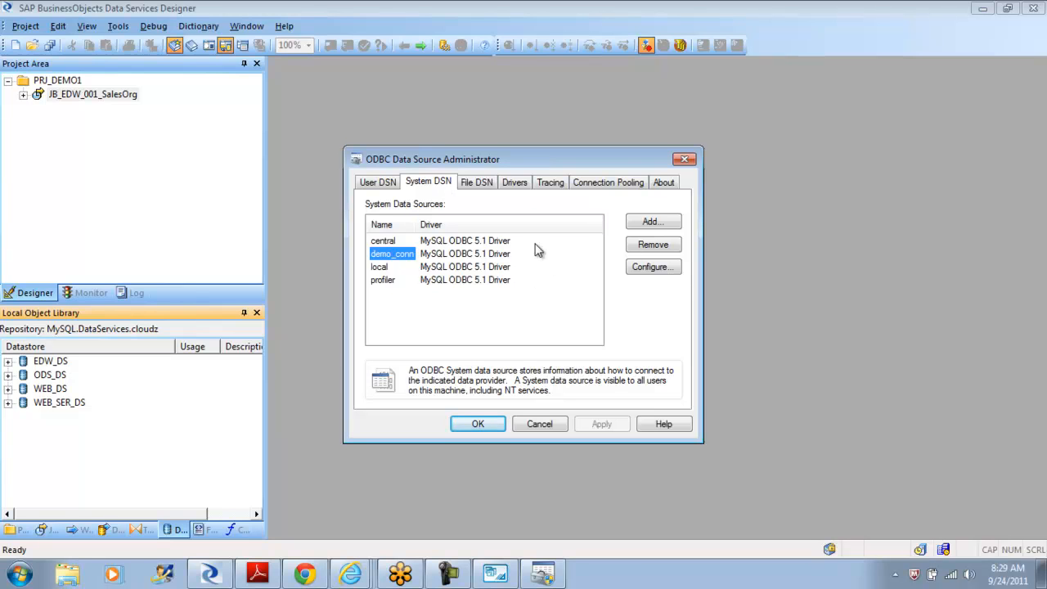
mouse_move(538, 422)
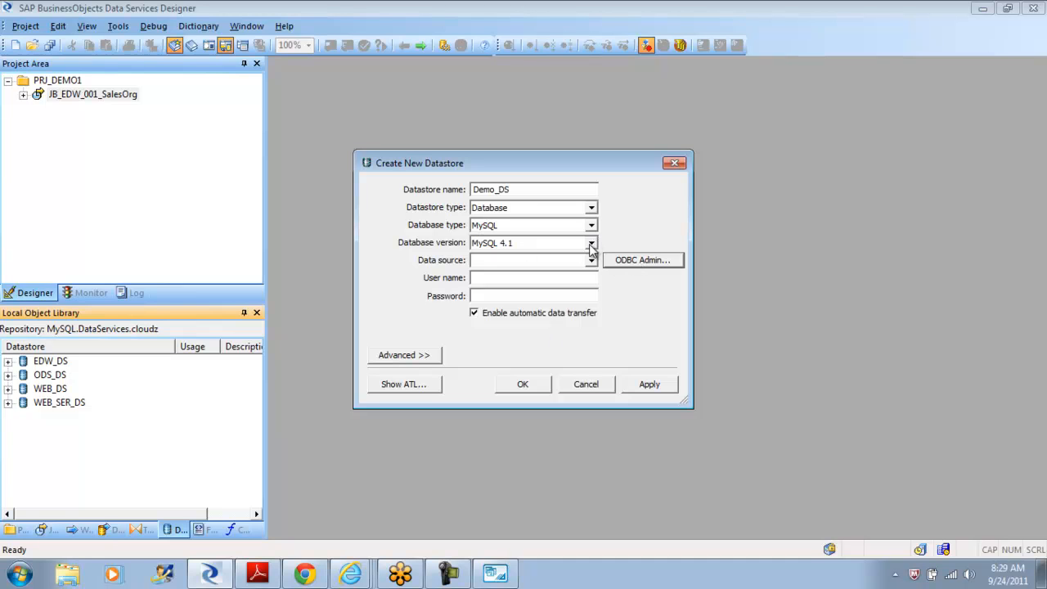
mouse_move(653, 261)
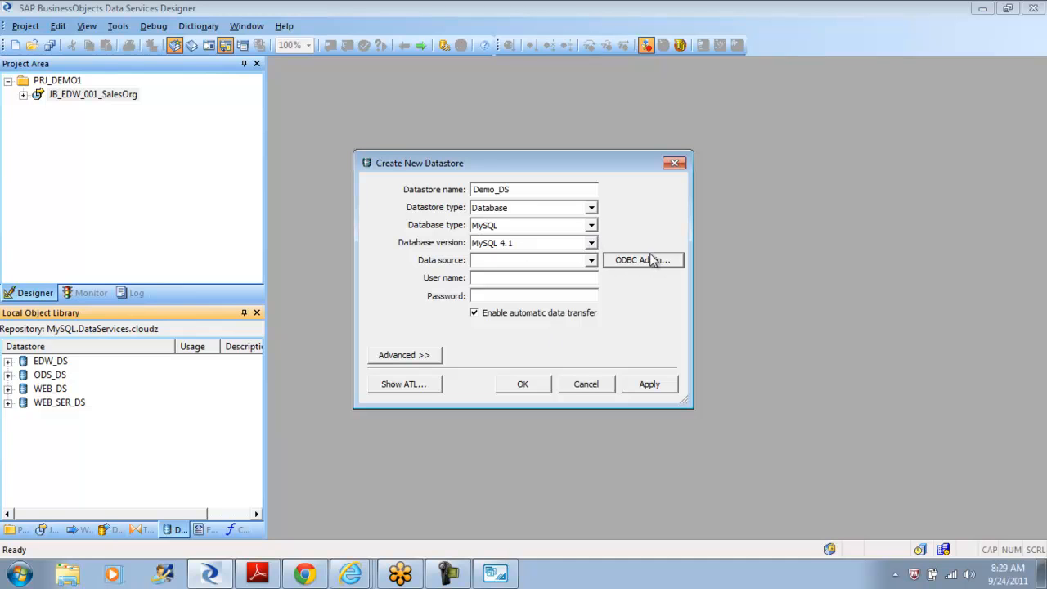
- Review the System DSN sources, then close the administrator and the Demo_DS datastore form
click(643, 258)
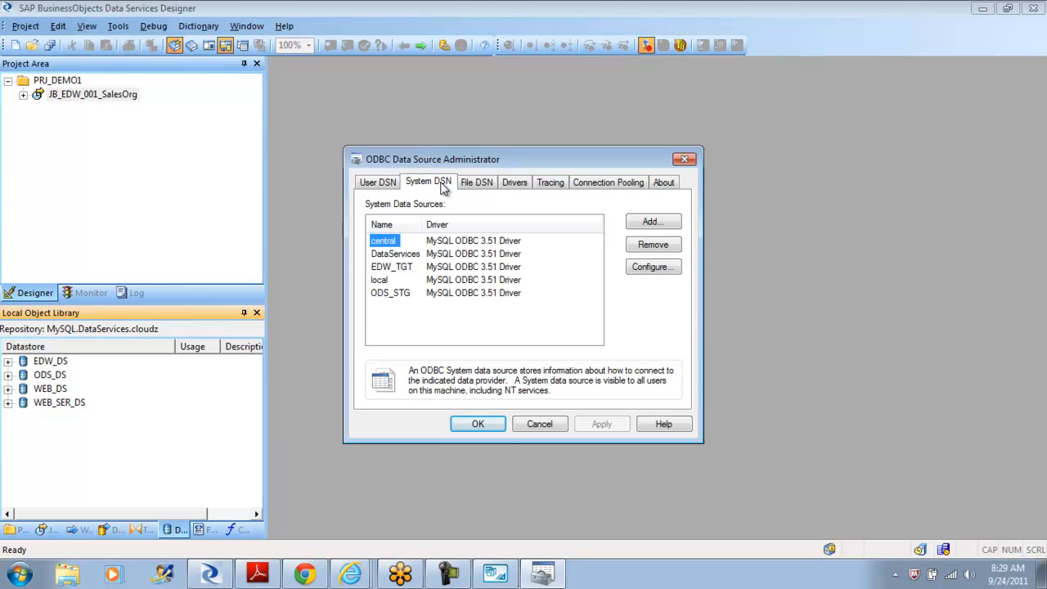
mouse_move(501, 317)
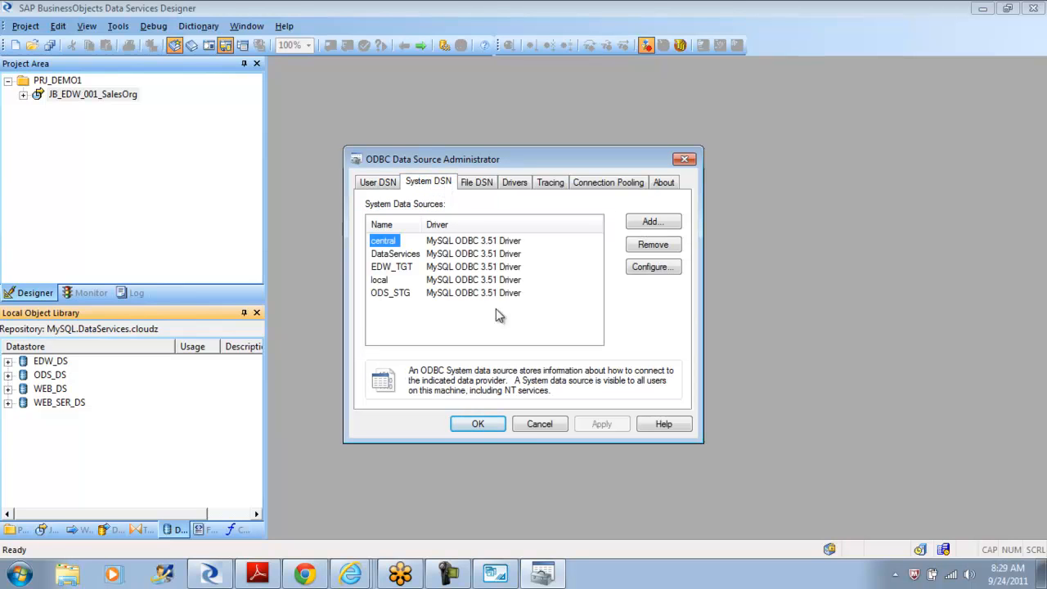
click(478, 423)
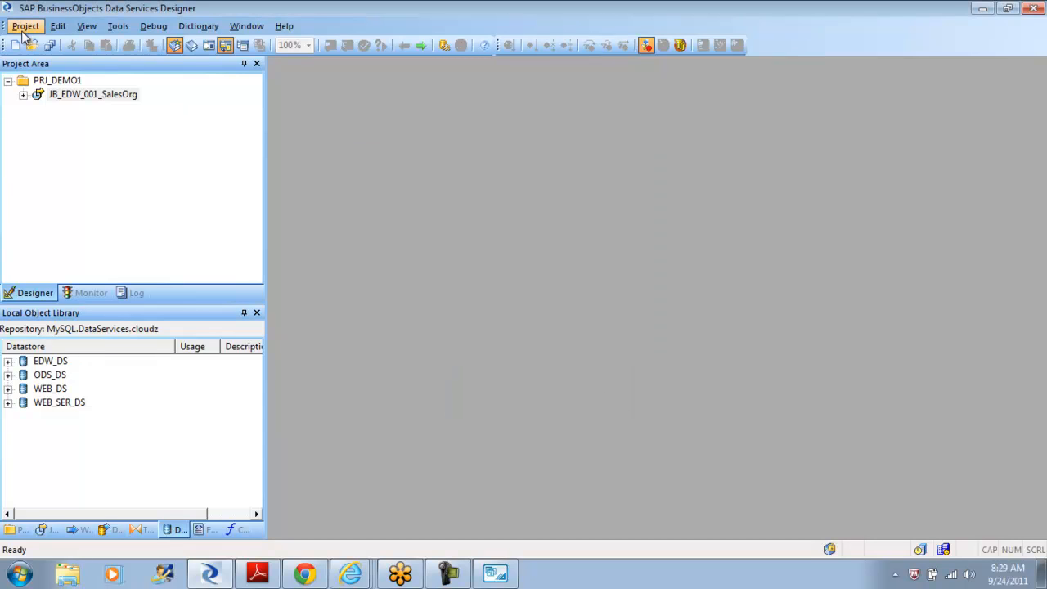
- Start a fresh Demo_DS datastore as MySQL 5.0 and open ODBC Admin from it
click(25, 26)
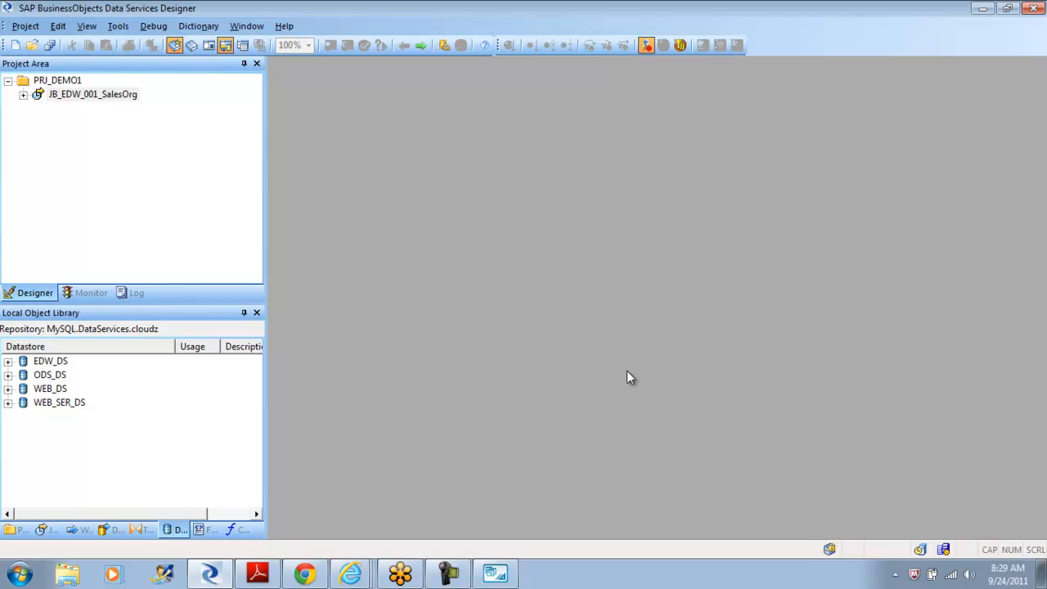
mouse_move(51, 374)
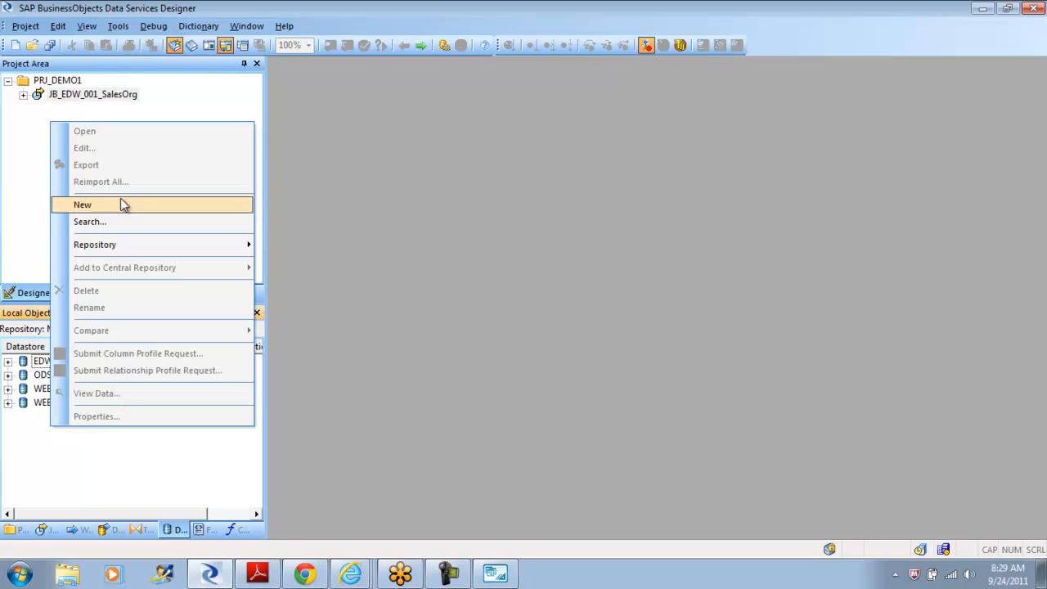
click(82, 205)
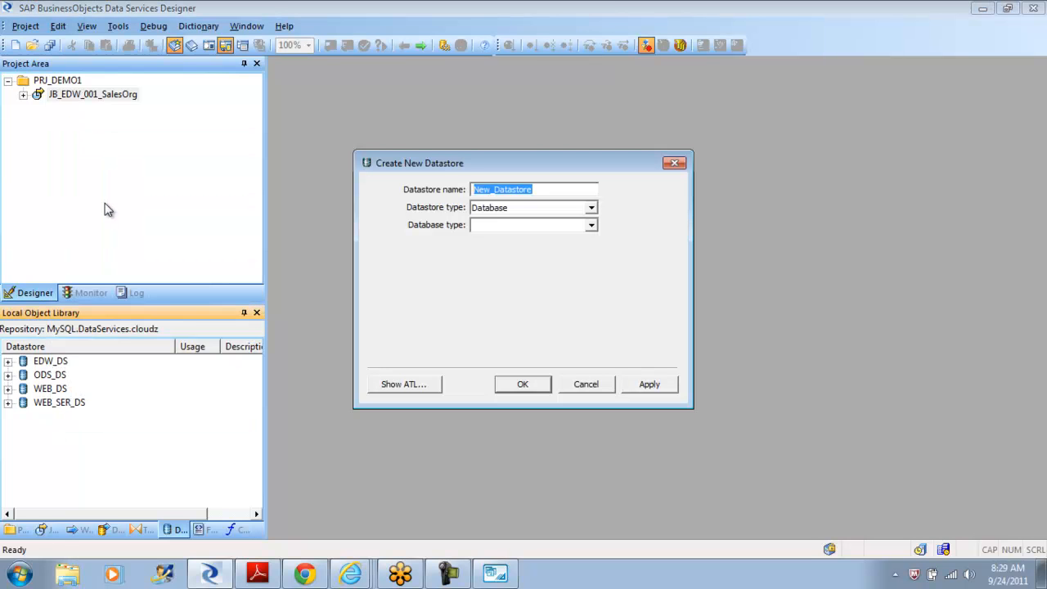
text(Demo_DS)
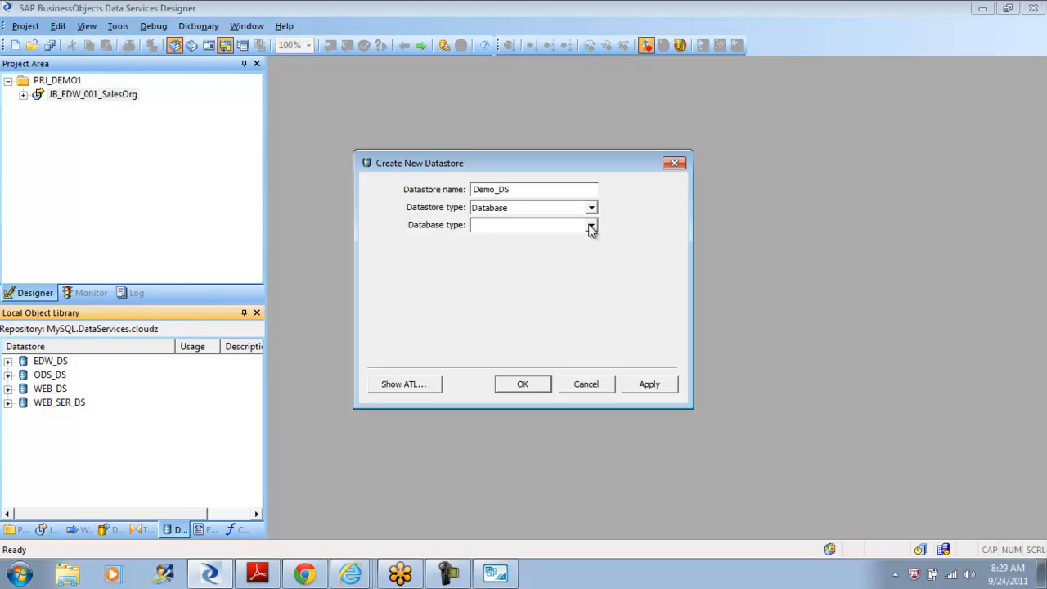
click(591, 224)
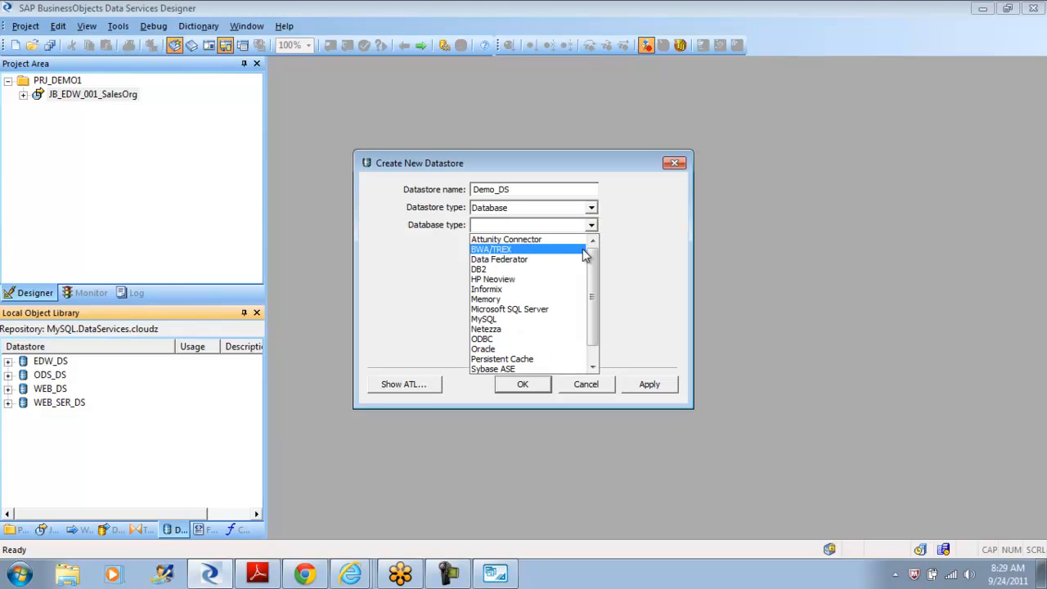
click(484, 319)
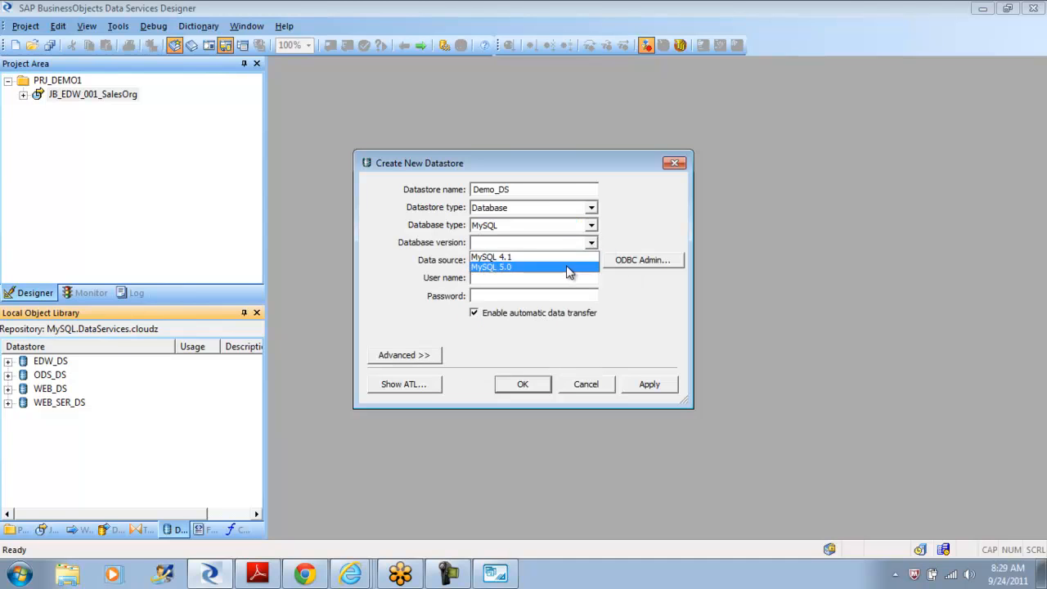
click(642, 258)
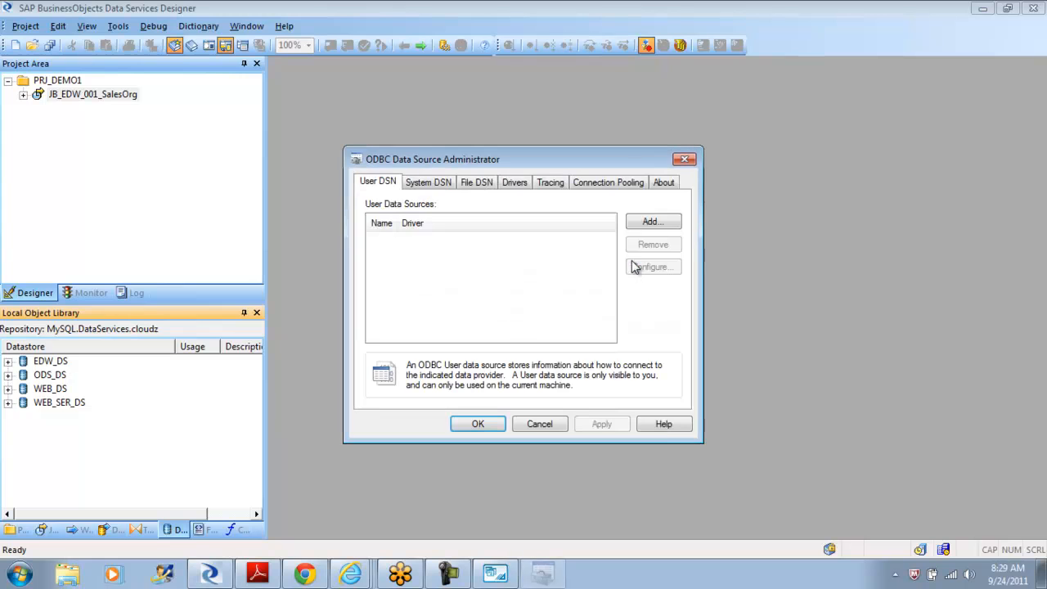
- Add a new system data source using the MySQL ODBC 3.51 Driver, opening its setup form
click(429, 182)
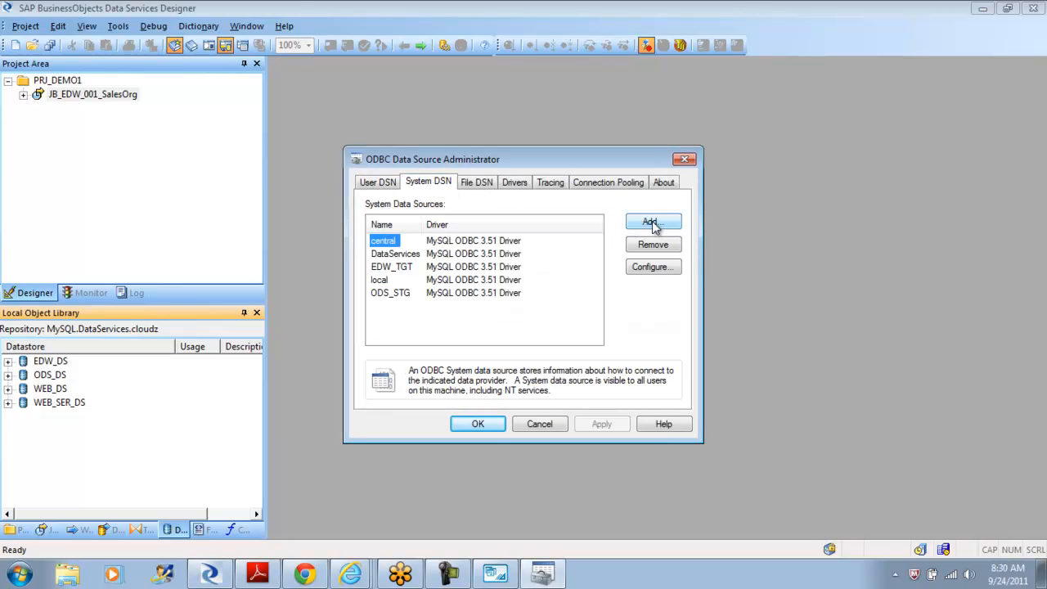
click(651, 222)
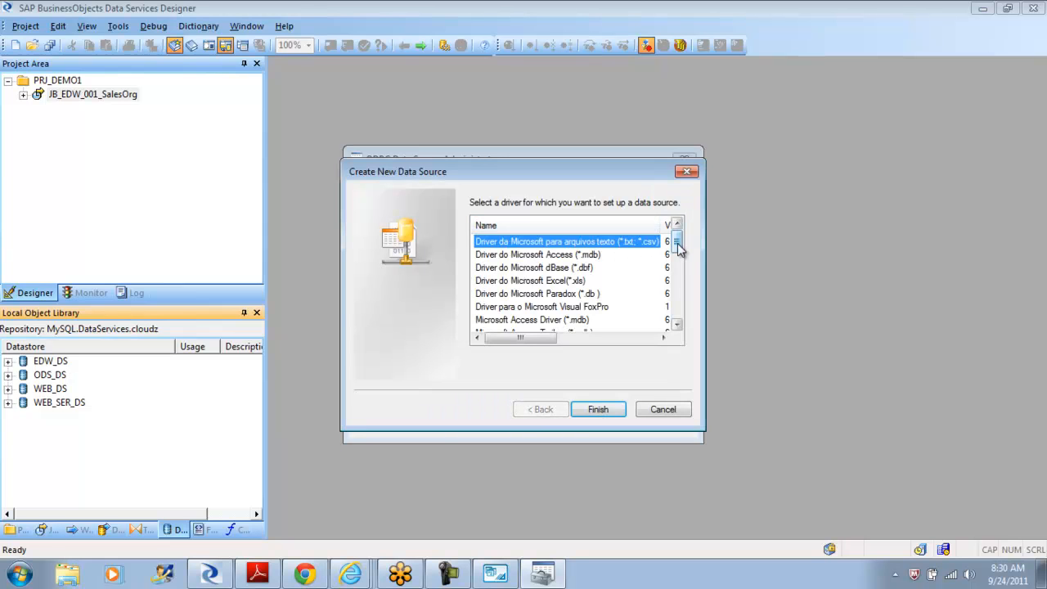
scroll(down, 3)
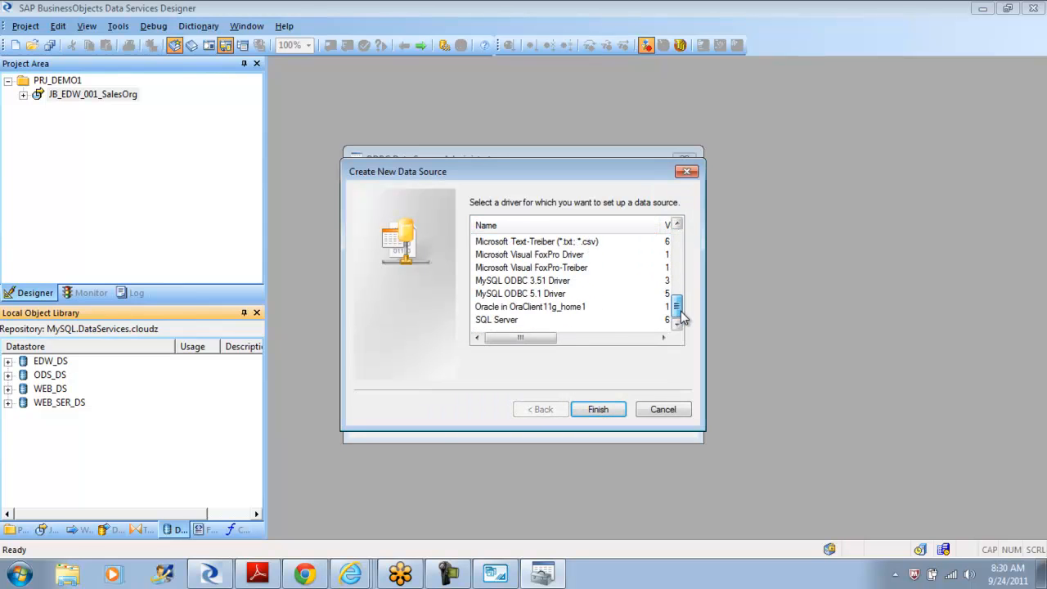
click(522, 280)
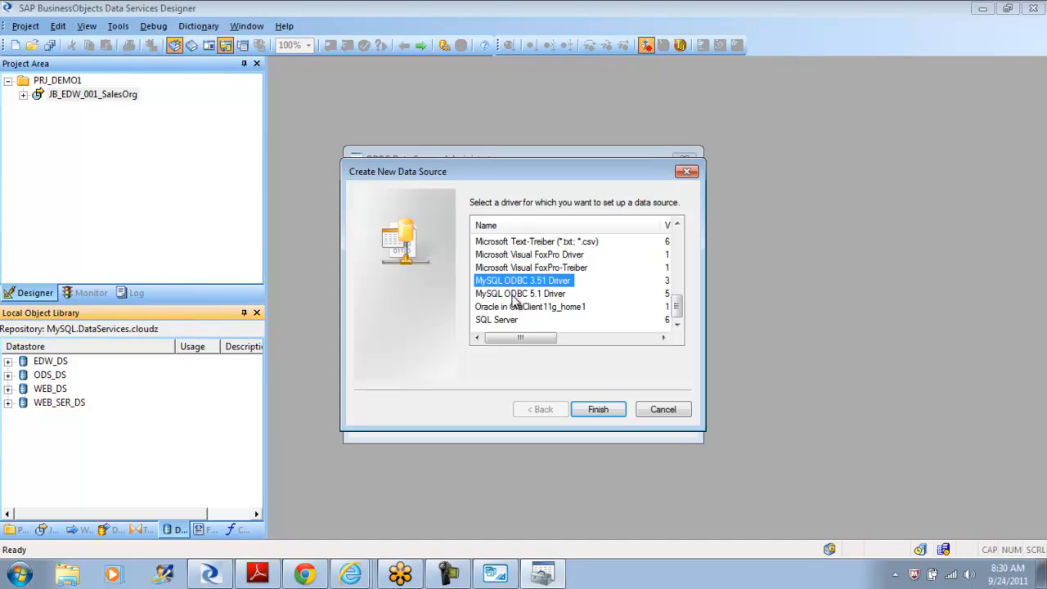
click(521, 292)
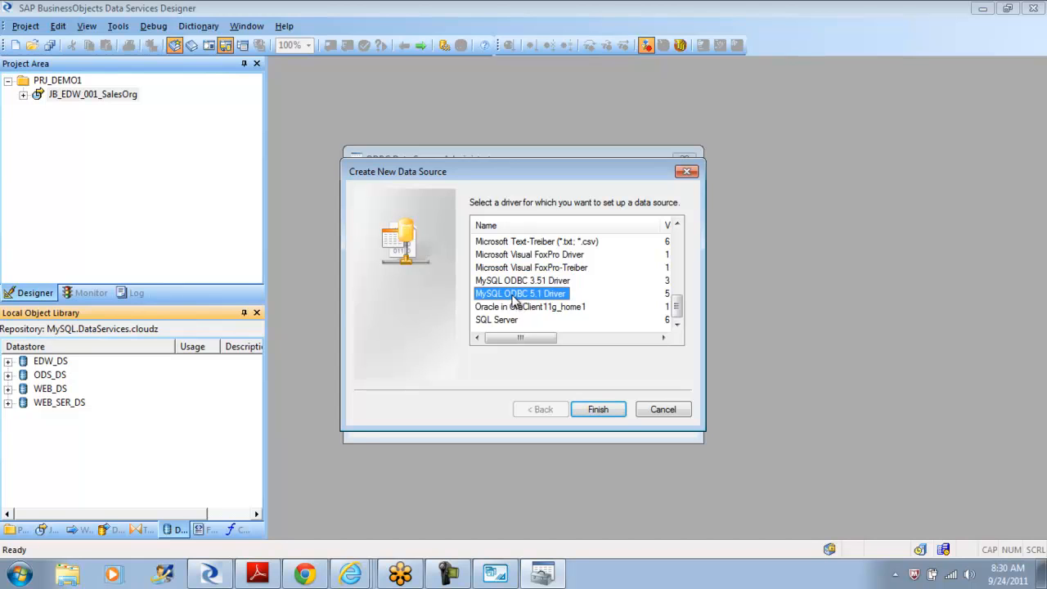
click(522, 281)
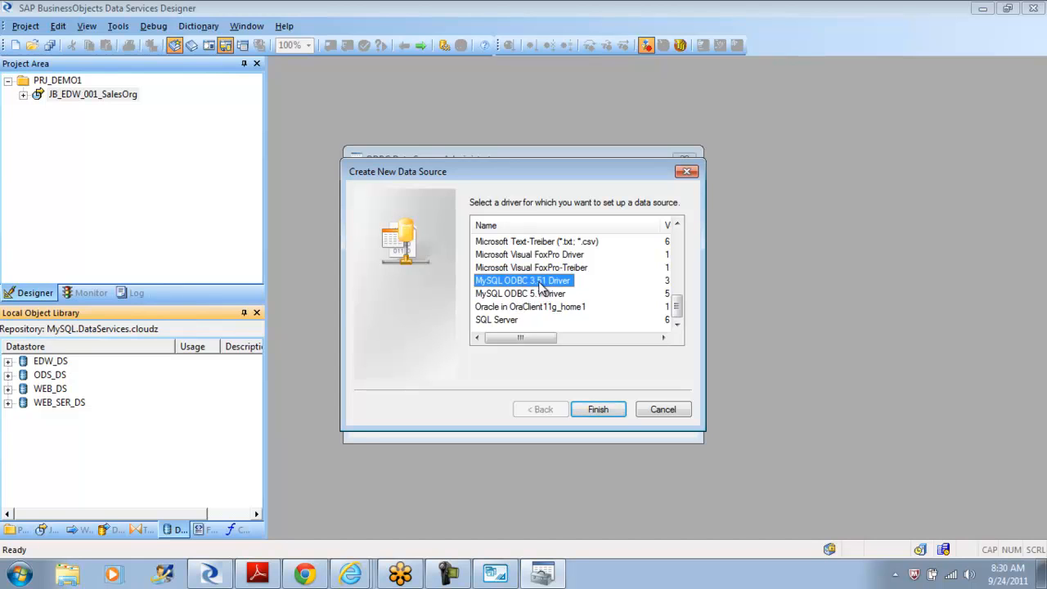
mouse_move(596, 298)
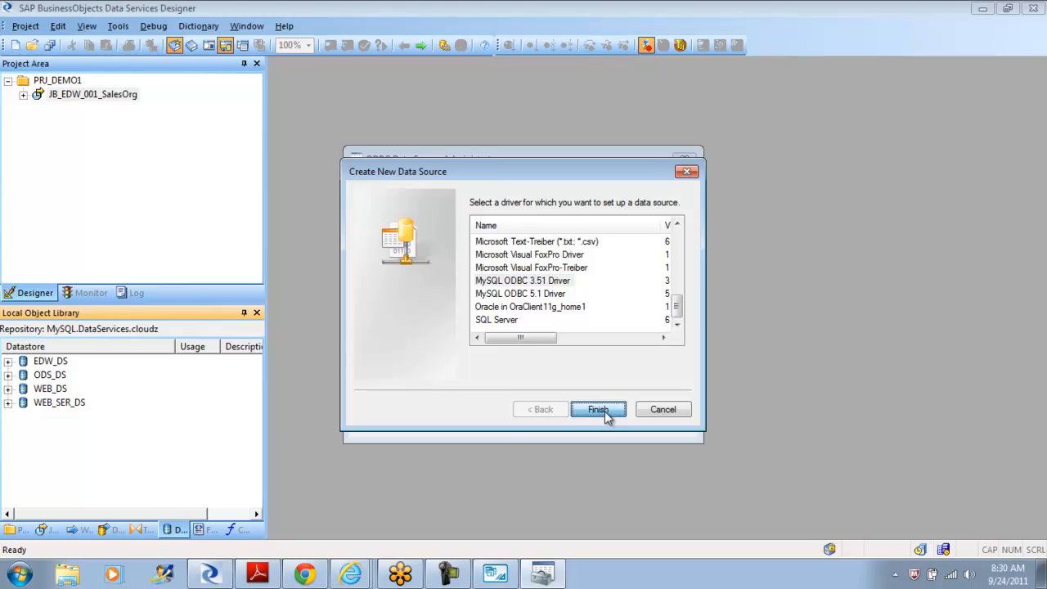
click(599, 409)
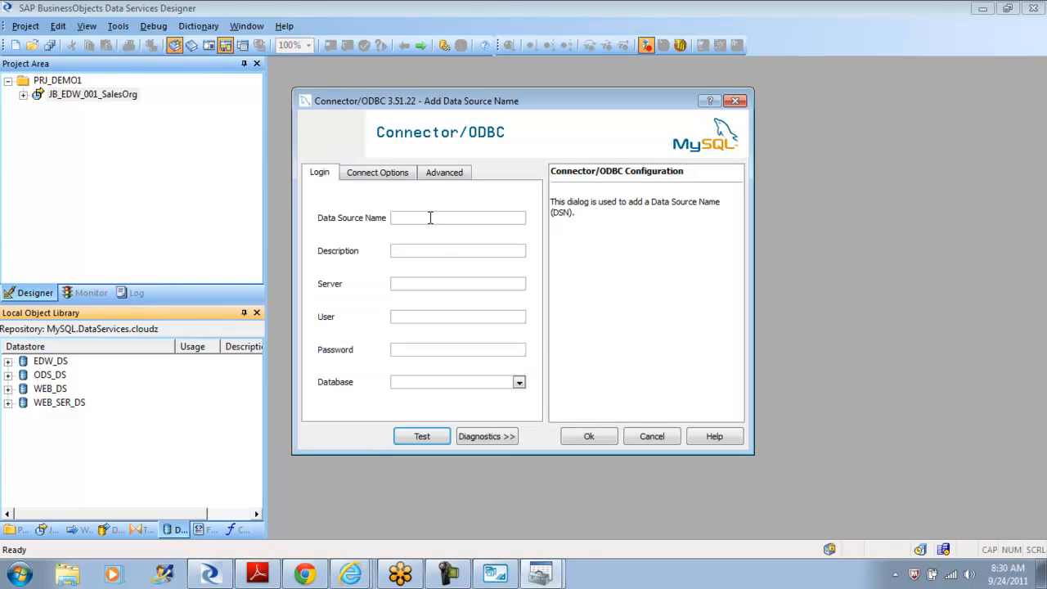
- Define data source Demo_Conn1 on localhost with user root connecting to database demo_edw
text(Demo_Conn1)
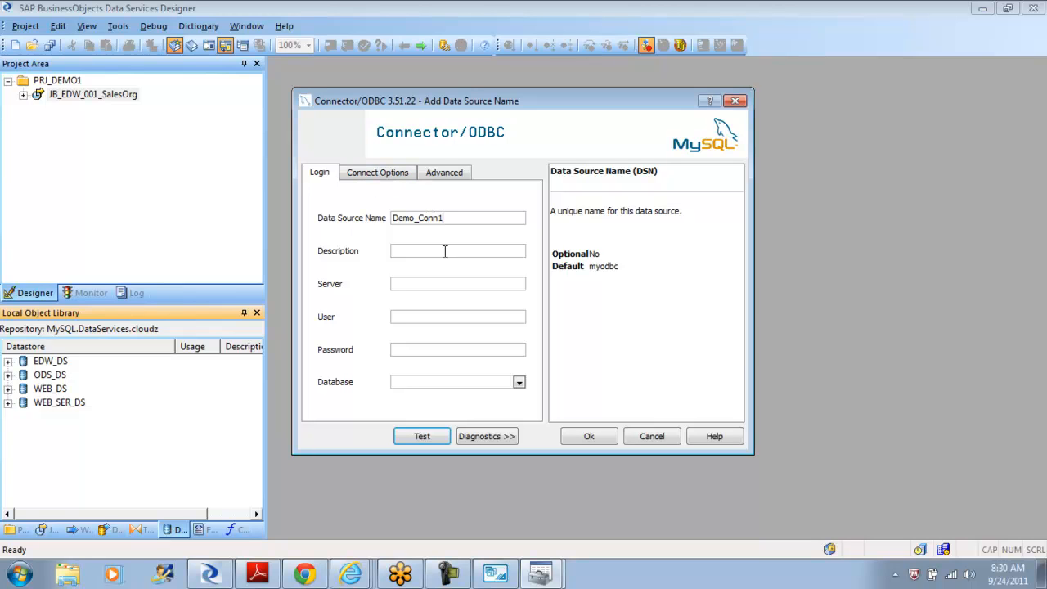
click(458, 283)
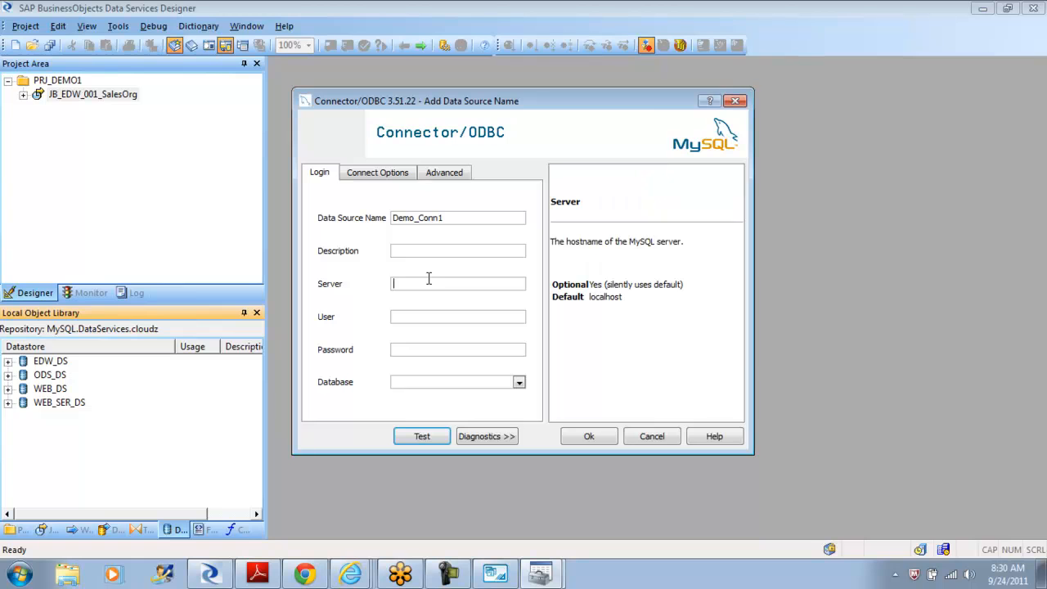
text(localhost)
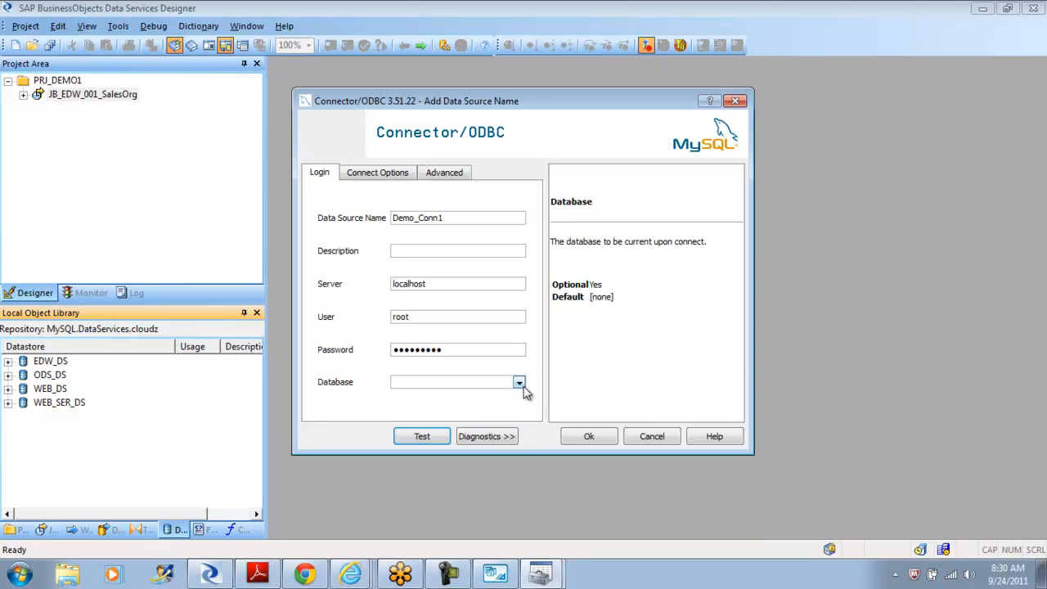
click(518, 383)
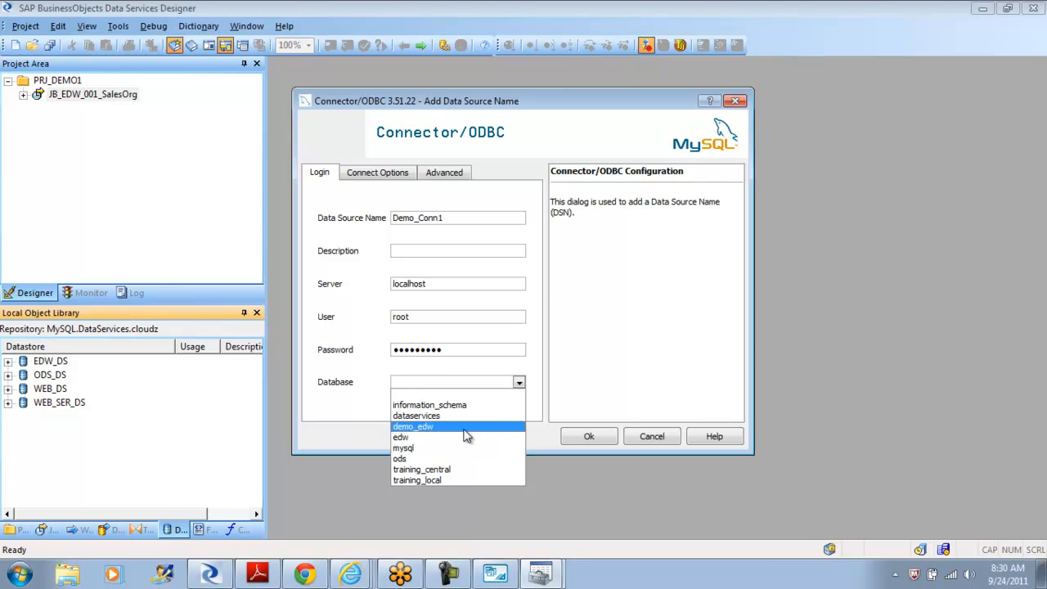
click(413, 425)
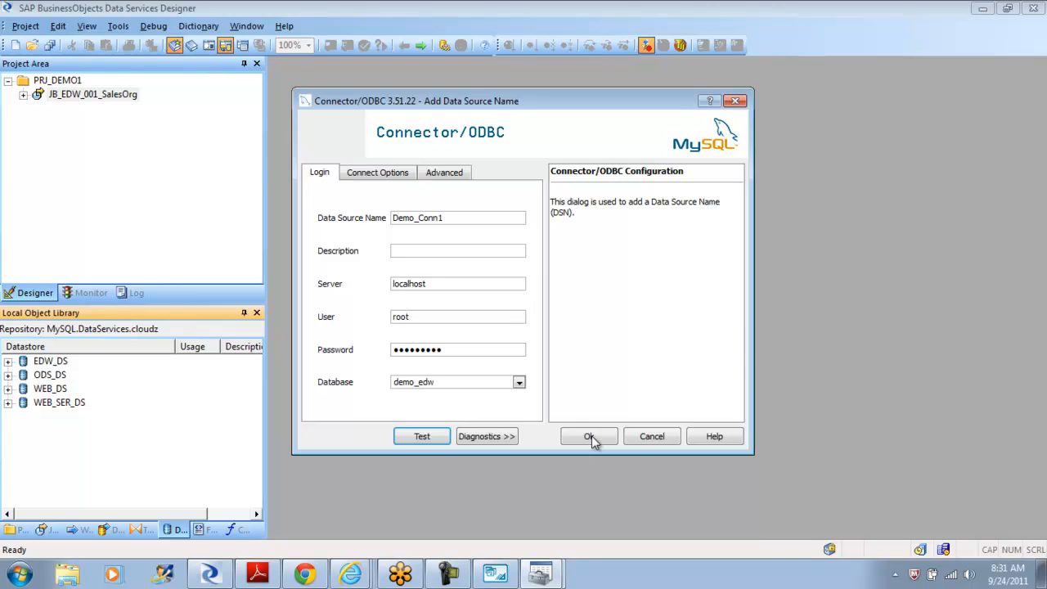
mouse_move(646, 451)
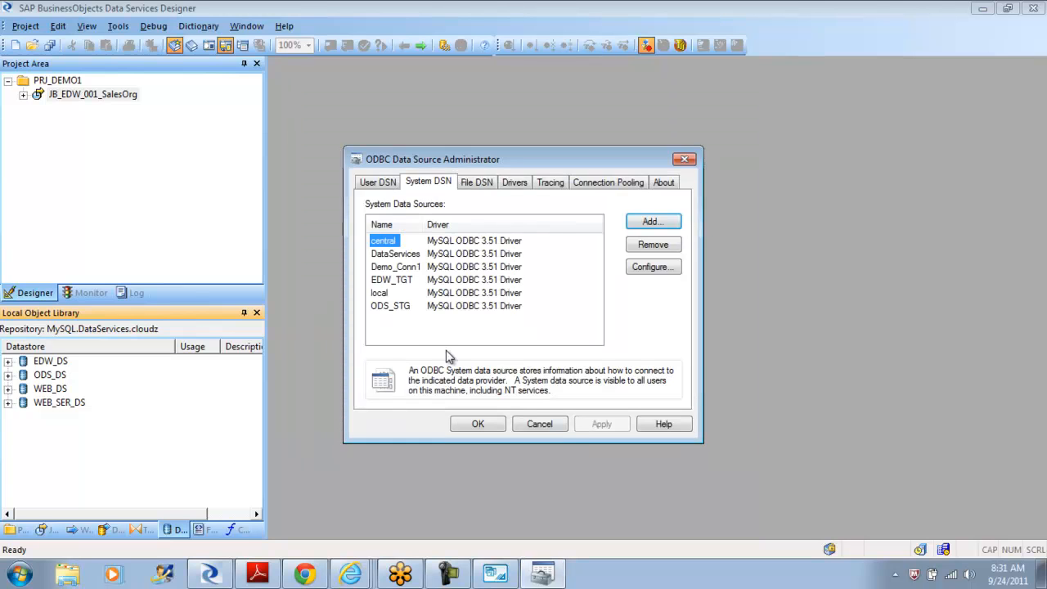
- Confirm Demo_Conn1 is listed among the system data sources and close the ODBC administrator
click(396, 267)
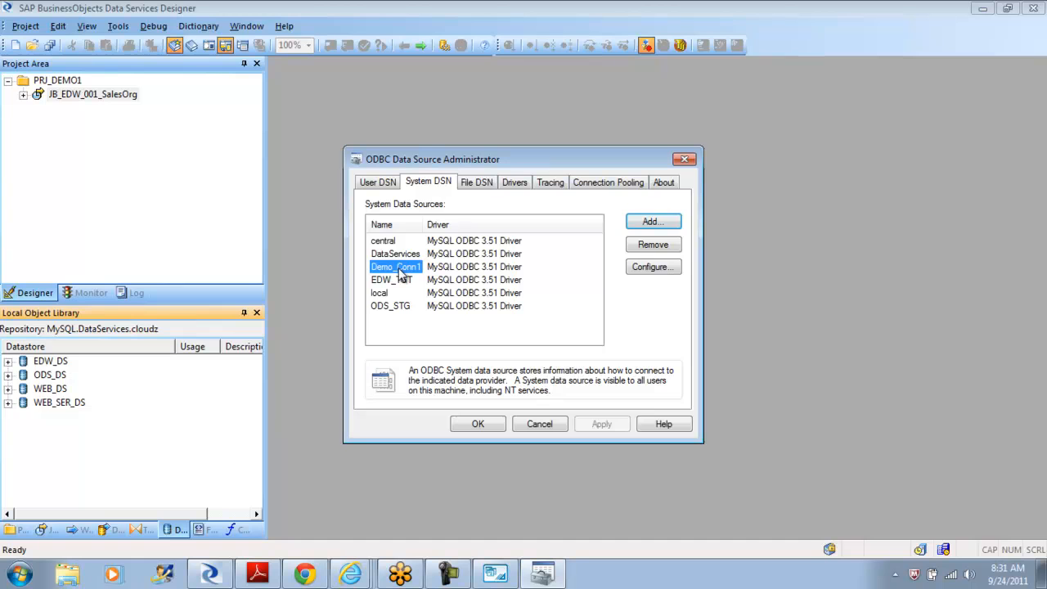
mouse_move(499, 254)
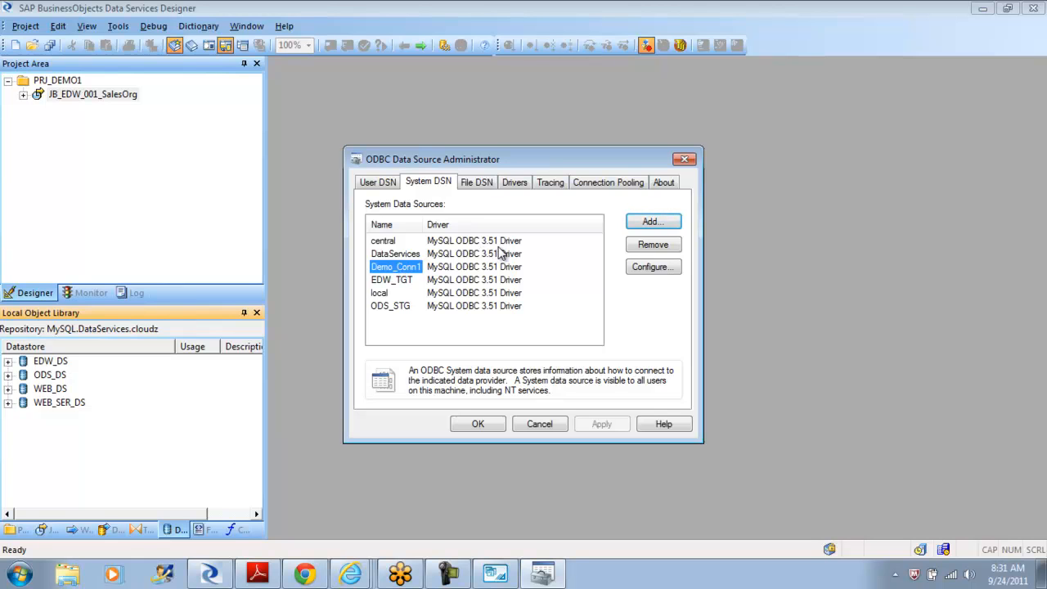
mouse_move(491, 252)
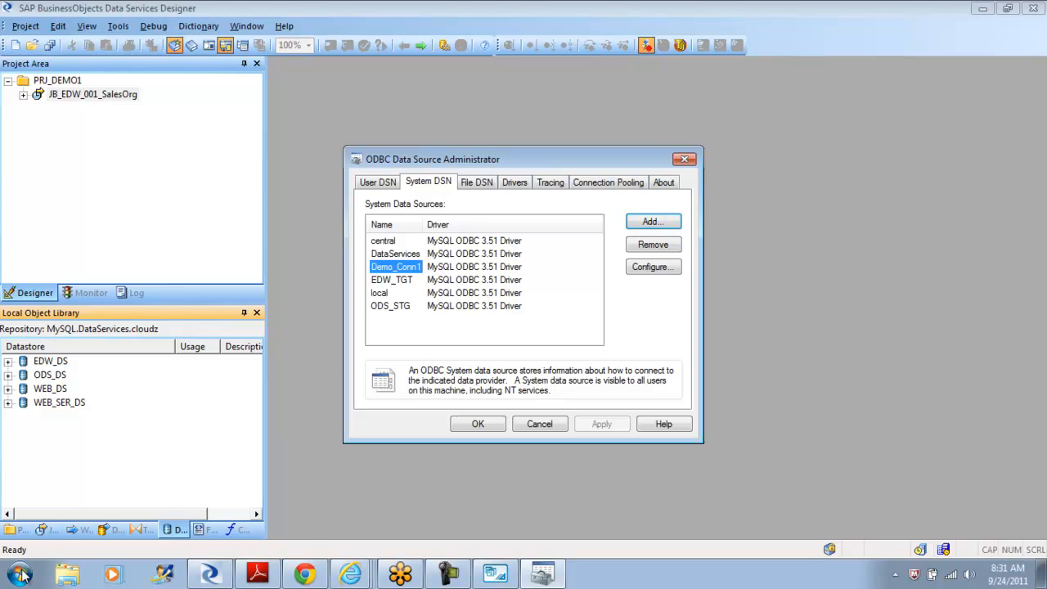
click(18, 572)
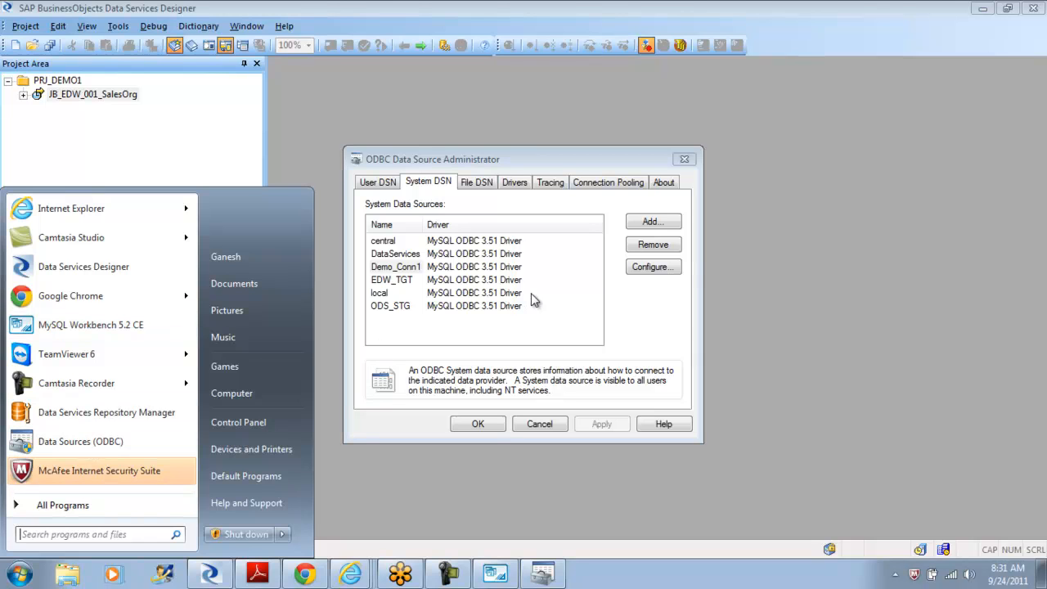
click(478, 424)
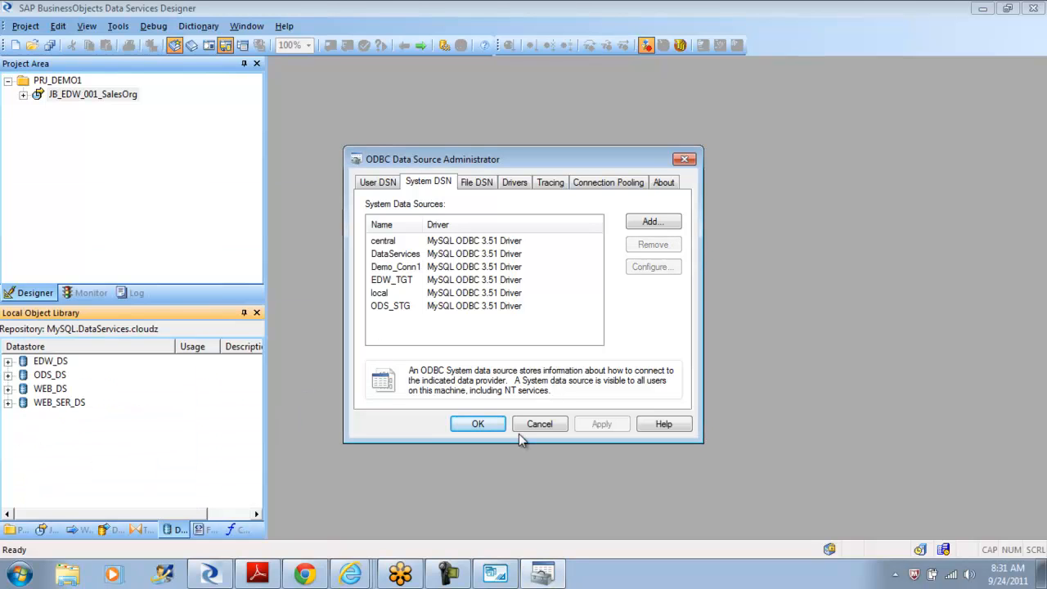
mouse_move(461, 267)
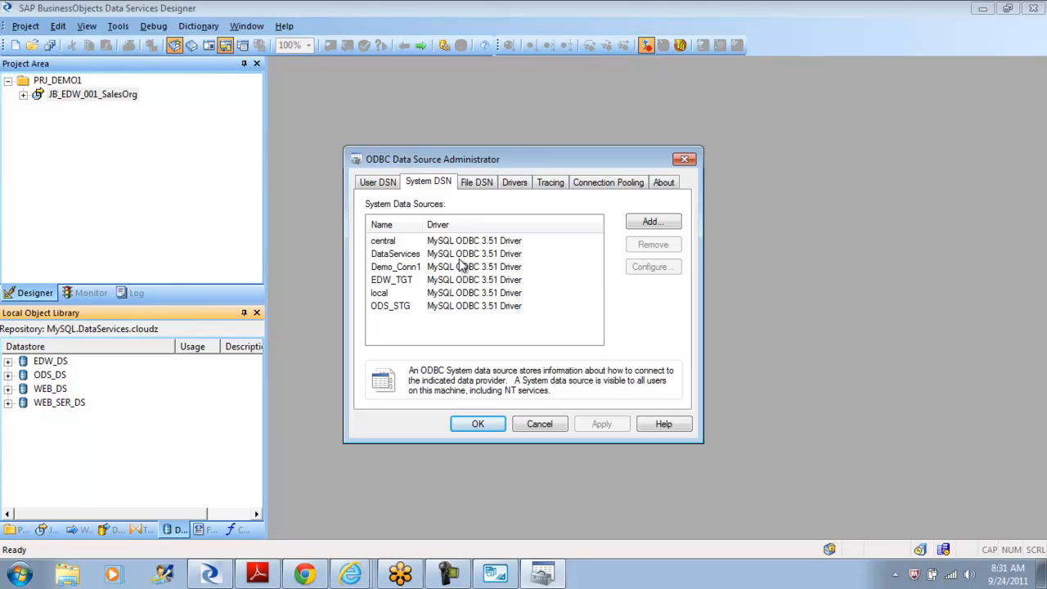
mouse_move(507, 347)
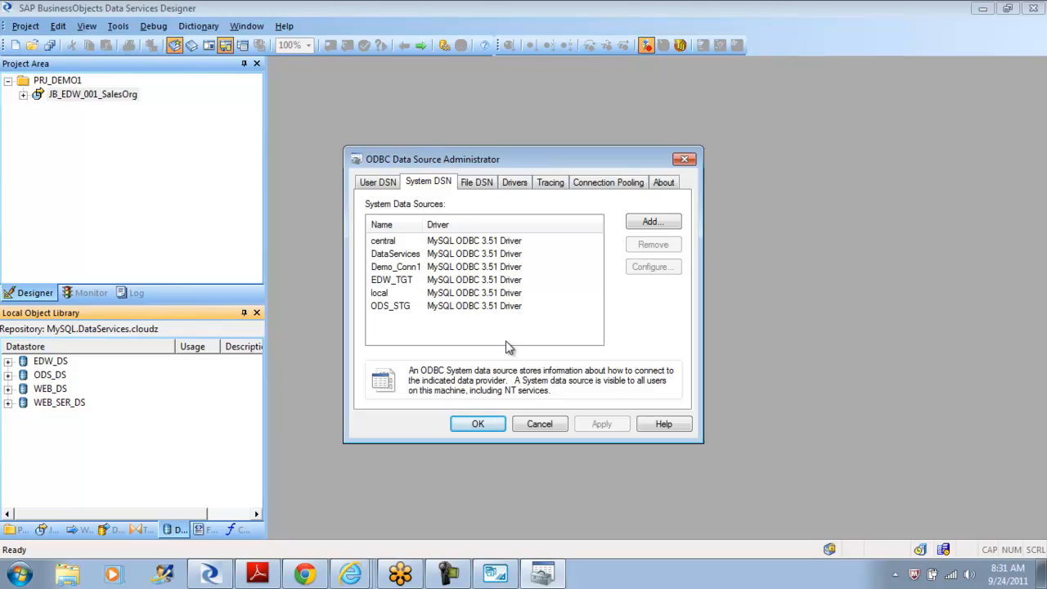
click(478, 422)
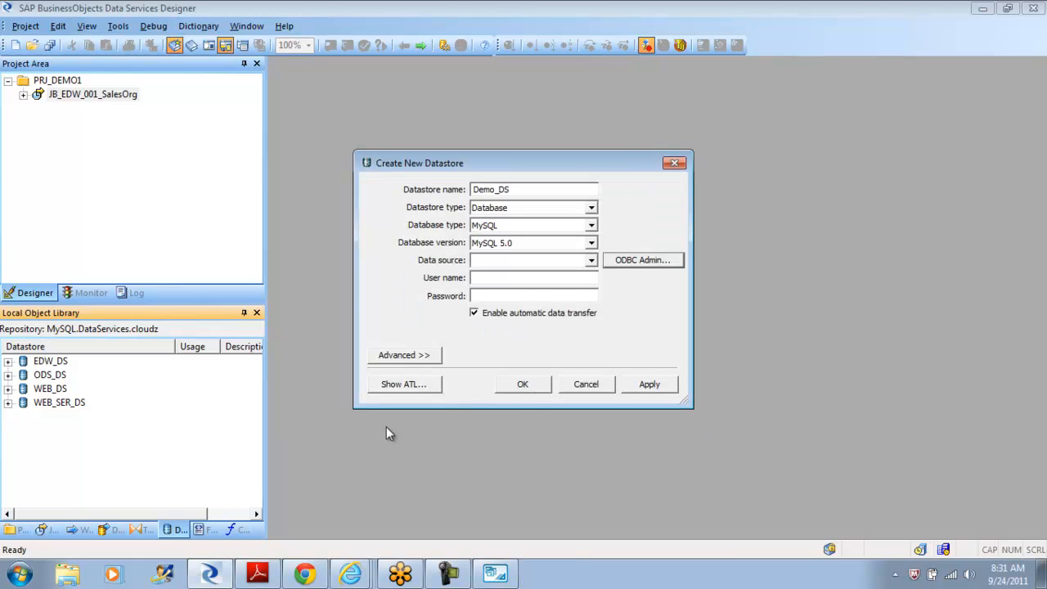
- Create datastore Demo_DS on data source Demo_Conn1 with user root and its password
click(532, 258)
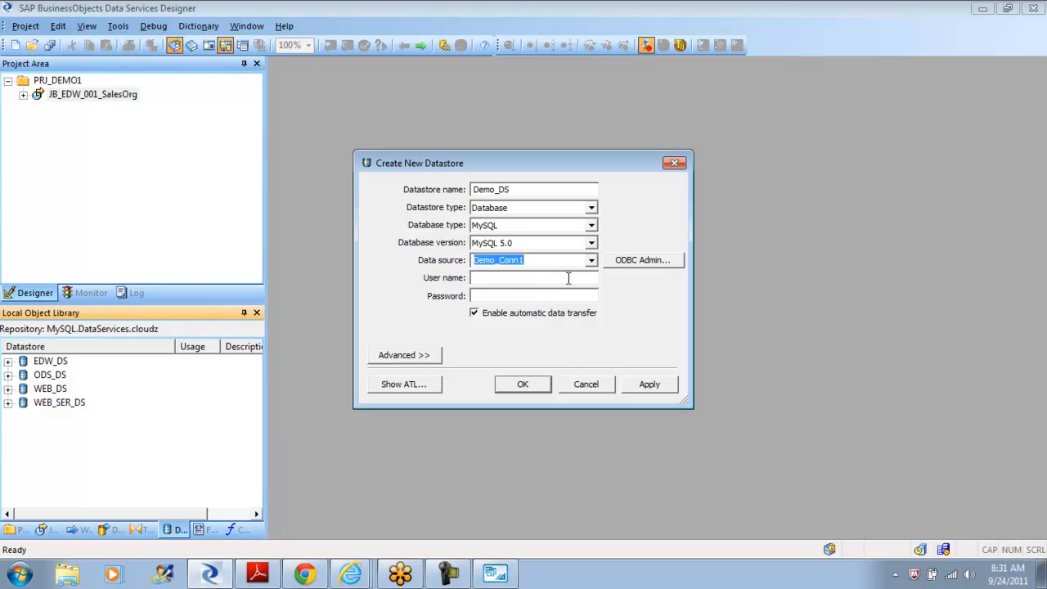
click(532, 278)
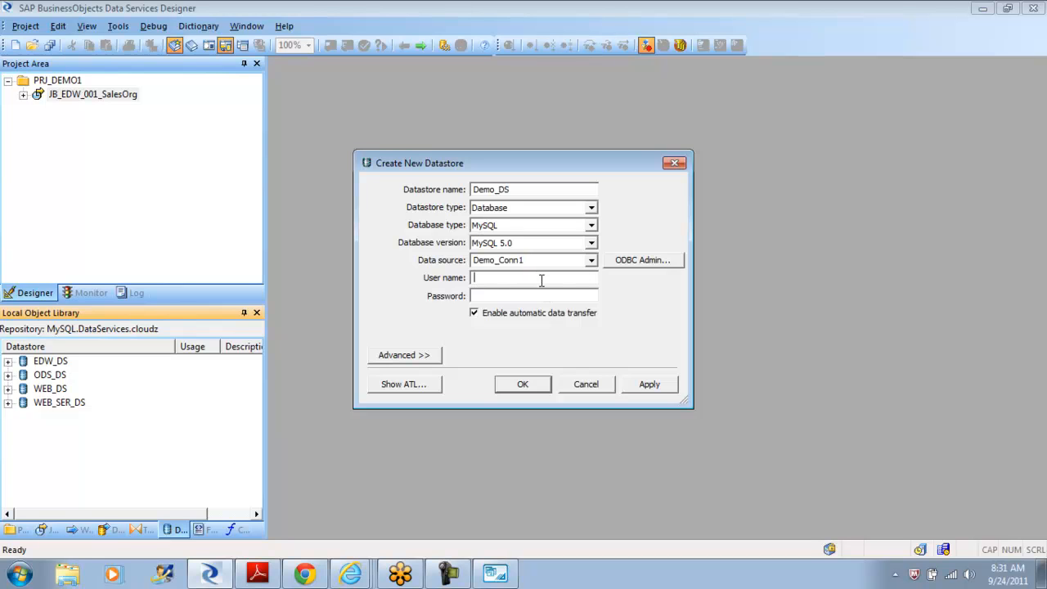
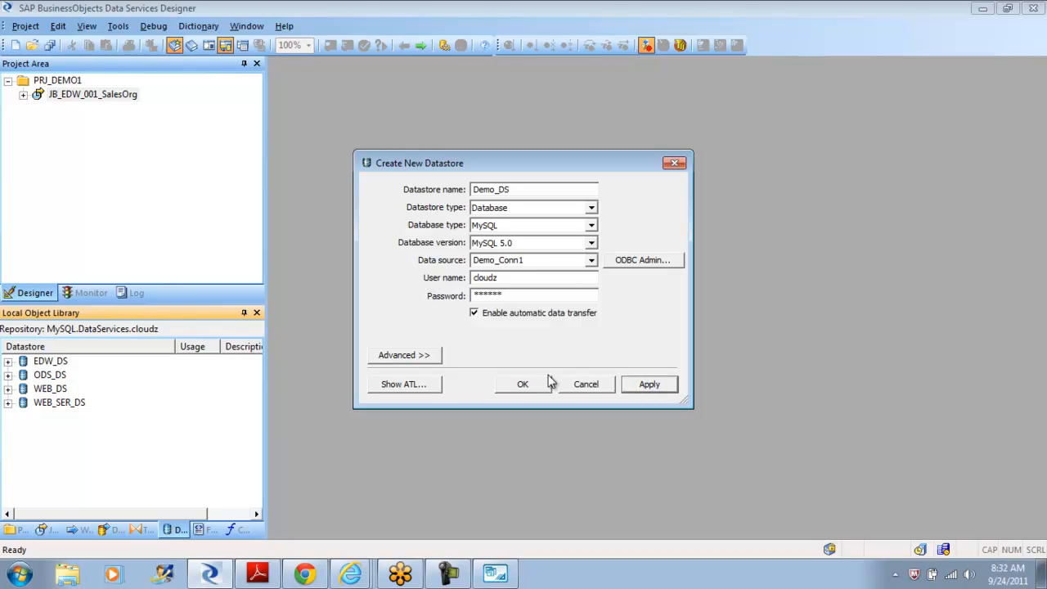
click(522, 383)
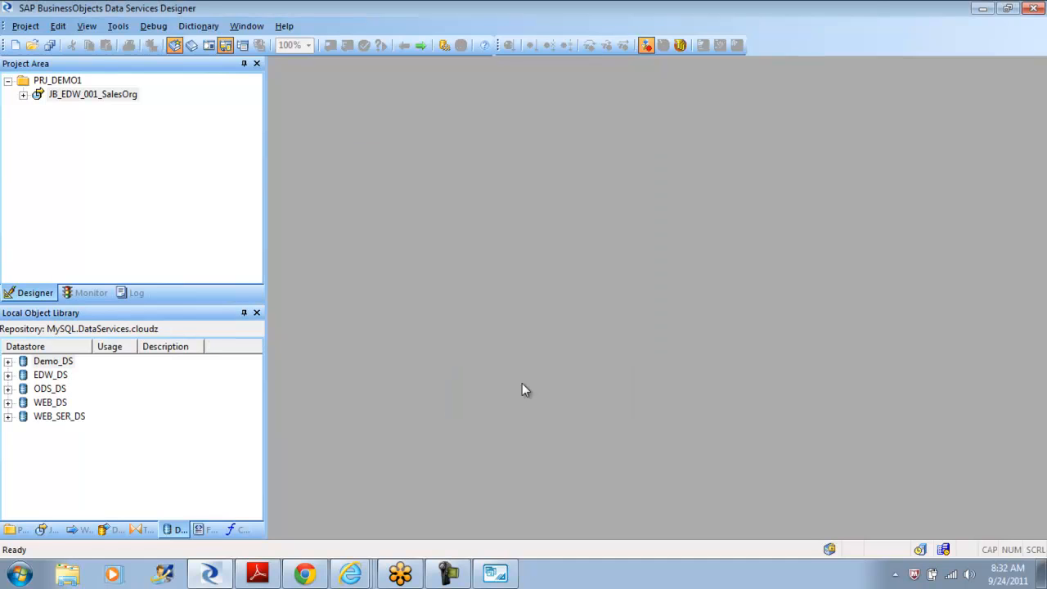
mouse_move(63, 370)
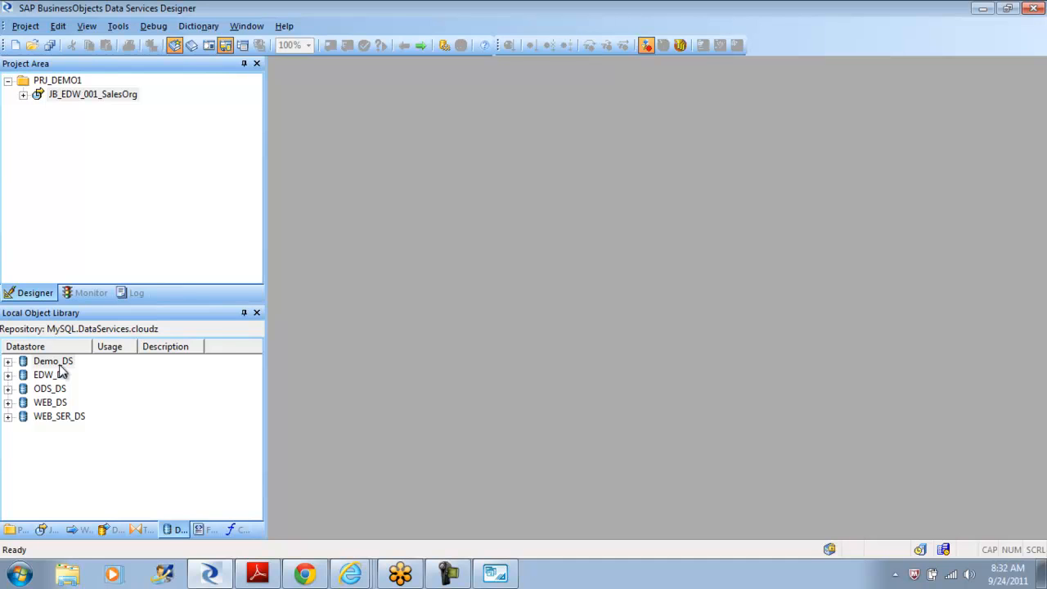
mouse_move(6, 465)
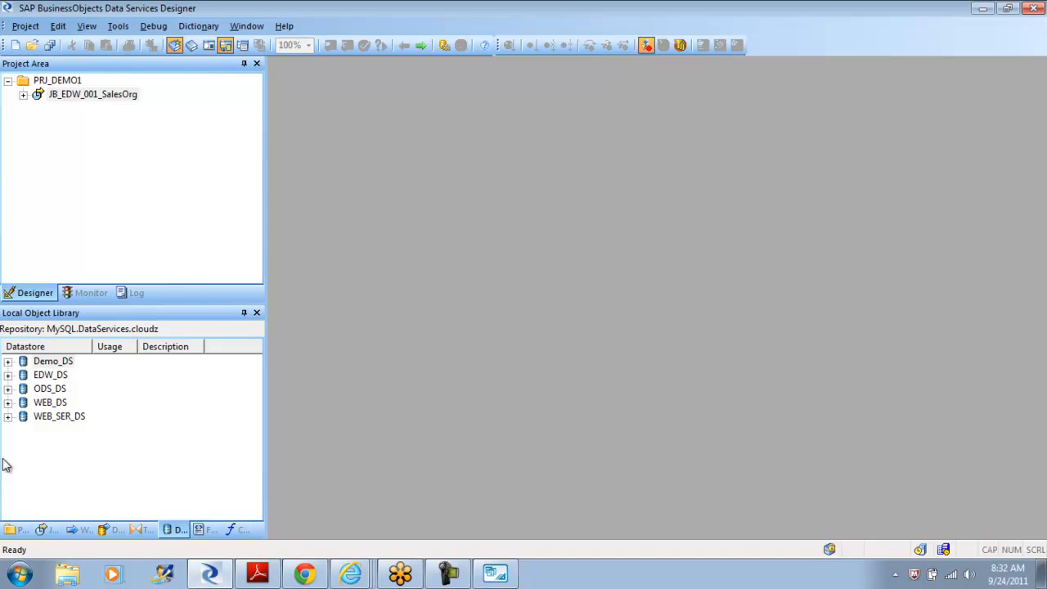
mouse_move(532, 465)
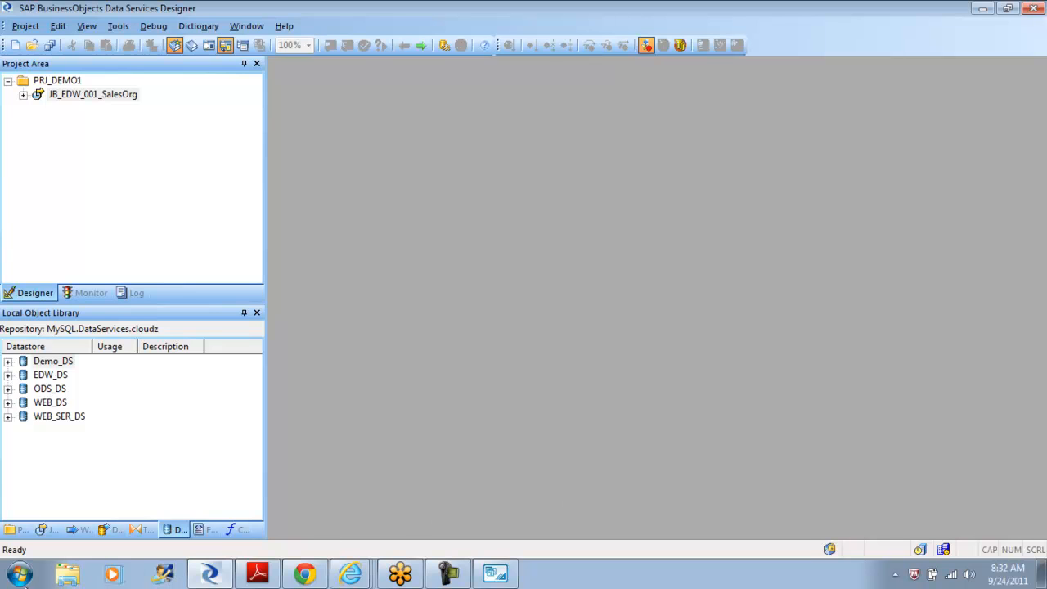
click(15, 573)
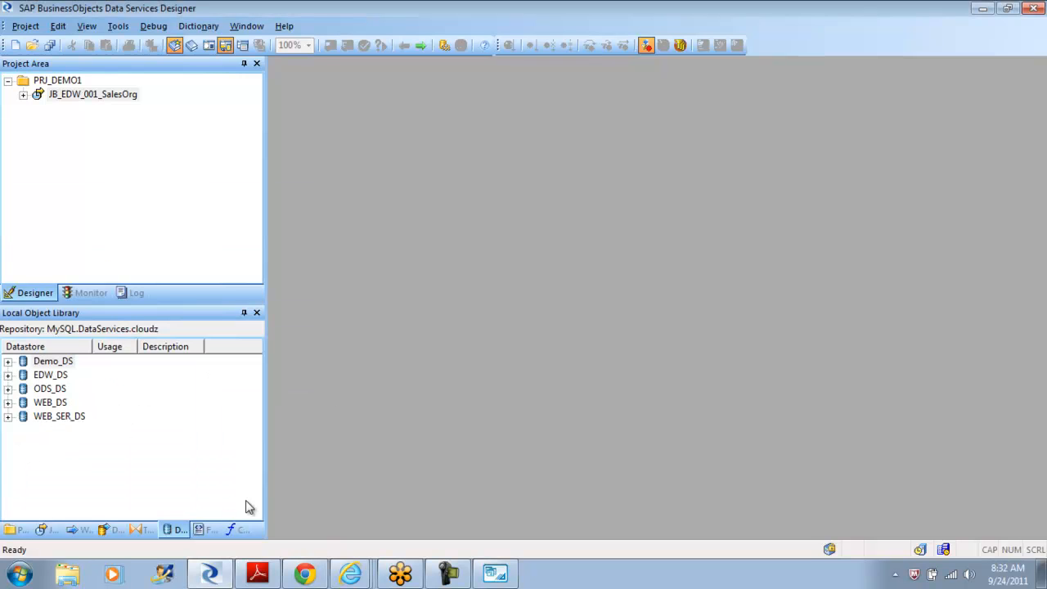
mouse_move(121, 457)
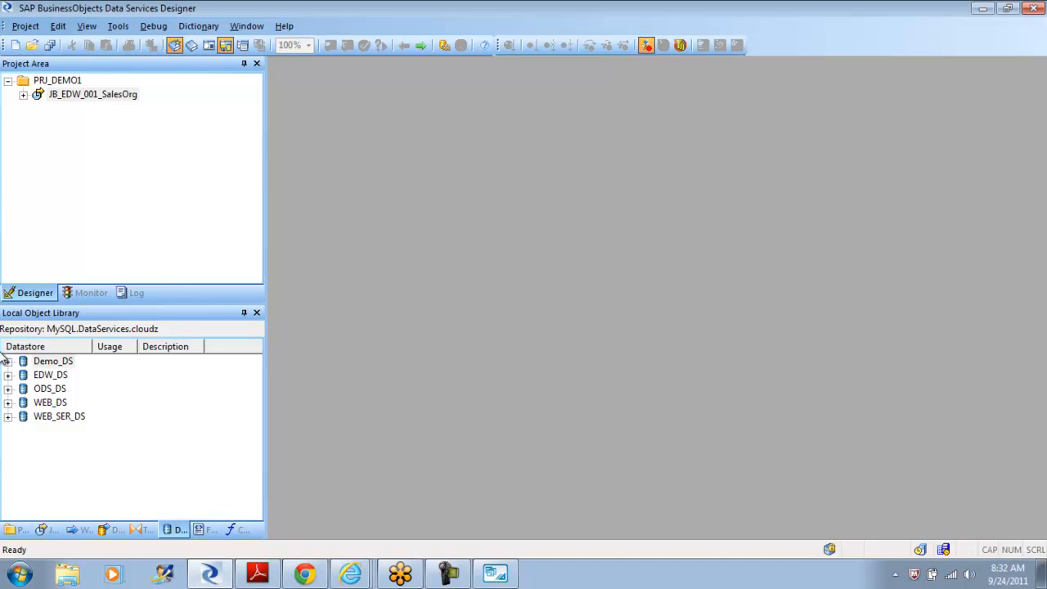
mouse_move(79, 400)
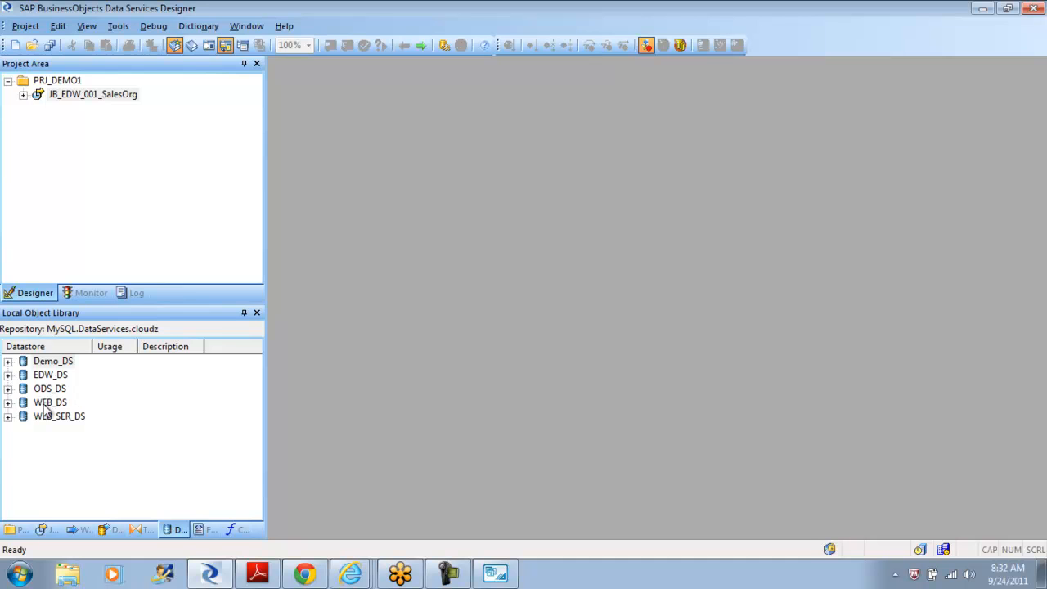
- Delete the WEB_DS, WEB_SER_DS and Demo_DS datastores from the local object library
click(59, 417)
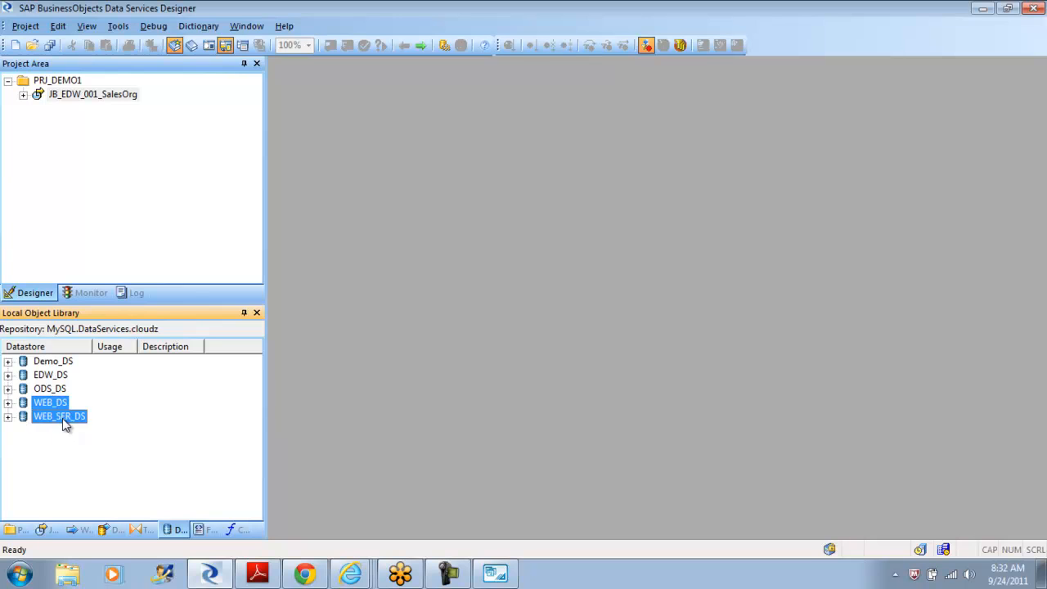
right_click(59, 416)
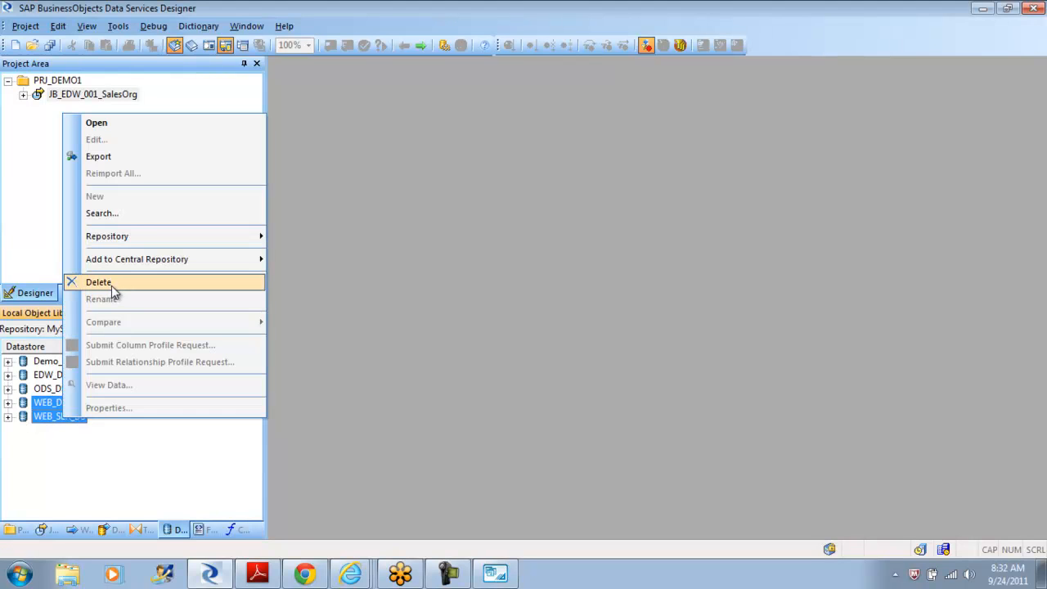
click(98, 281)
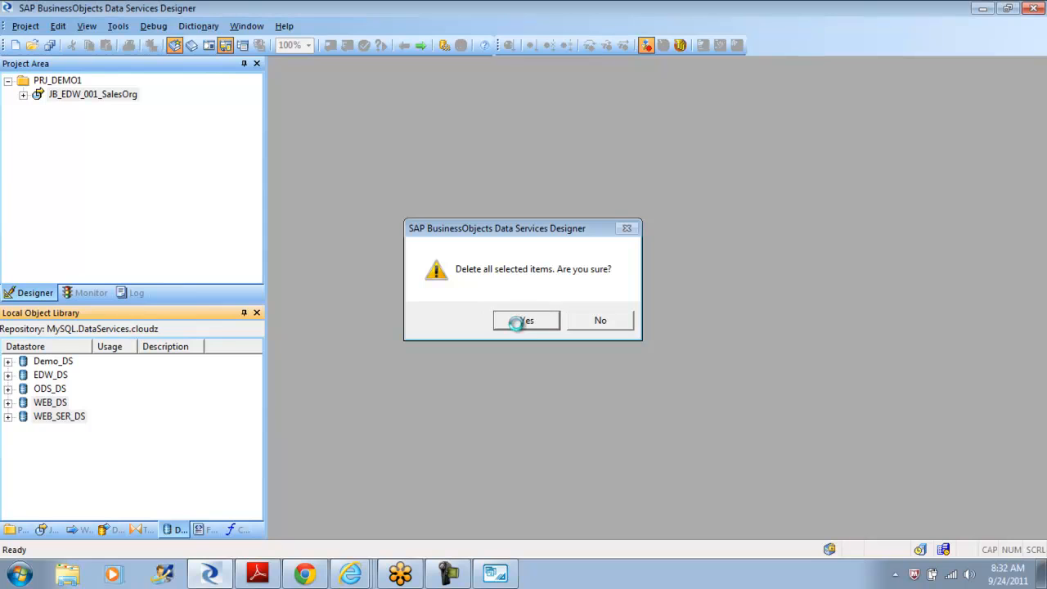
click(525, 319)
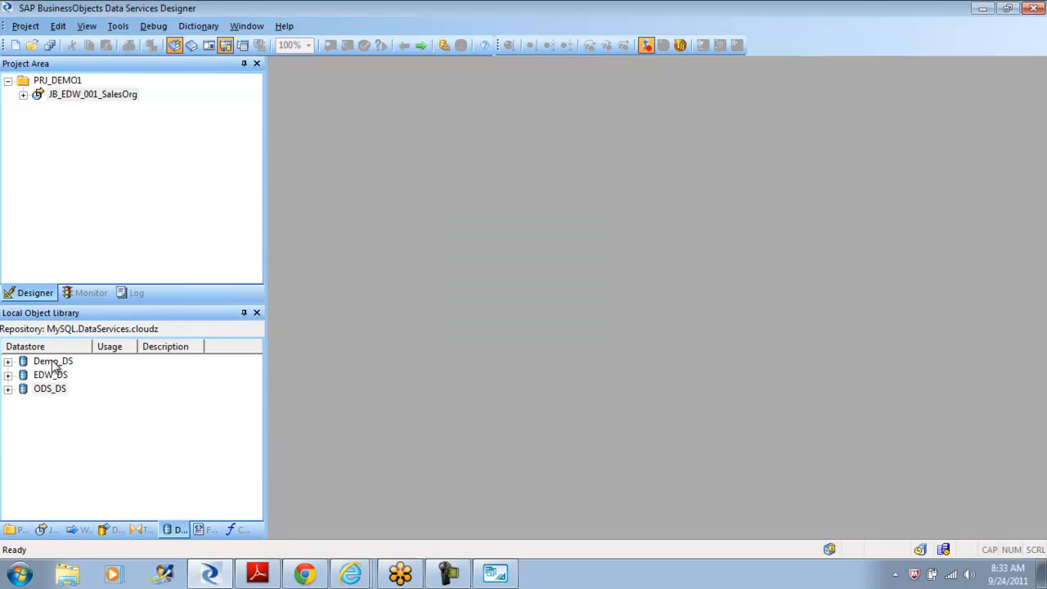
right_click(53, 361)
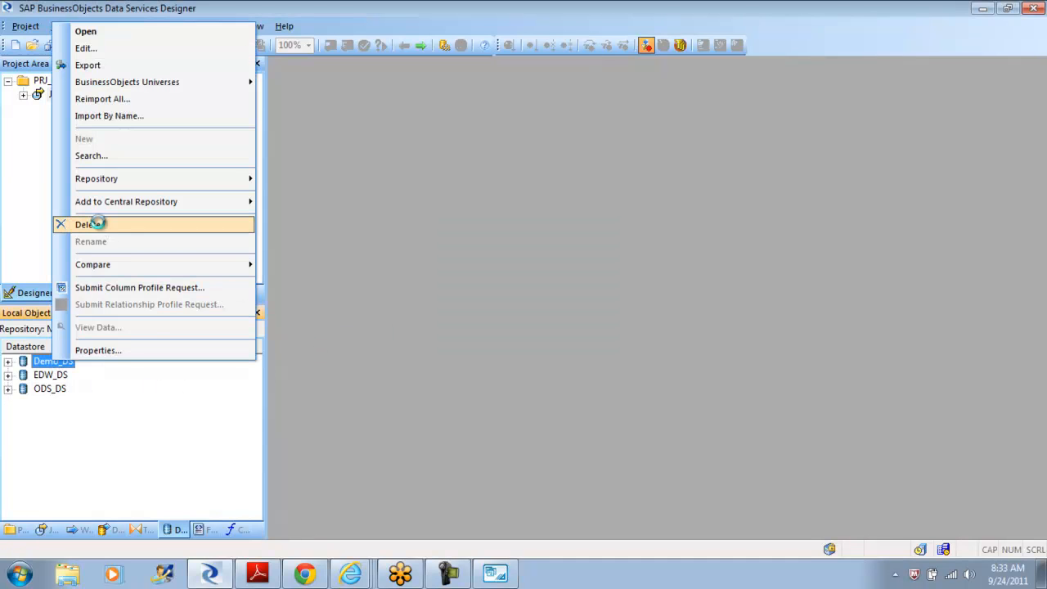
click(84, 224)
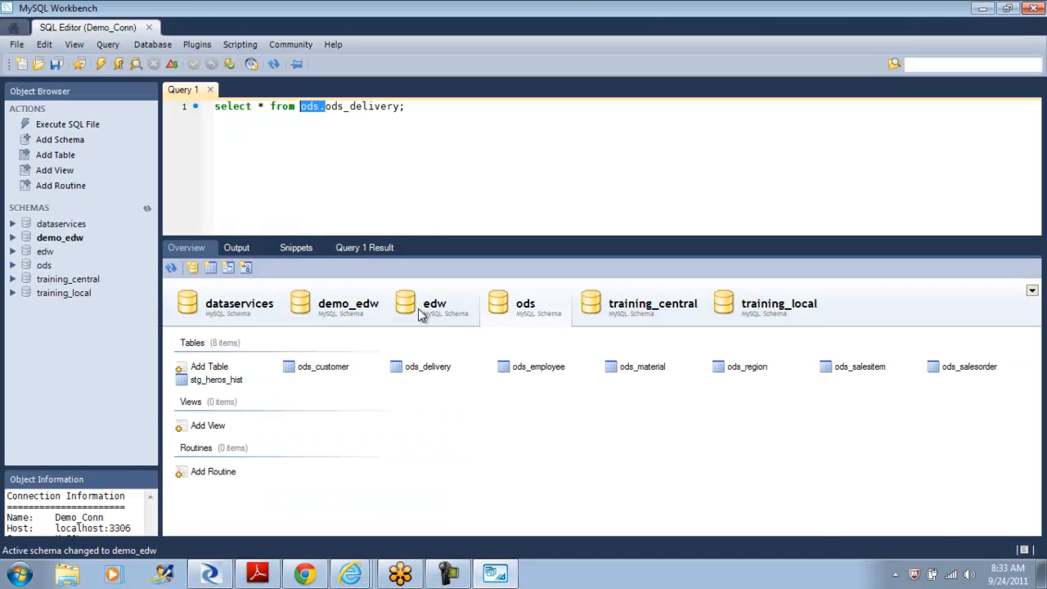
- Look over the ods schema tables in MySQL Workbench and return to Designer
click(435, 302)
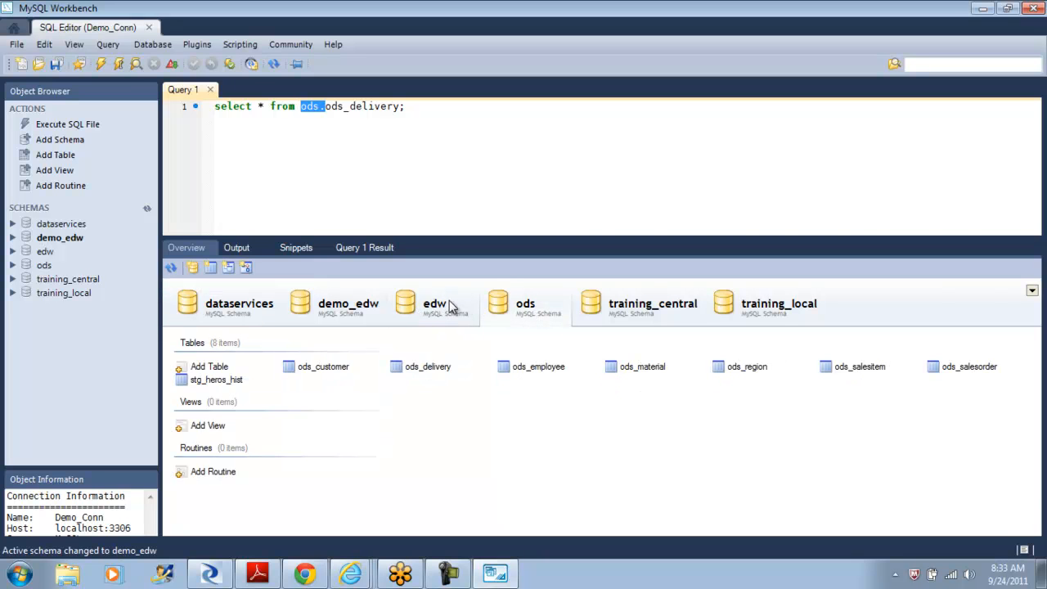
mouse_move(413, 317)
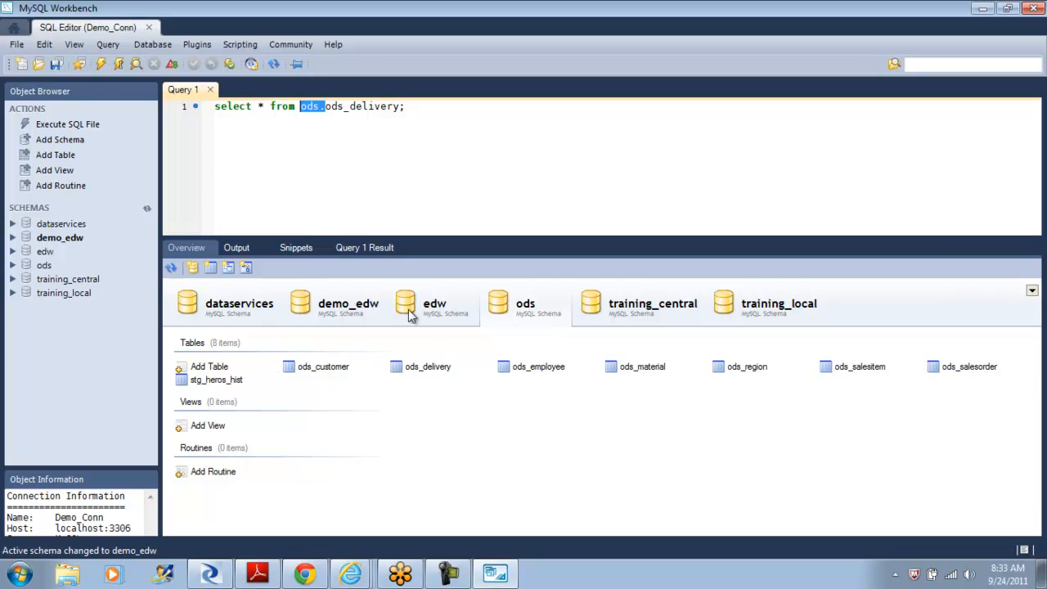
click(435, 303)
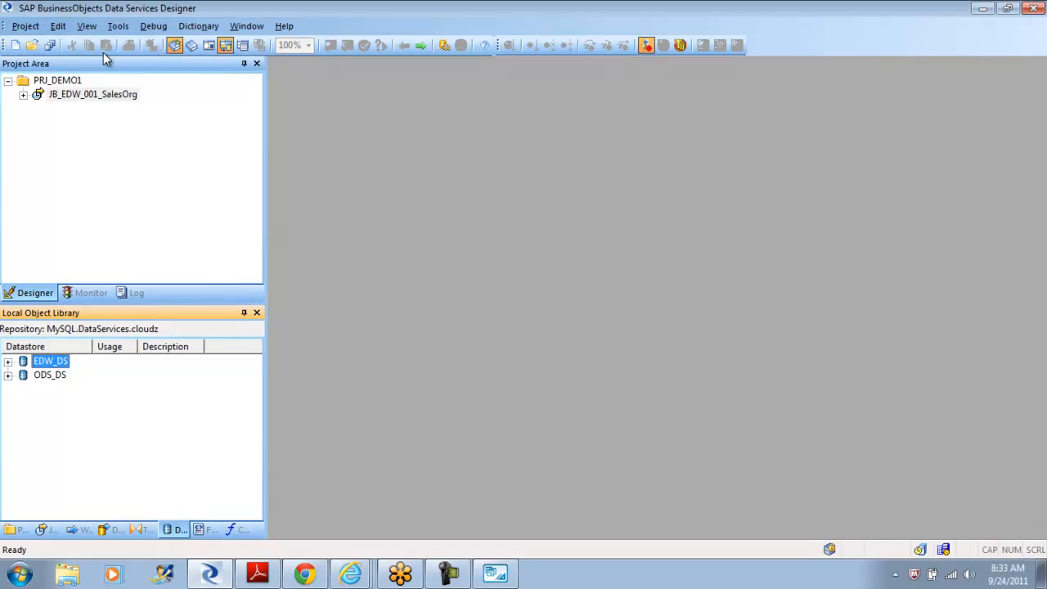
- From the EDW_DS datastore, reach the ODS_STG system data source's Connector/ODBC settings
double_click(49, 361)
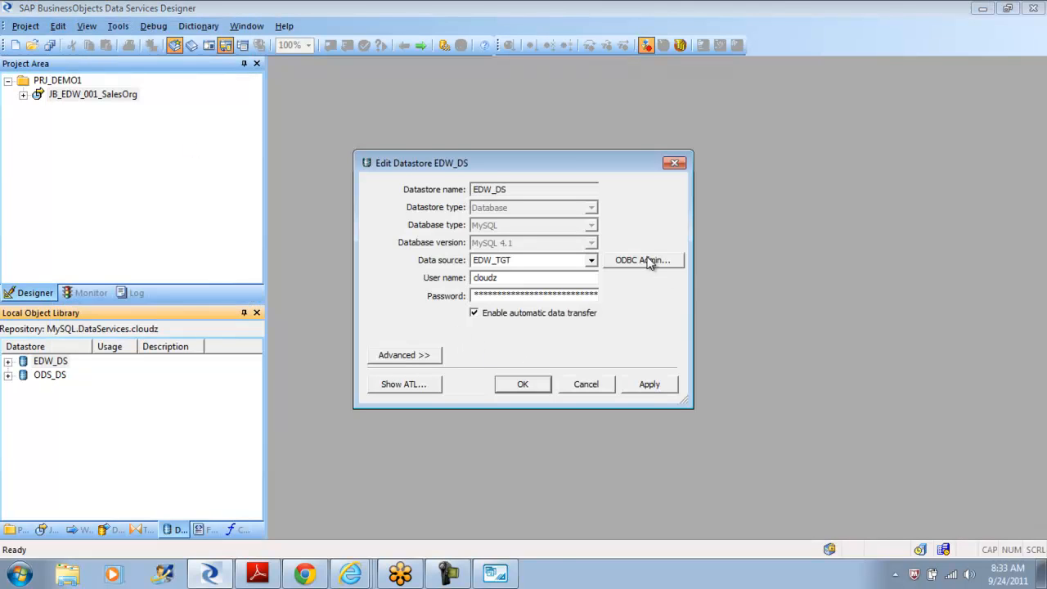
click(642, 259)
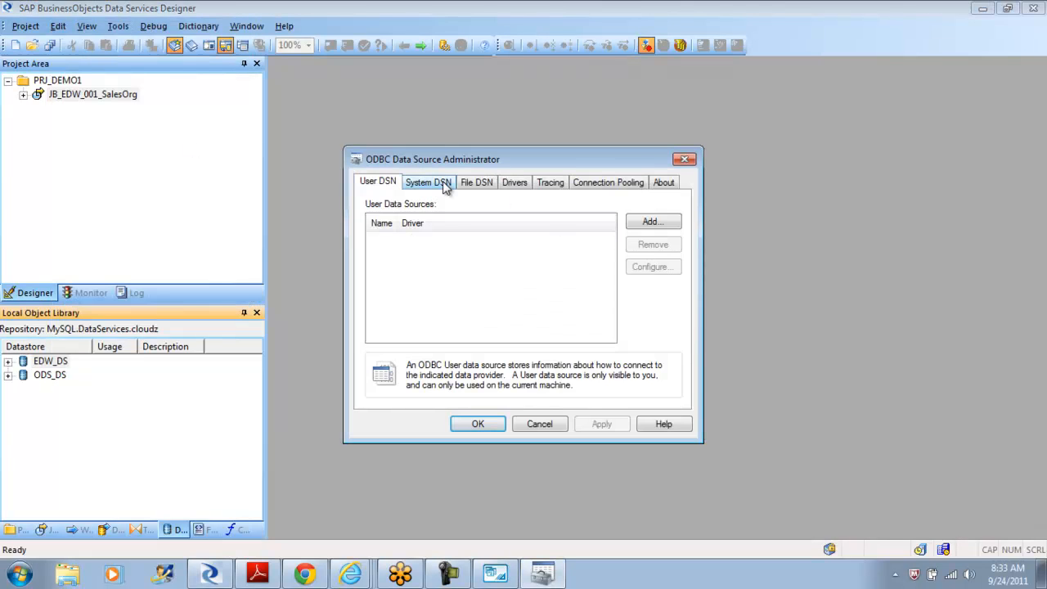
click(429, 182)
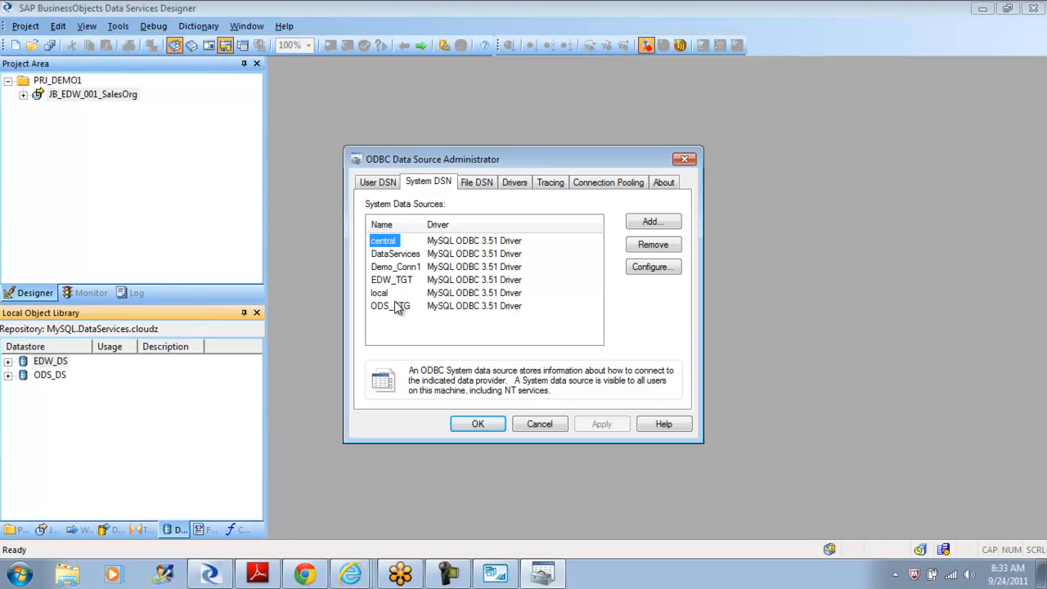
click(389, 306)
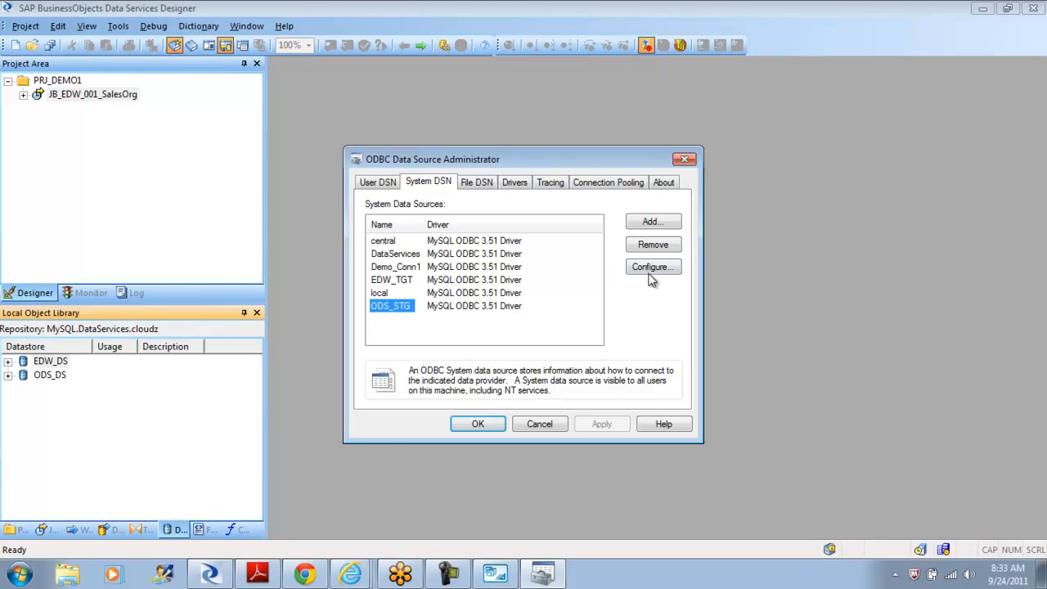
click(652, 266)
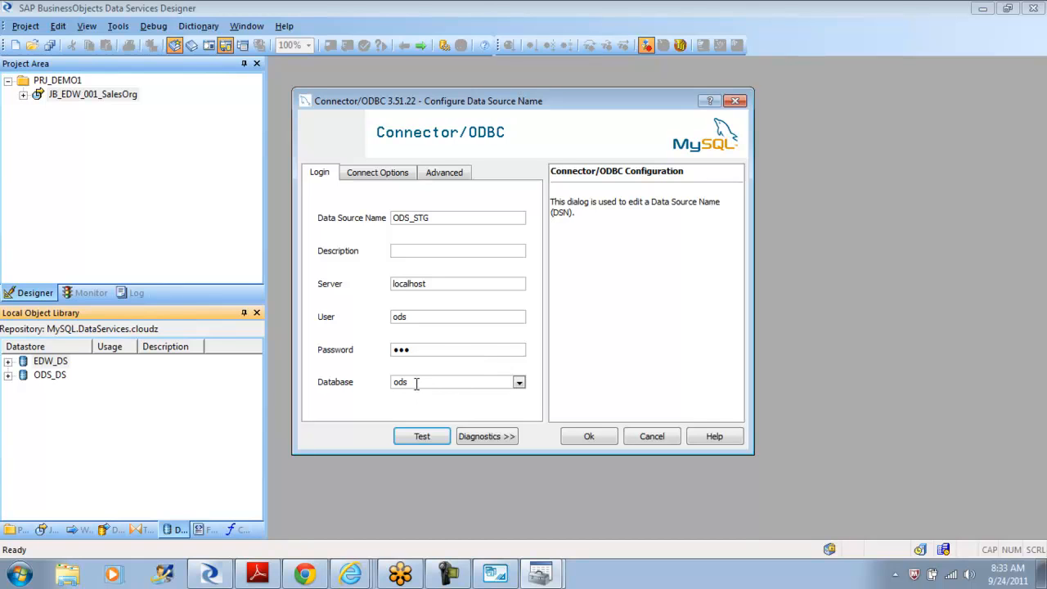
- Review ODS_STG's login details plus the Advanced and Connect Options settings
click(458, 383)
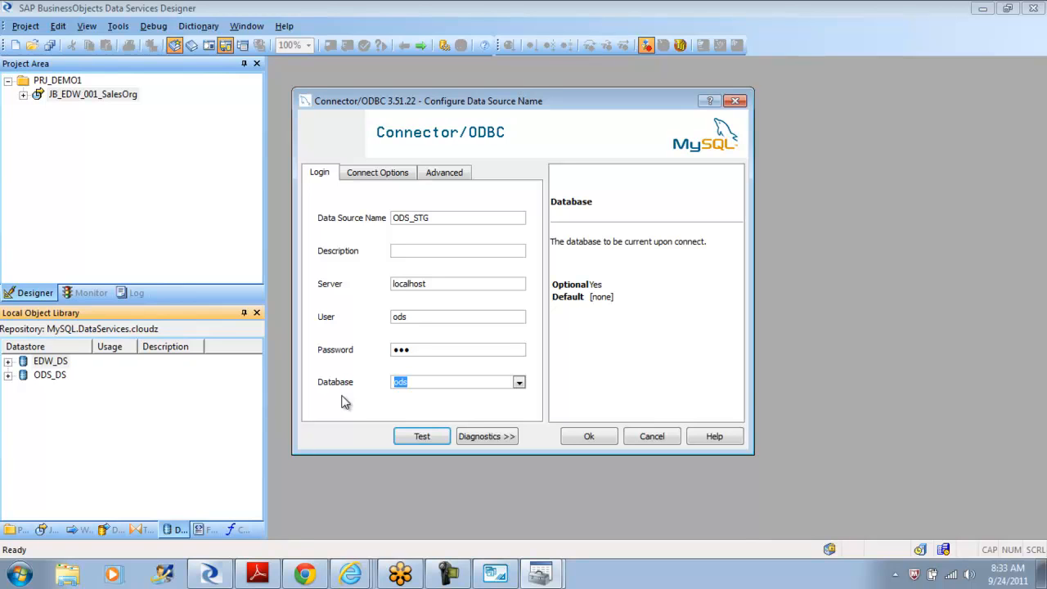
click(458, 318)
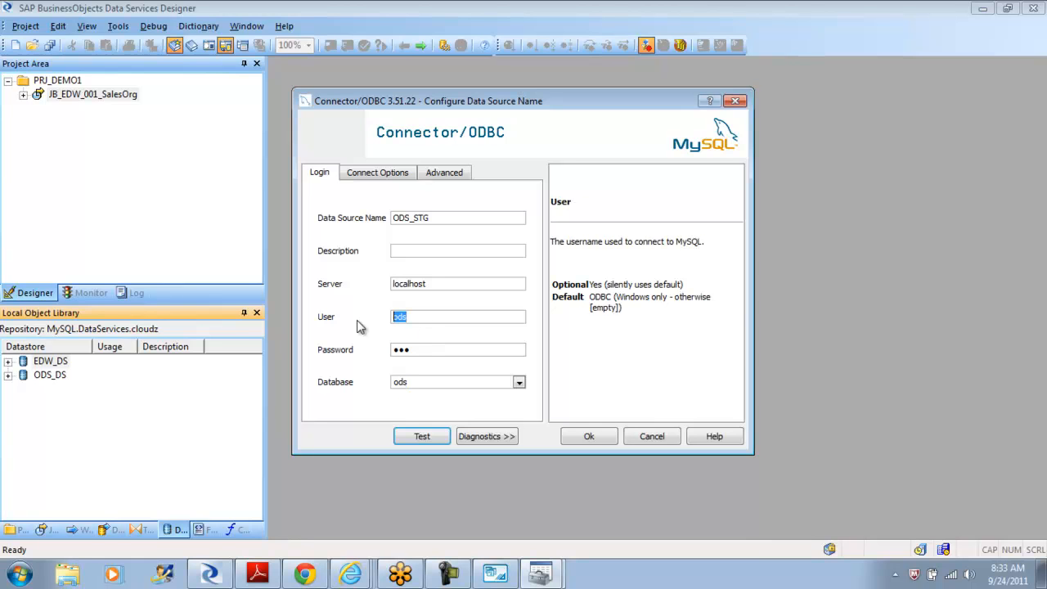
click(459, 350)
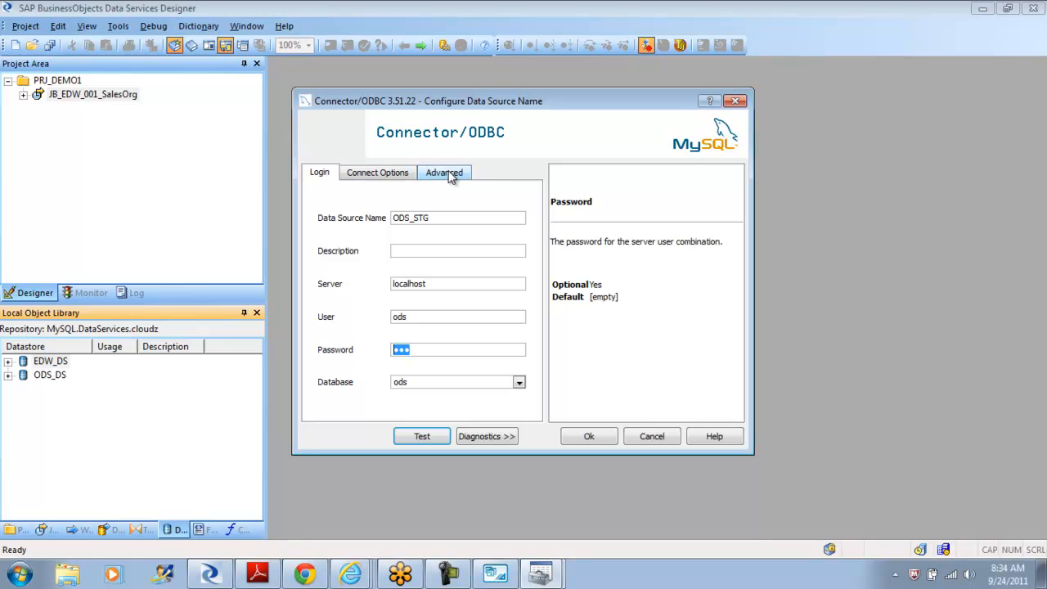
click(445, 172)
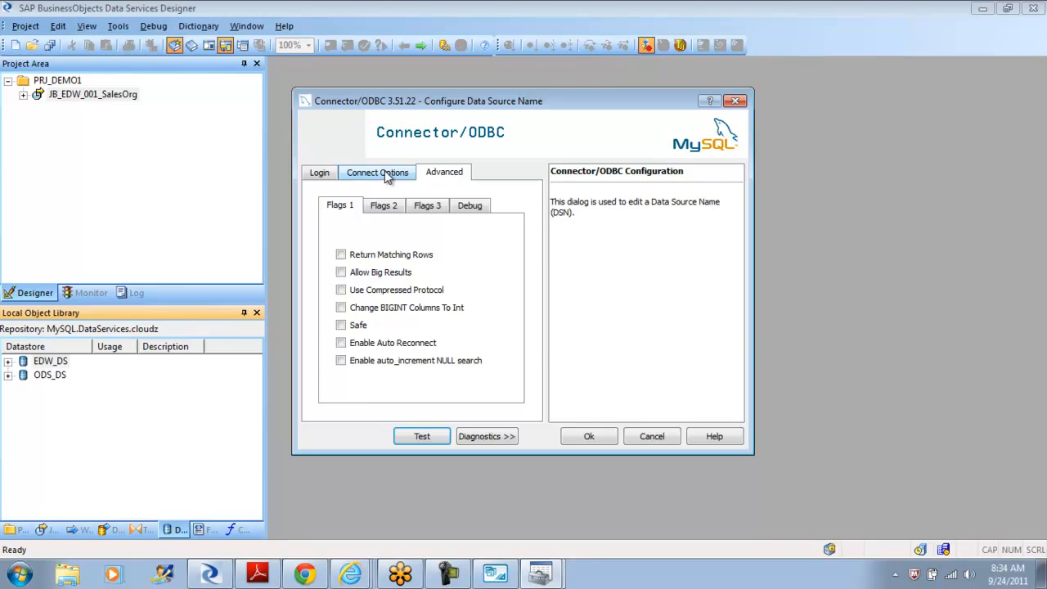
click(376, 172)
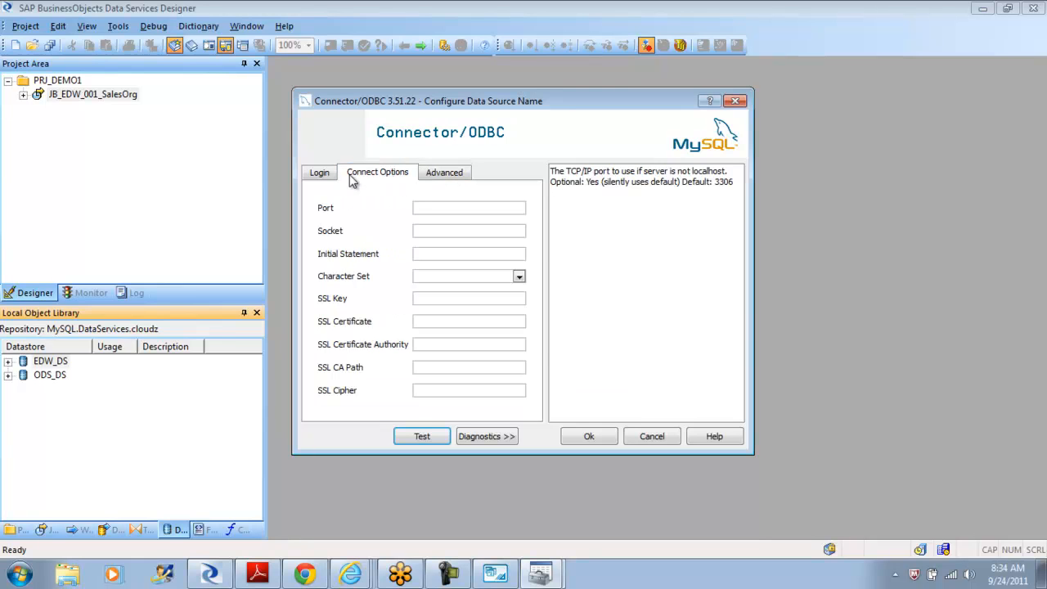
click(319, 172)
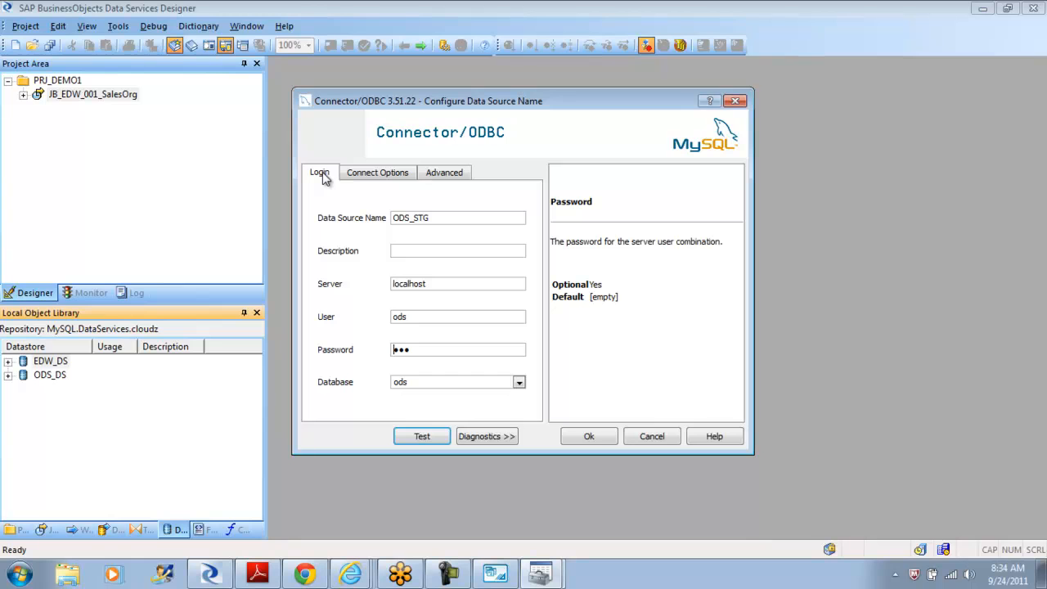
mouse_move(362, 327)
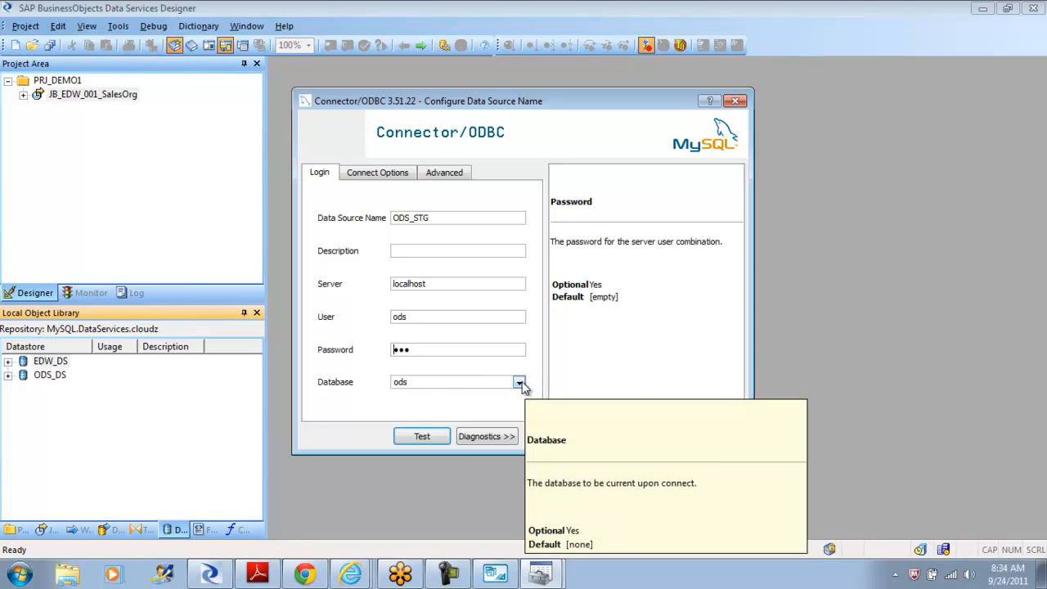
- Keep ods as the database and cancel all connection and datastore dialogs unchanged
click(520, 383)
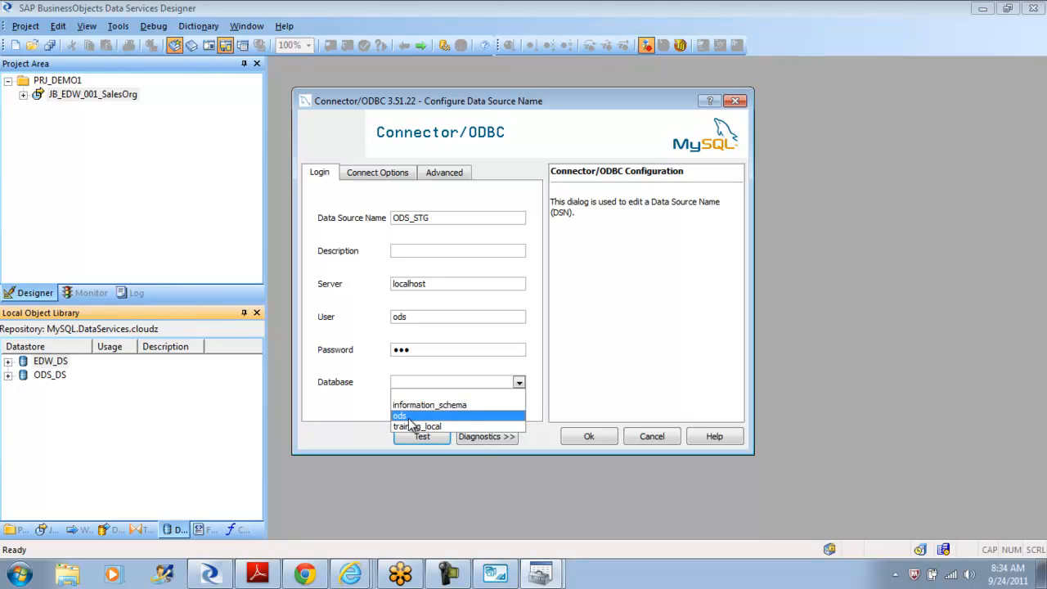
click(399, 416)
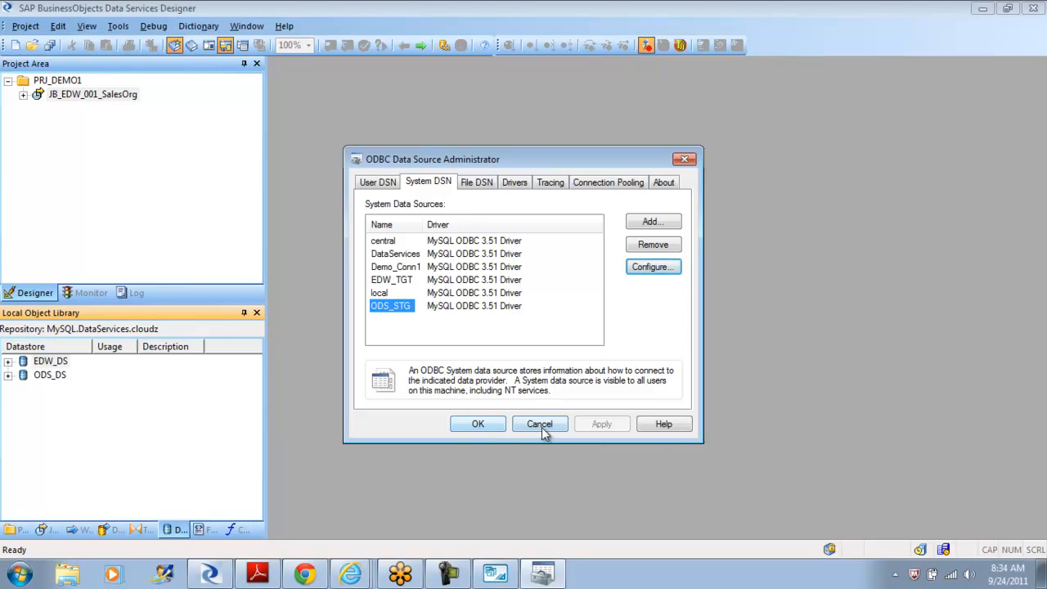
click(540, 424)
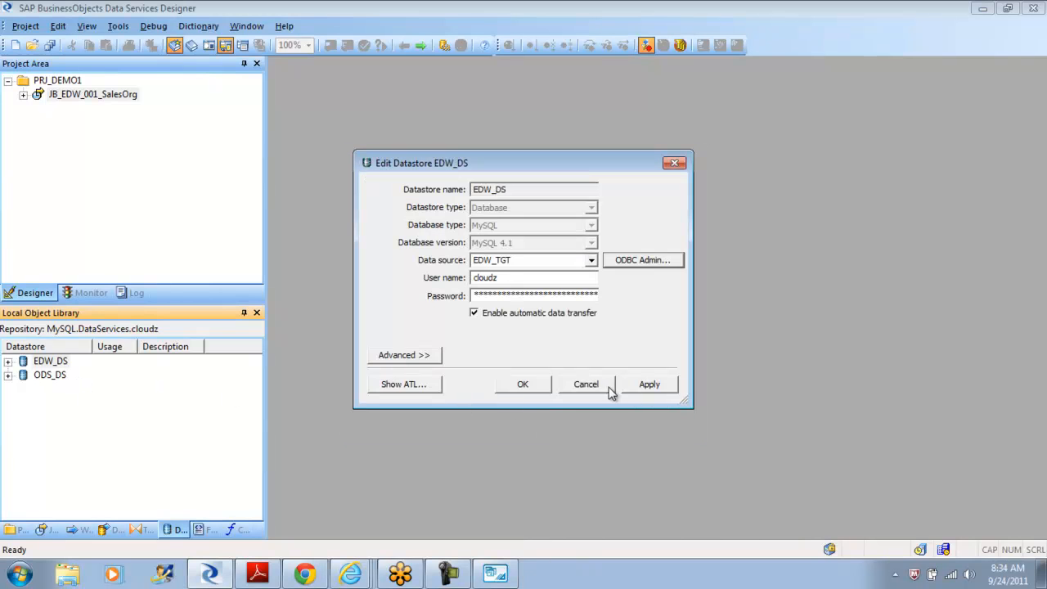
click(586, 385)
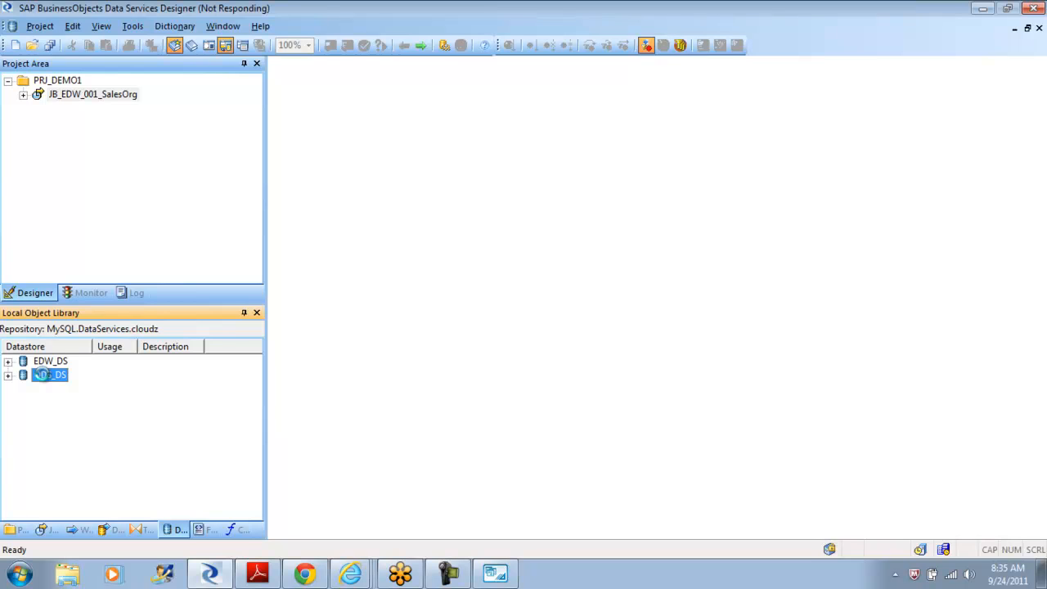
- Browse the ODS_DS external metadata tables from training_local and dataservices
double_click(49, 374)
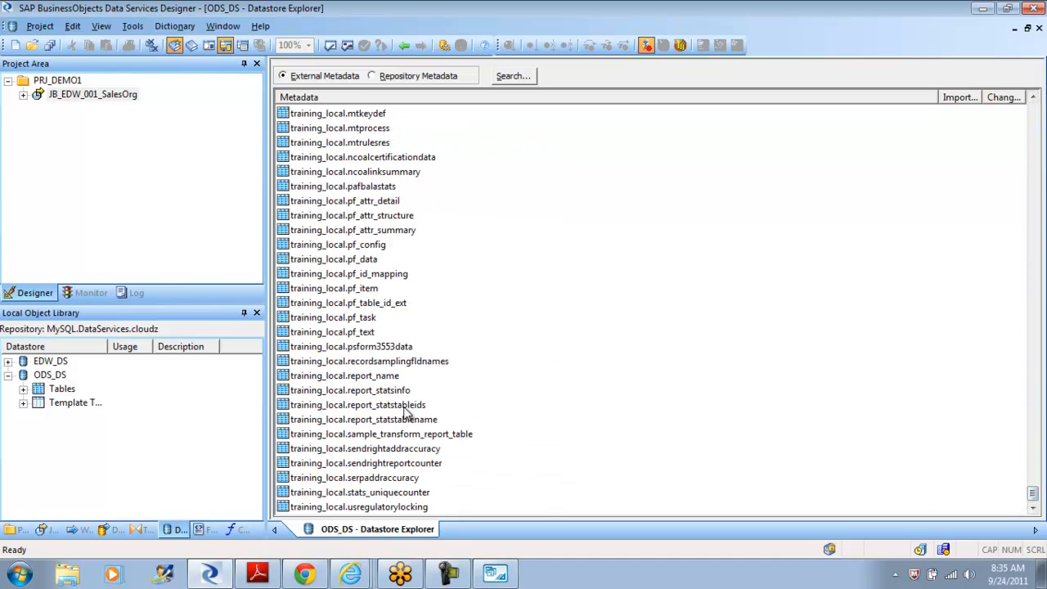
right_click(49, 375)
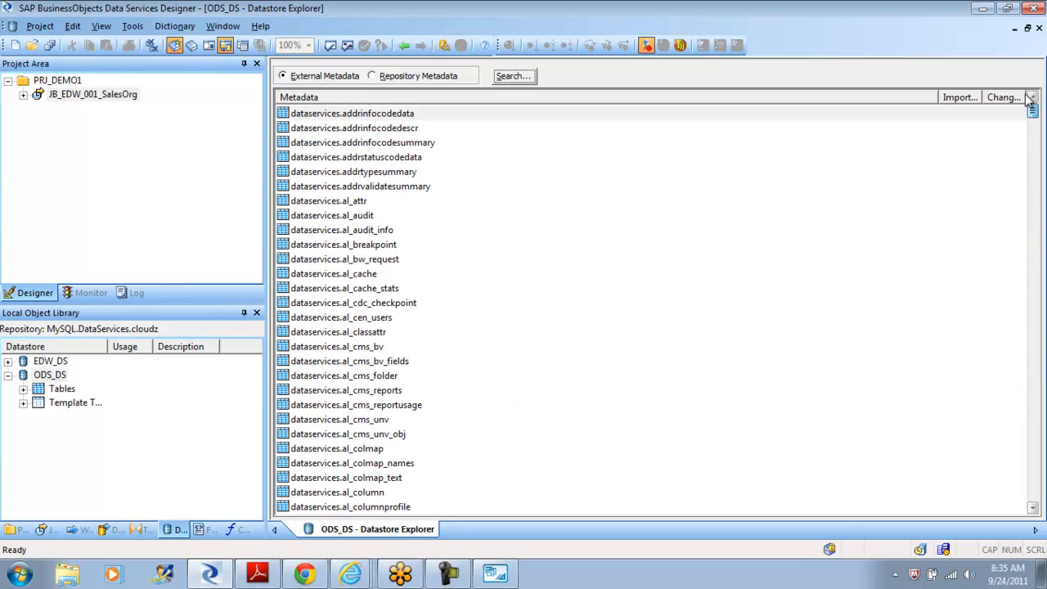
scroll(down, 3)
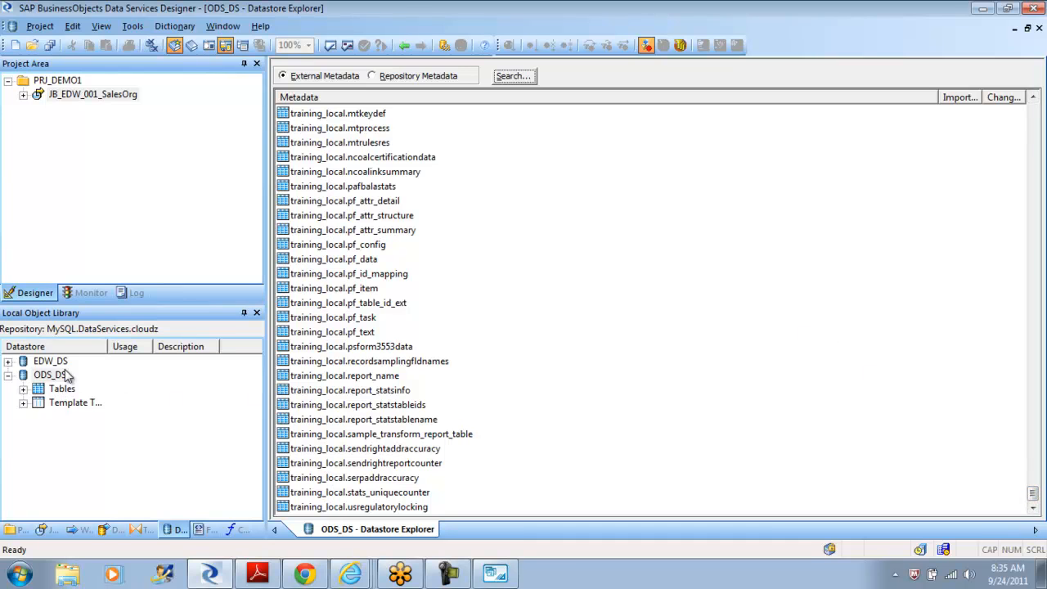
right_click(51, 375)
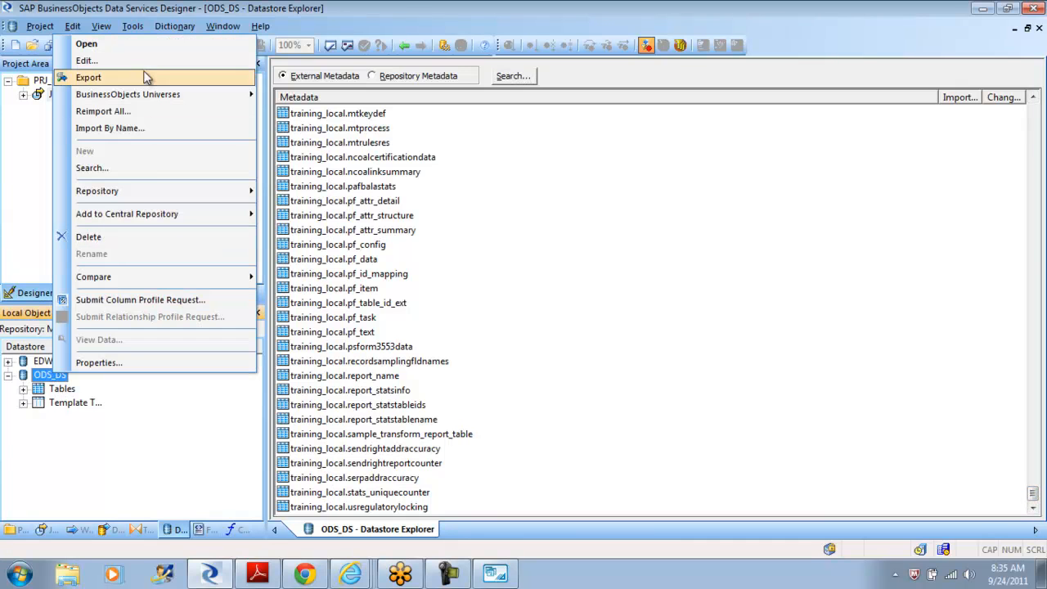
click(110, 128)
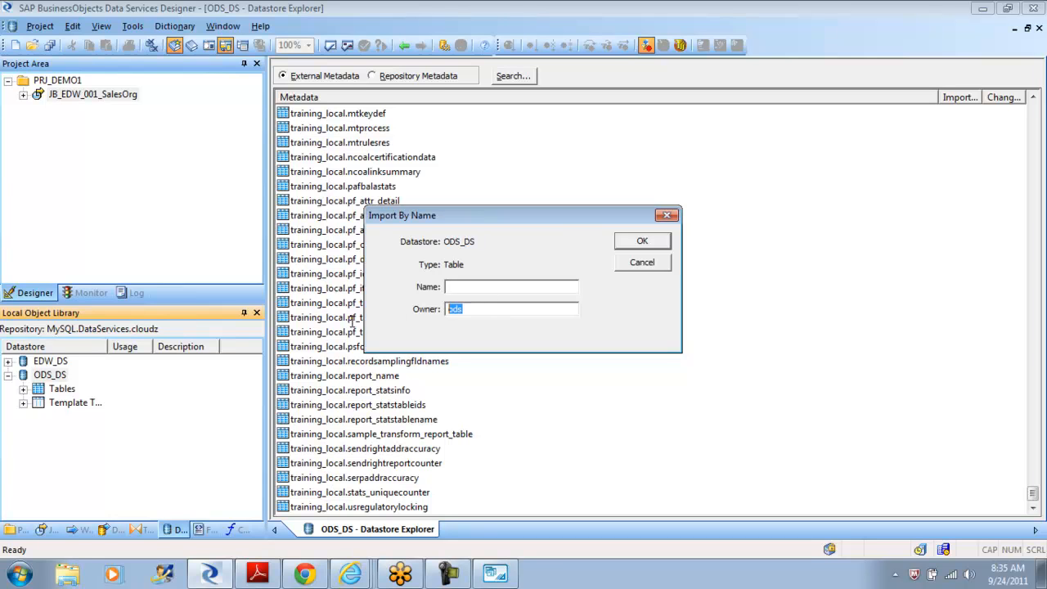
mouse_move(353, 328)
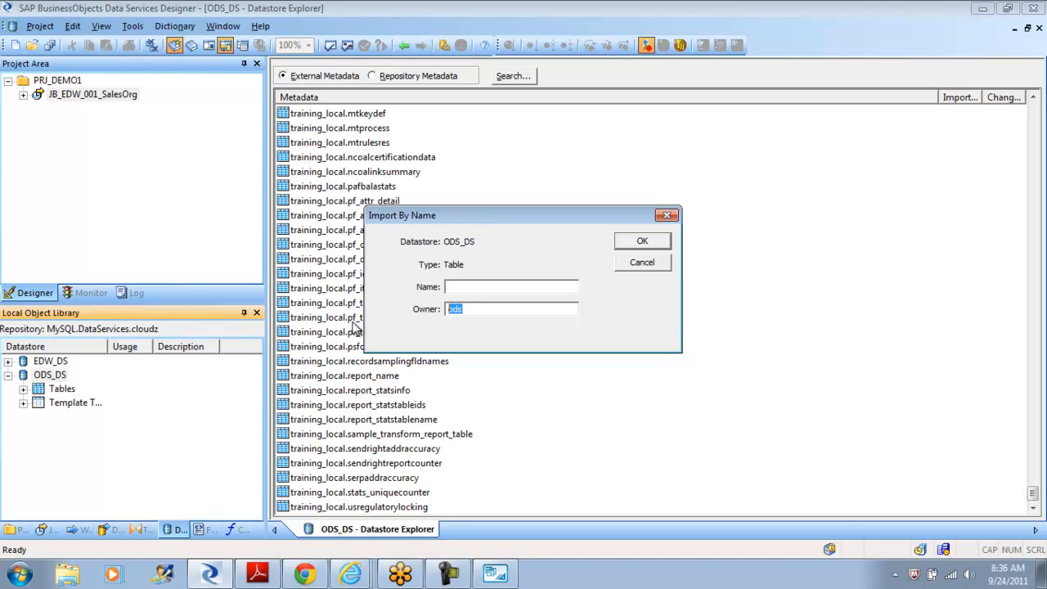
mouse_move(663, 268)
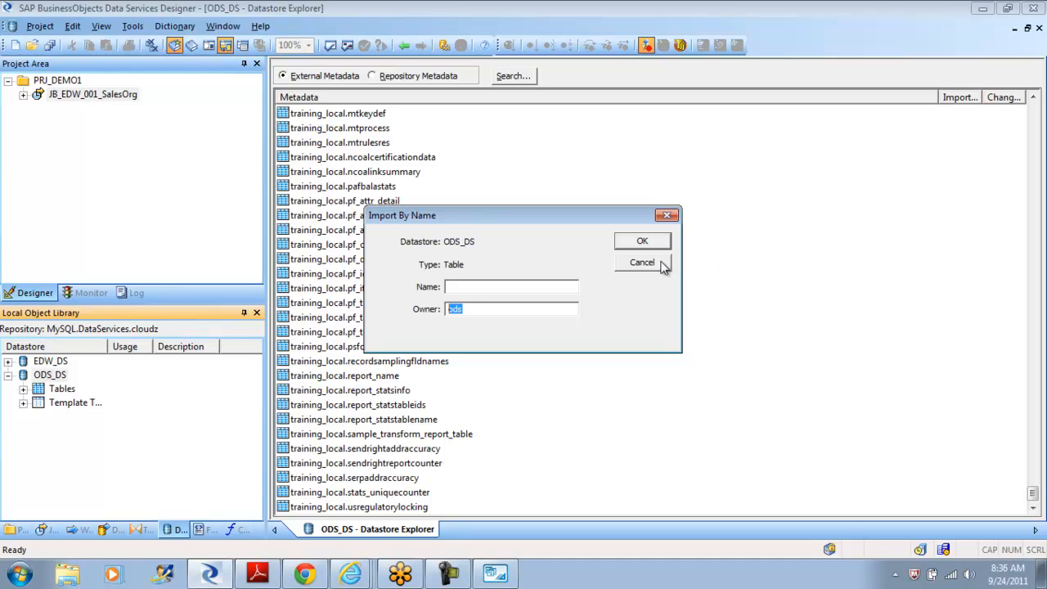
click(642, 261)
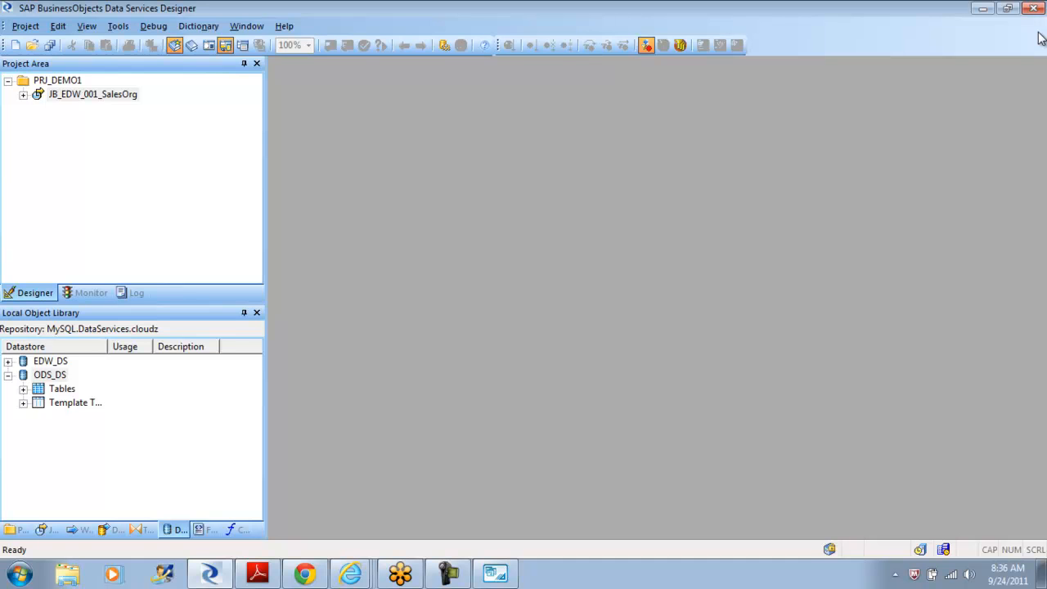
mouse_move(630, 504)
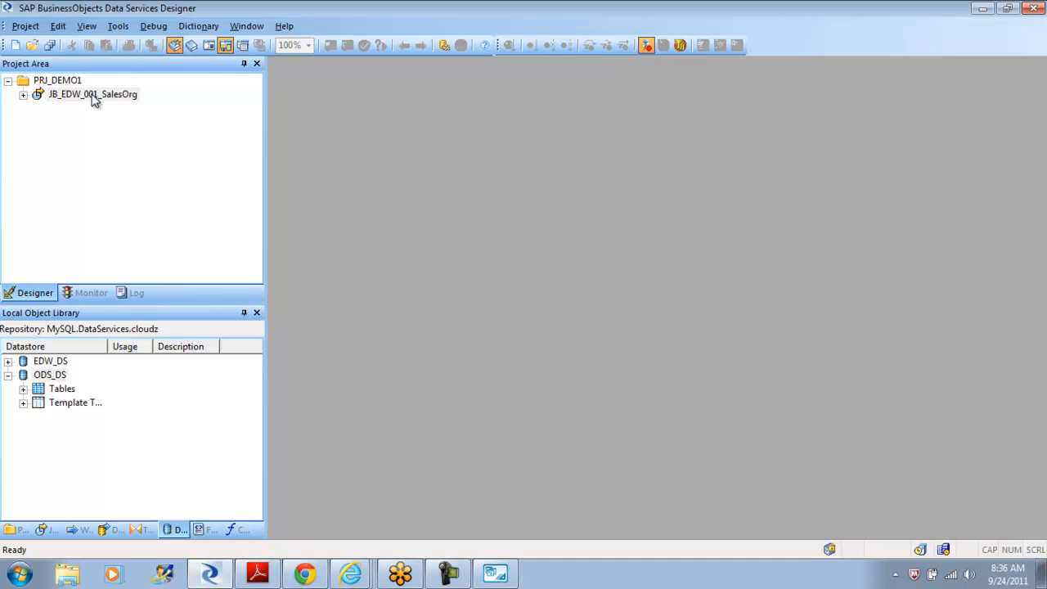
- Drill from job JB_EDW_001_SalesOrg into WF_001_02_TimeDim_Transform and the CustDim_Validation data flow
double_click(92, 93)
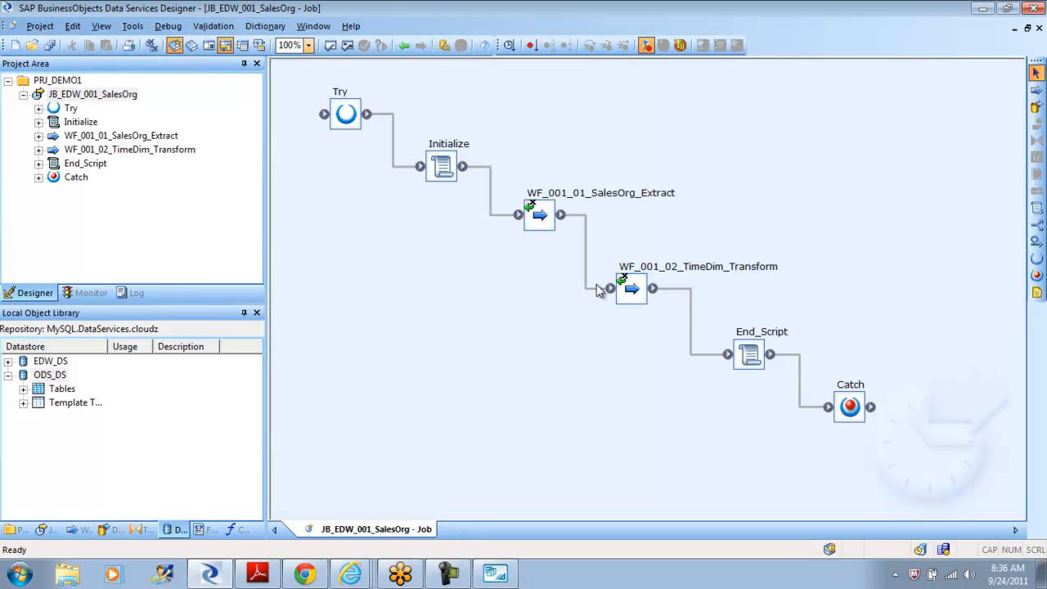
double_click(632, 288)
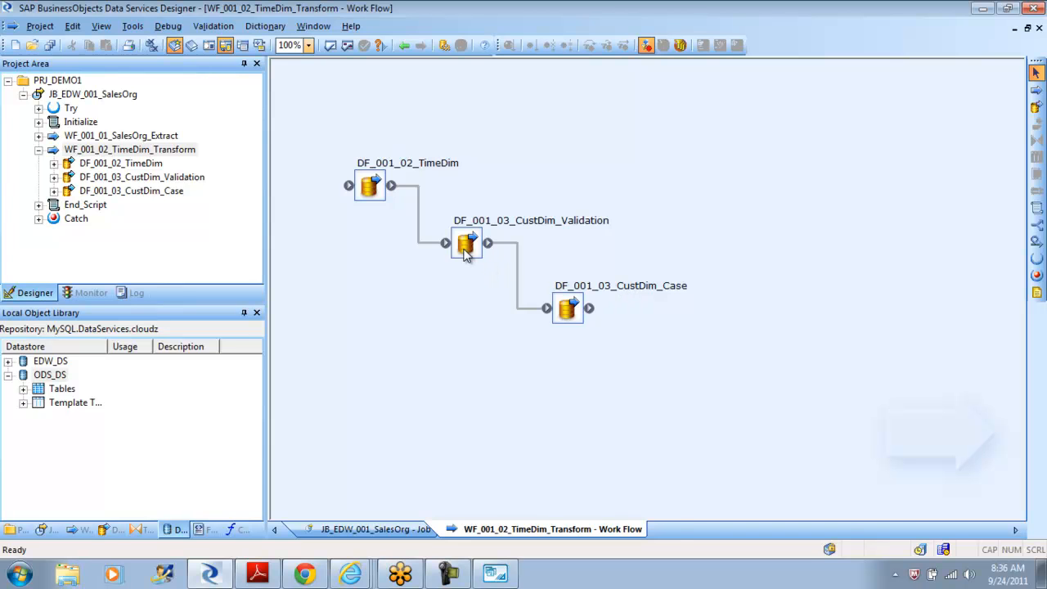
double_click(467, 242)
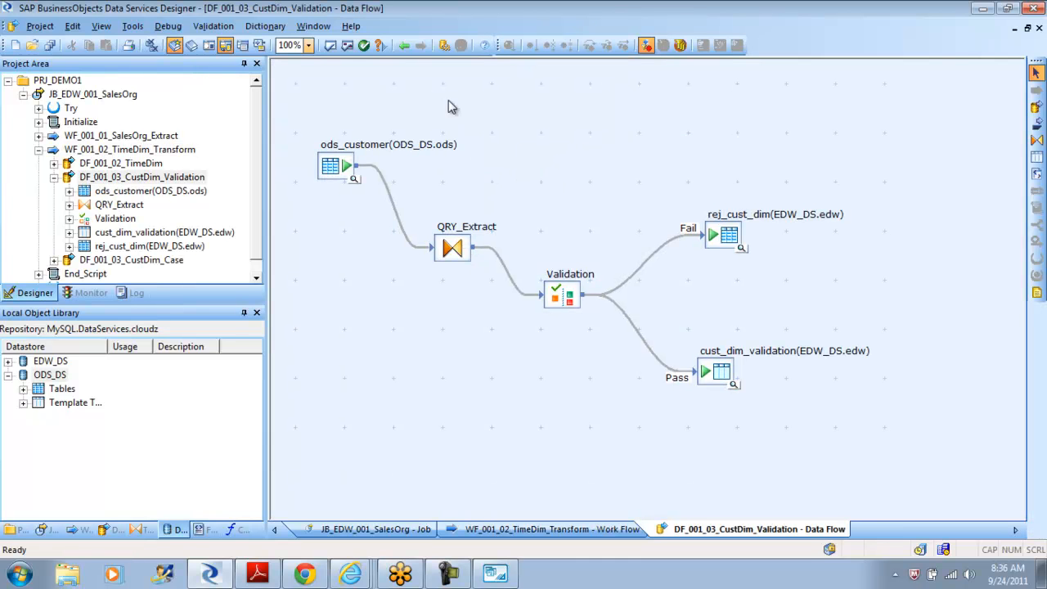
mouse_move(402, 46)
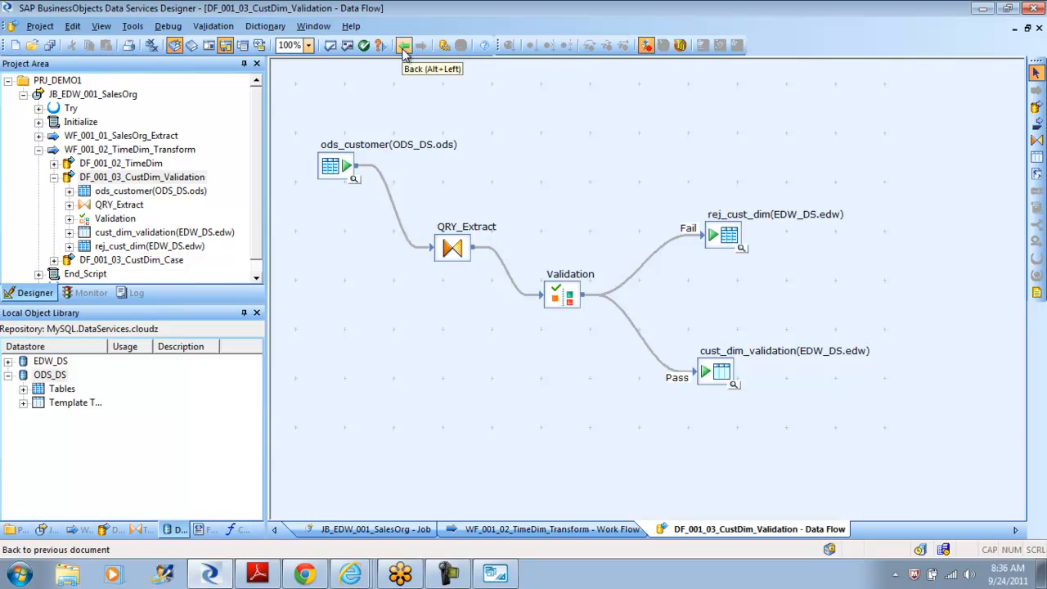
- View the DF_001_03_CustDim_Case data flow, then collapse the job tree back to the job diagram
click(404, 45)
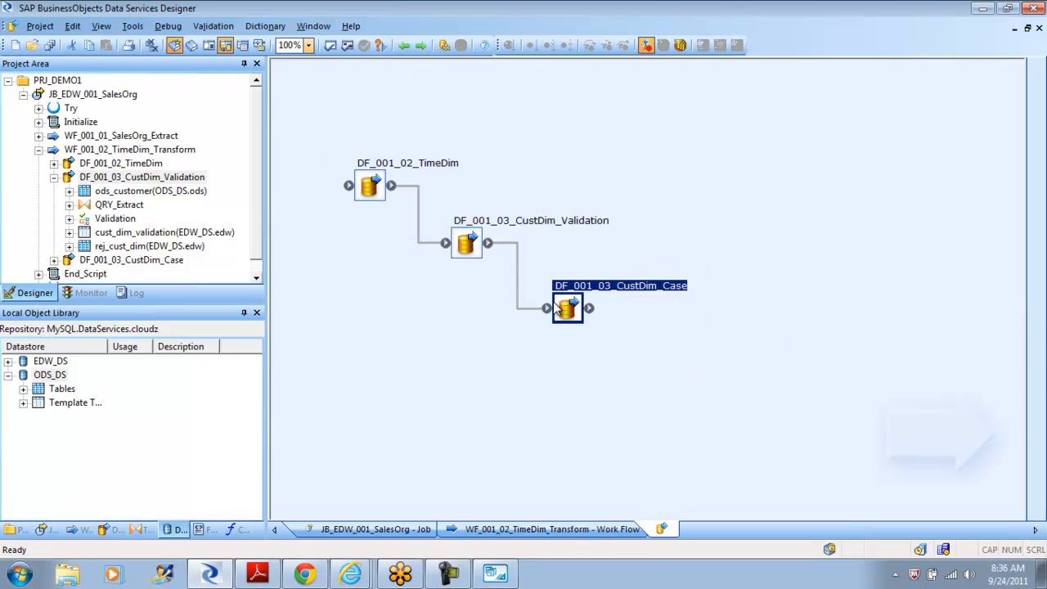
double_click(567, 308)
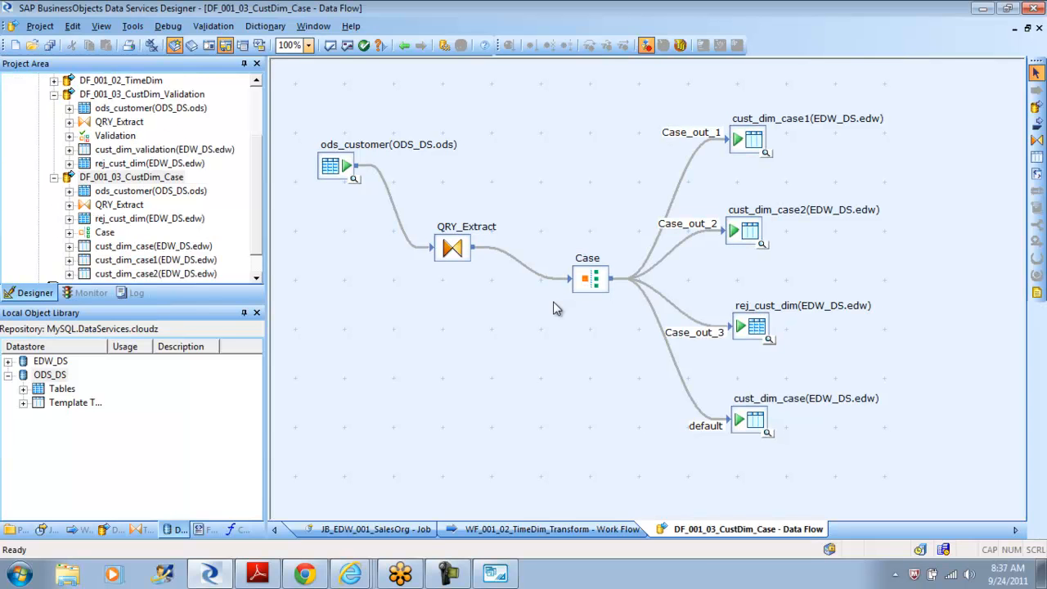
mouse_move(582, 123)
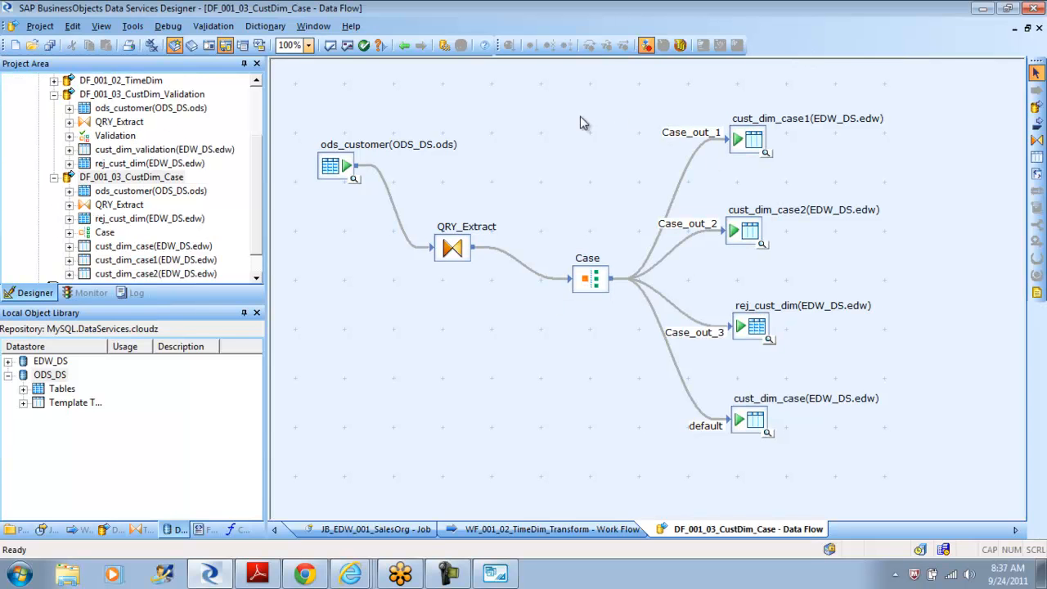
mouse_move(737, 293)
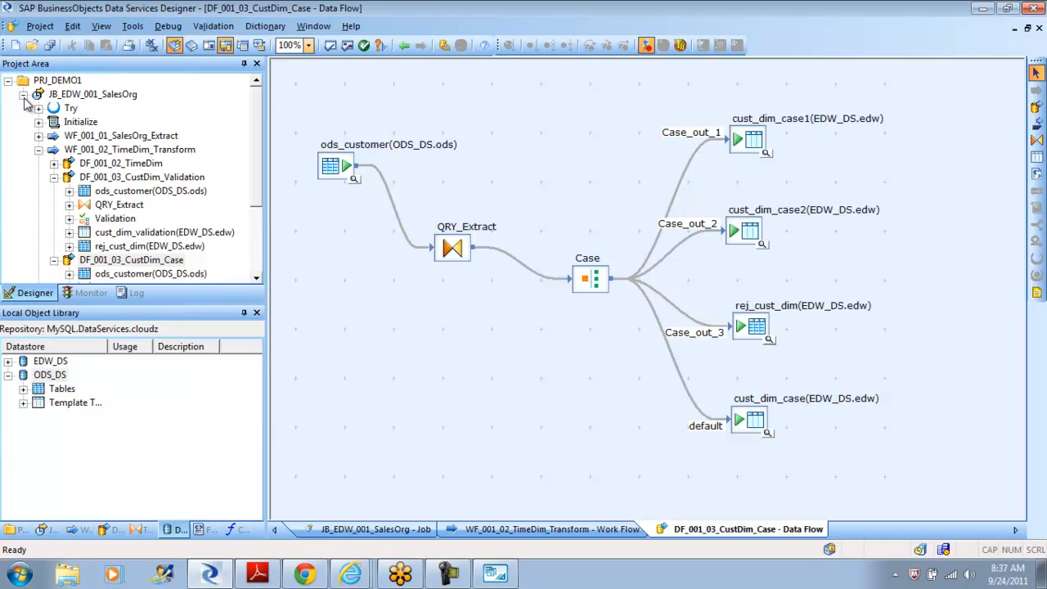
click(376, 528)
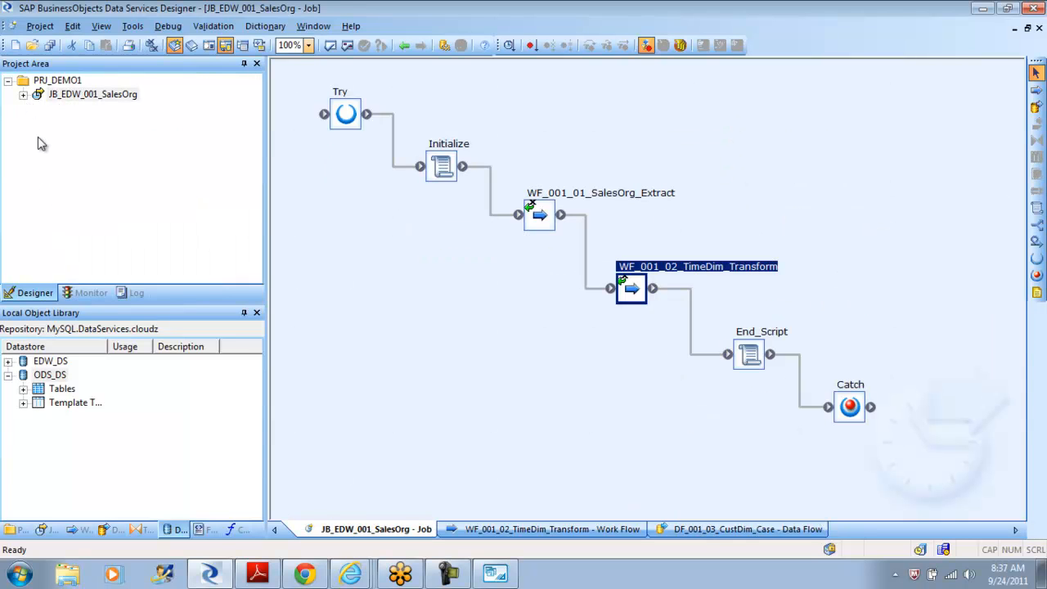
mouse_move(31, 223)
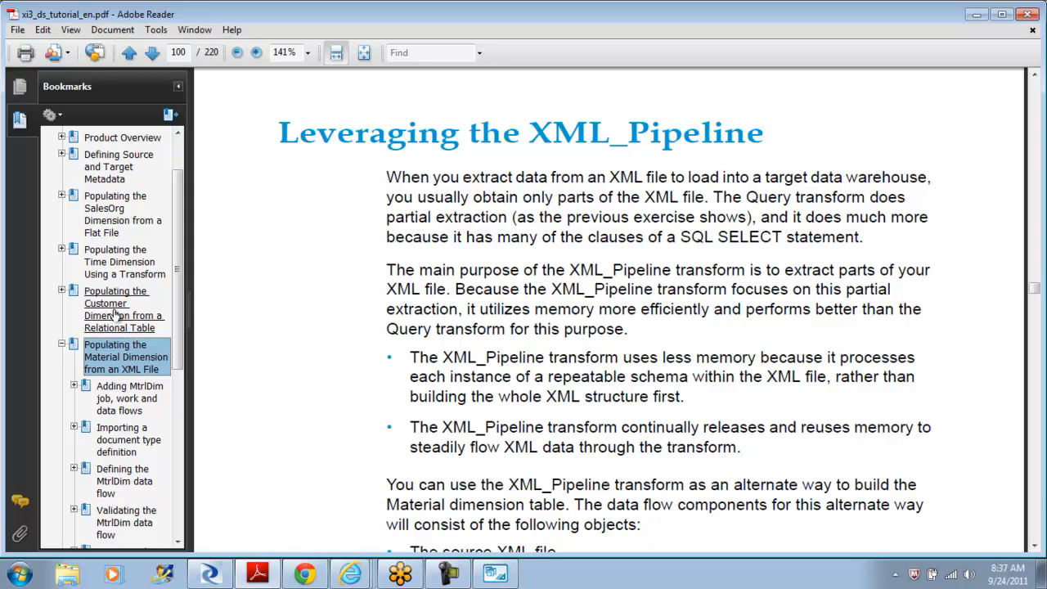
- Jump via bookmarks to chapter 7, Populating the Material Dimension from an XML File
click(124, 309)
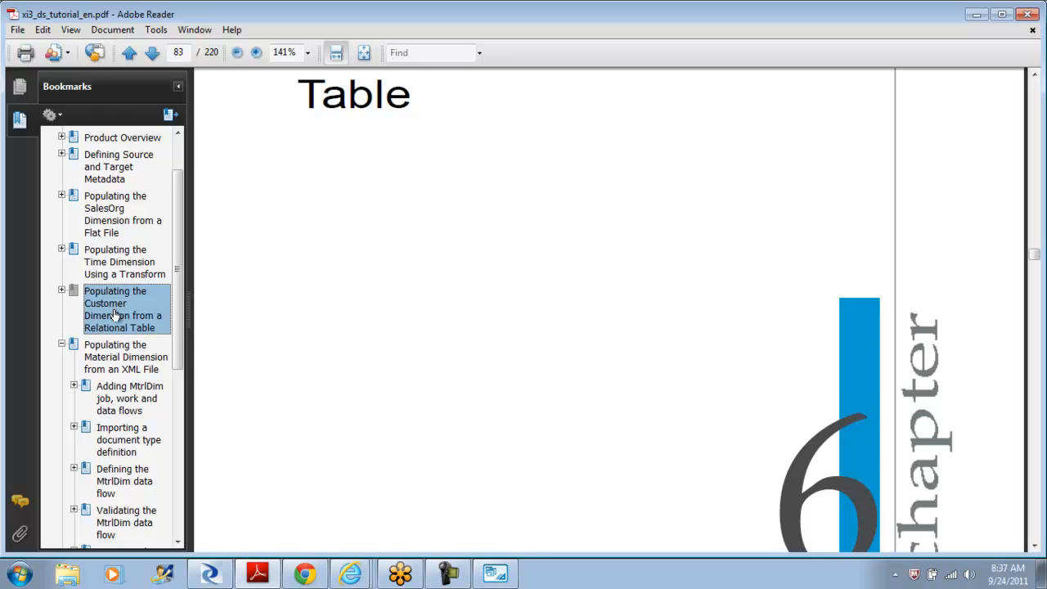
mouse_move(121, 366)
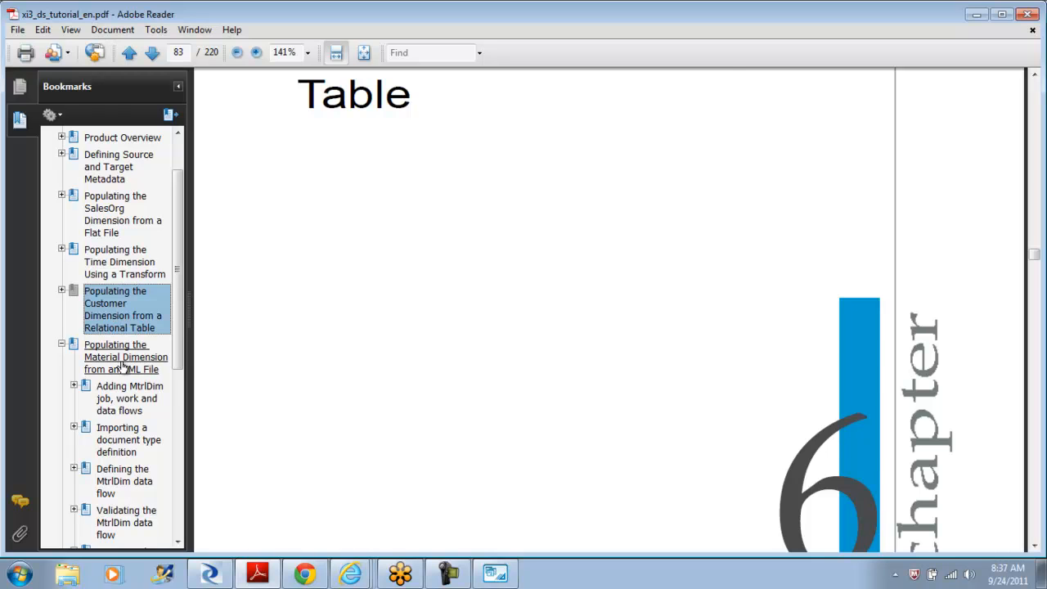
click(124, 357)
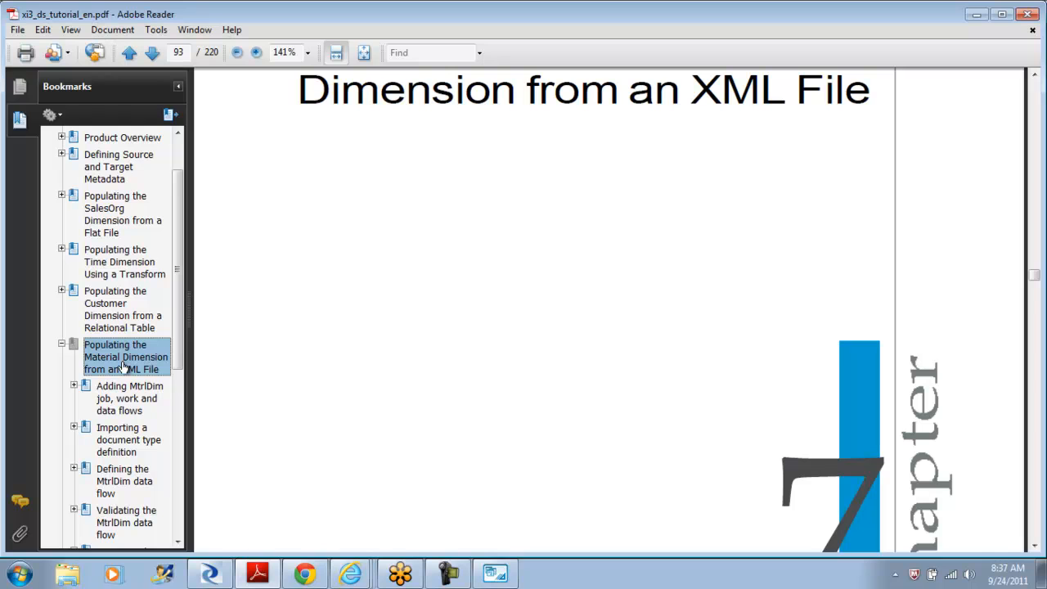
mouse_move(121, 367)
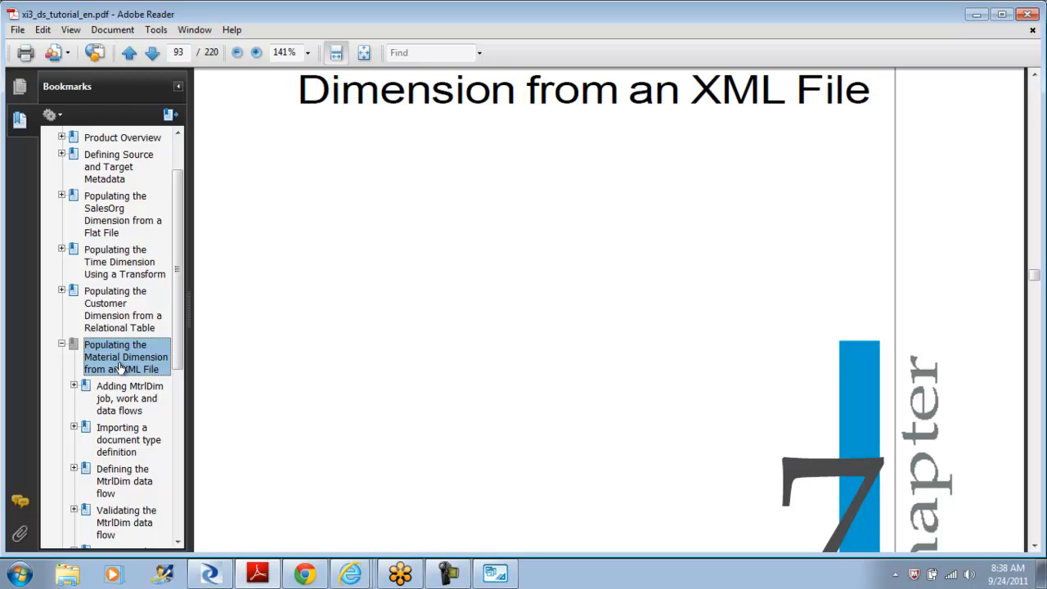
- Back in Designer, list the Platform transforms in the object library and glance at Help
click(209, 573)
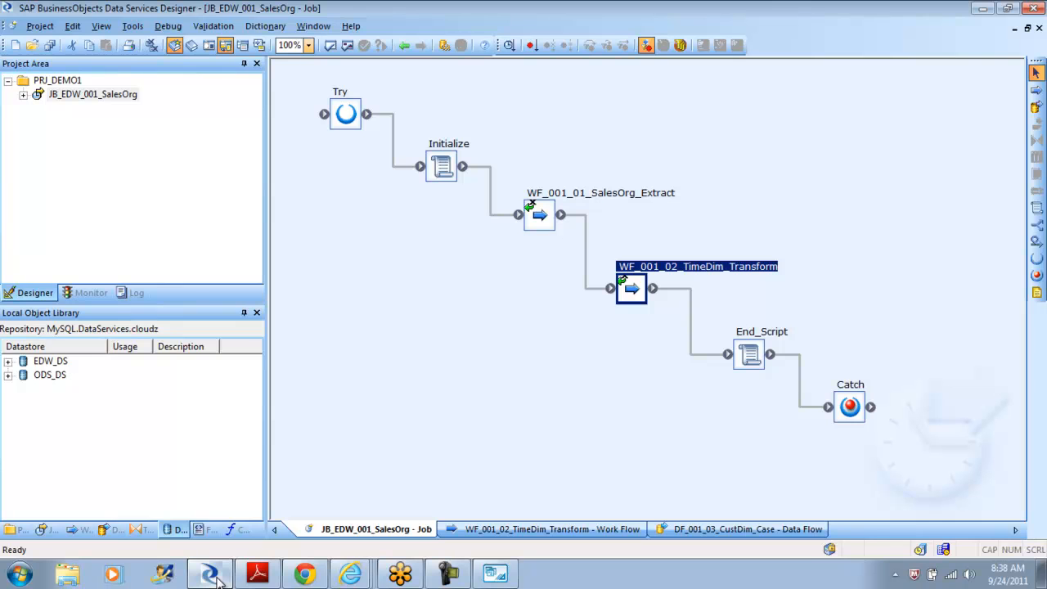
click(141, 530)
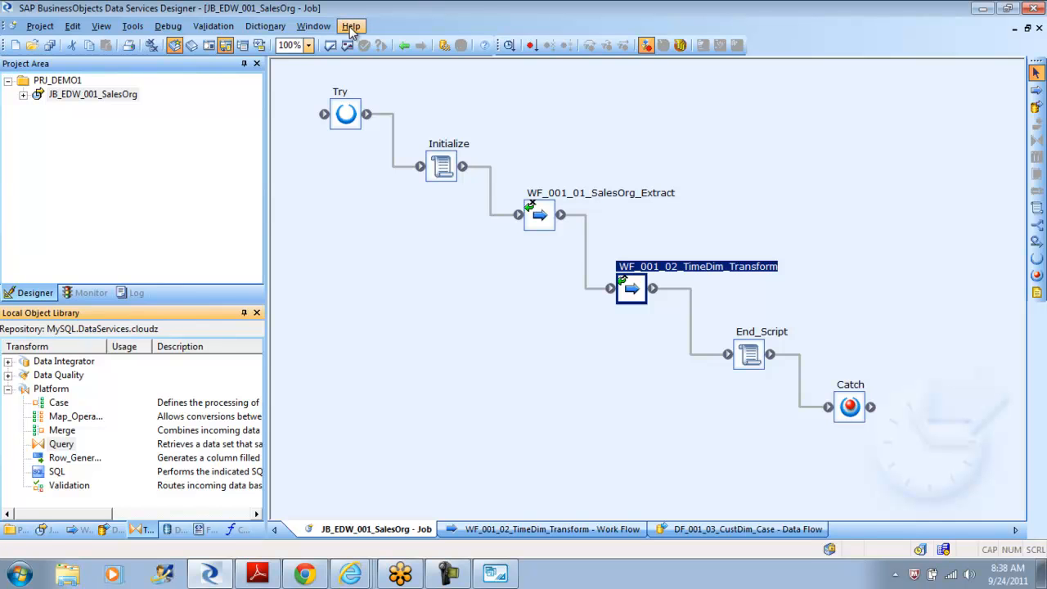
click(351, 26)
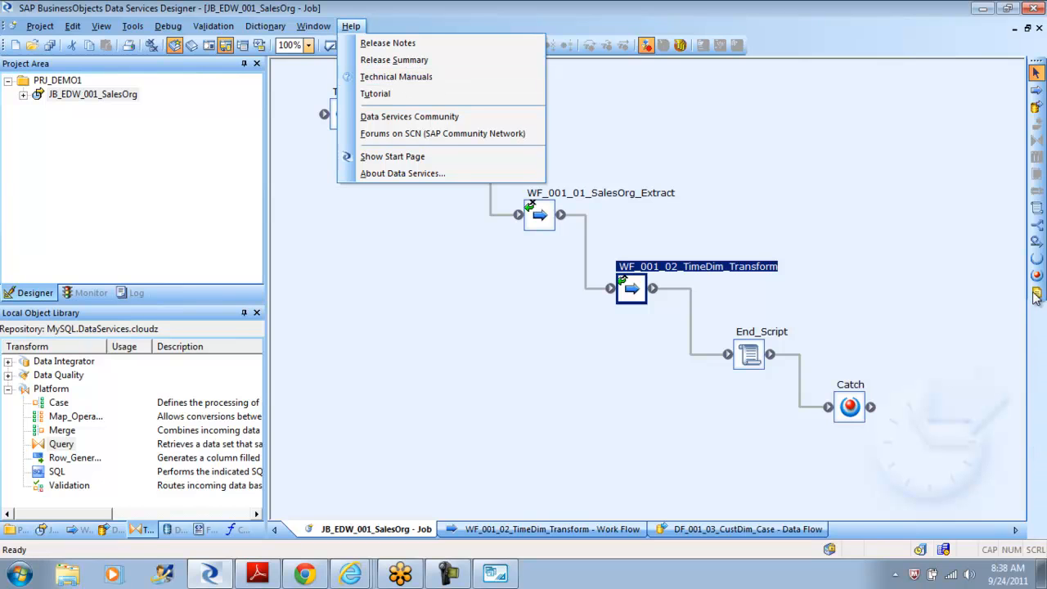
click(859, 331)
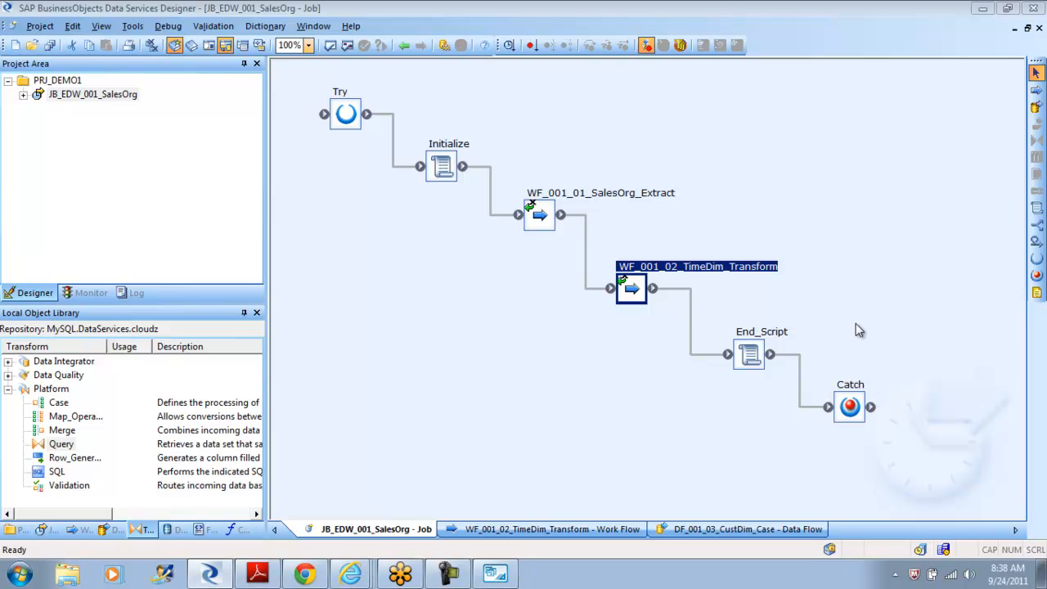
mouse_move(831, 465)
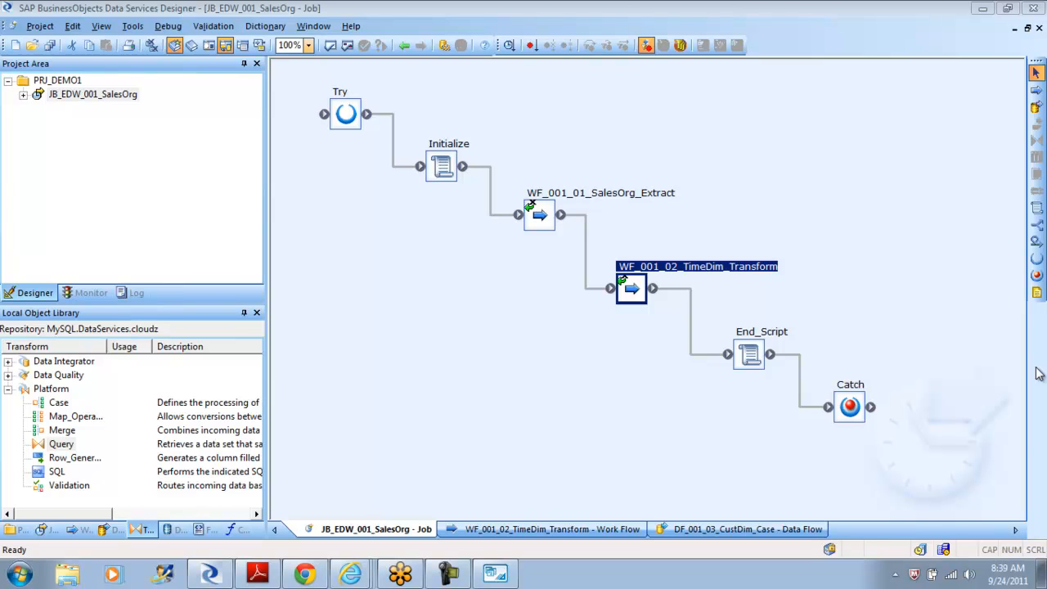
mouse_move(838, 296)
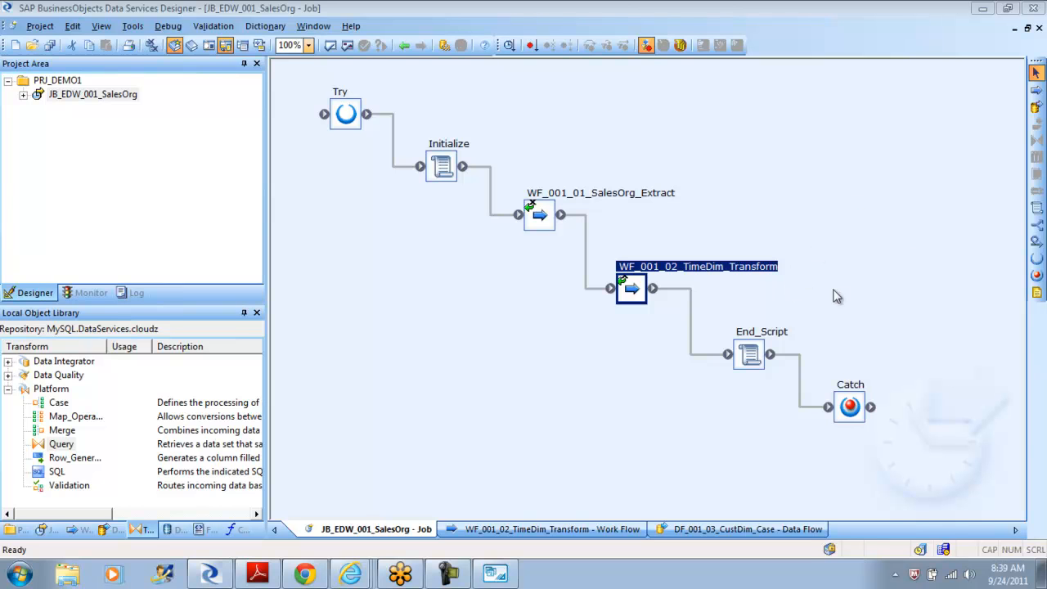
mouse_move(835, 280)
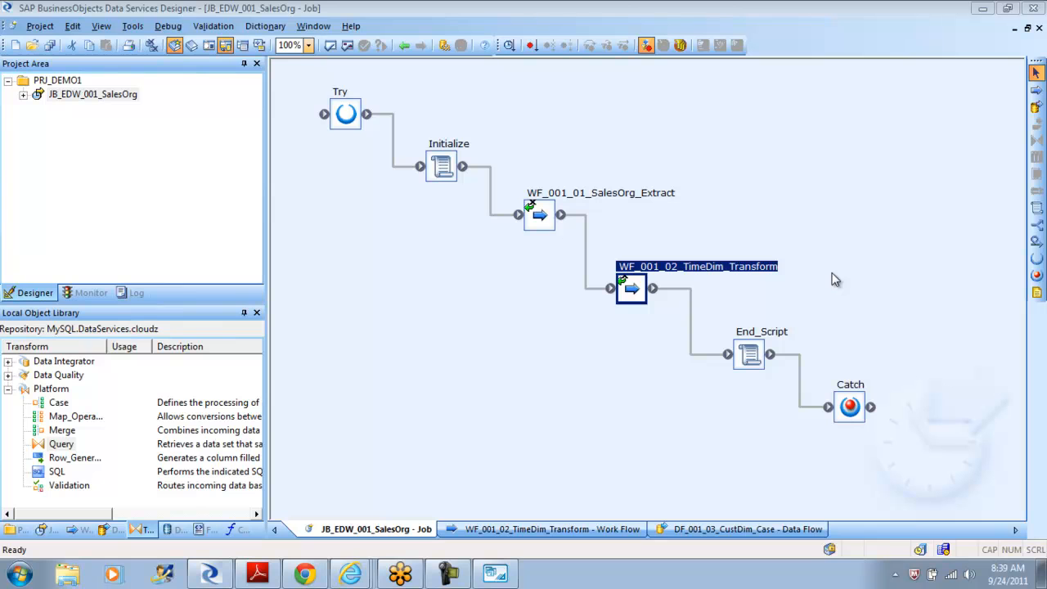
mouse_move(1044, 364)
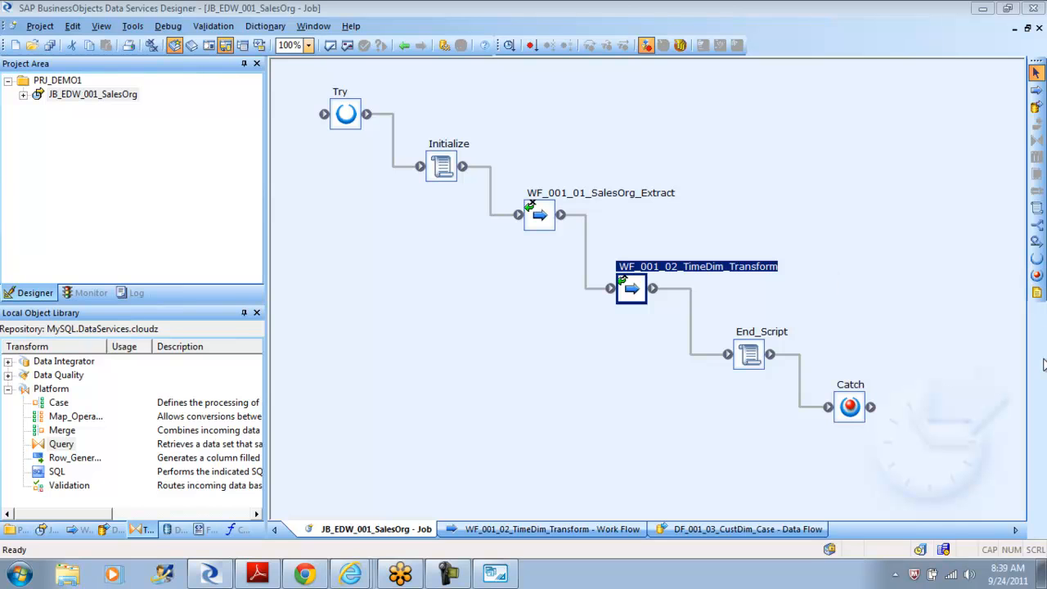
- Show the TimeDim_Transform work flow, peek at the CustDim_Case data flow and return to the work flow
click(481, 302)
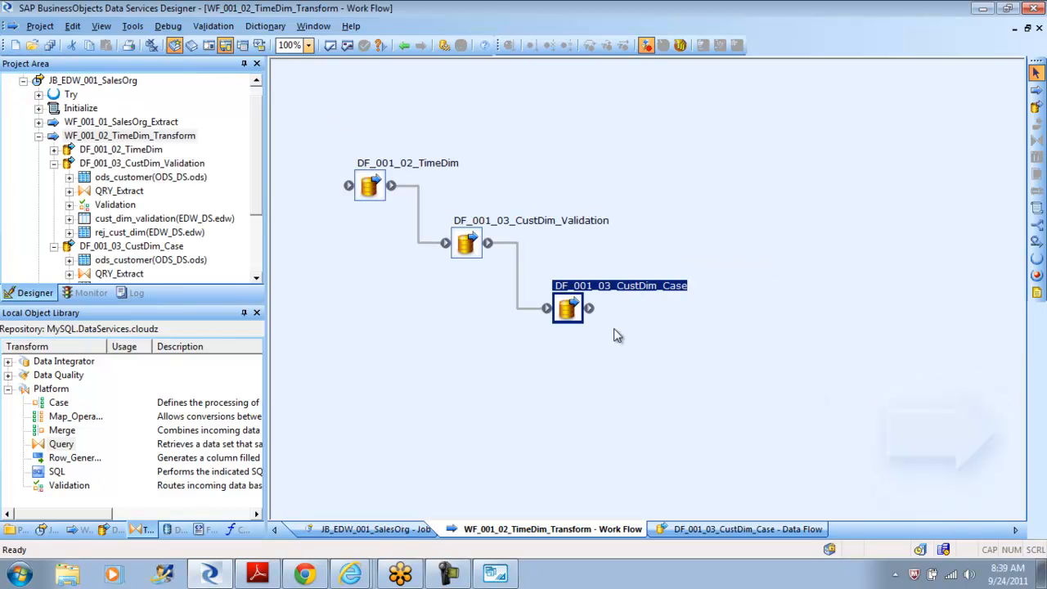
mouse_move(609, 363)
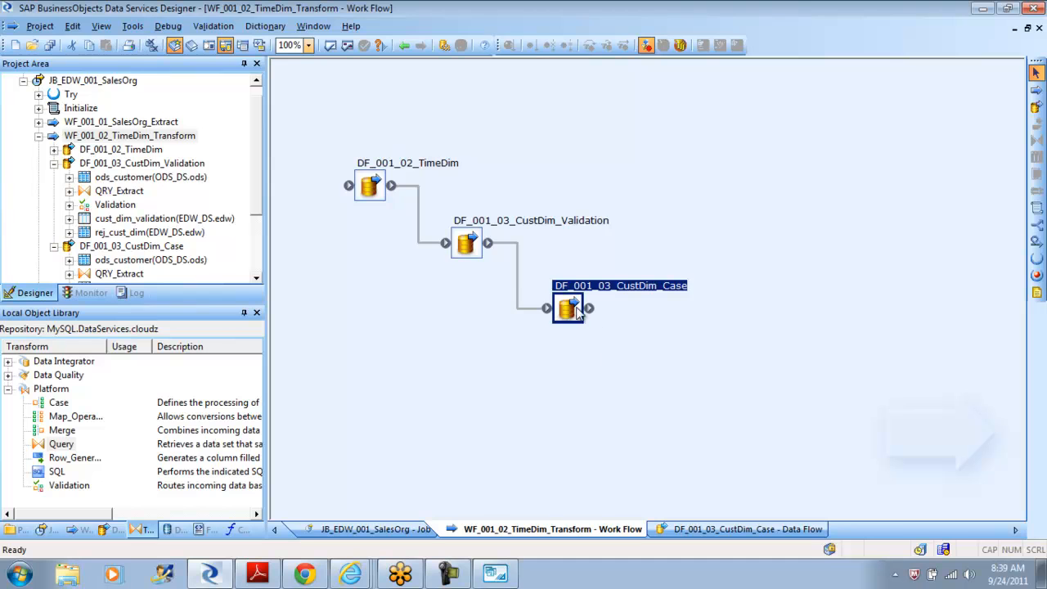
double_click(569, 308)
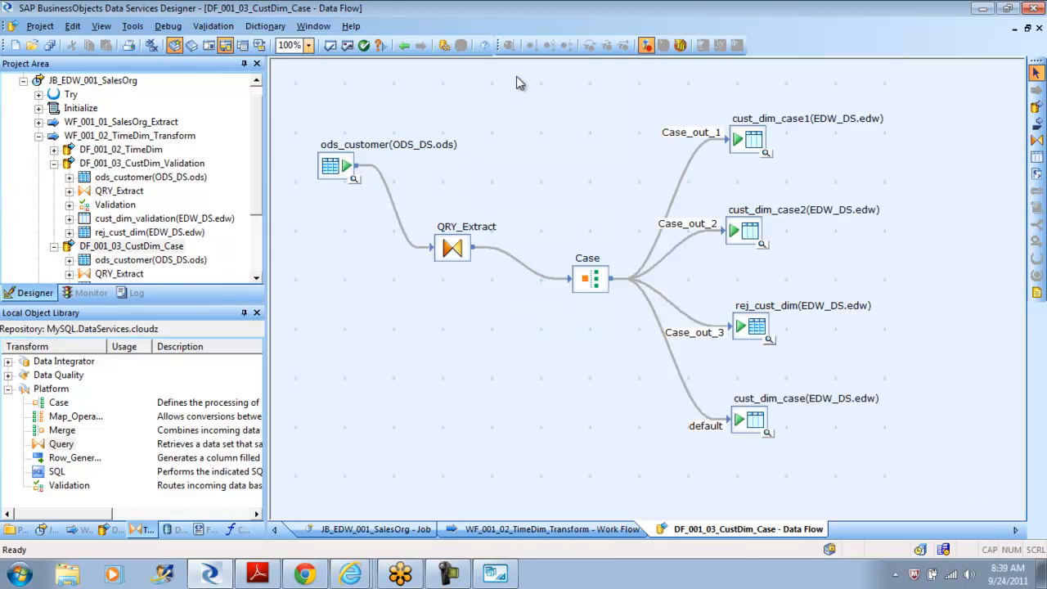
click(403, 46)
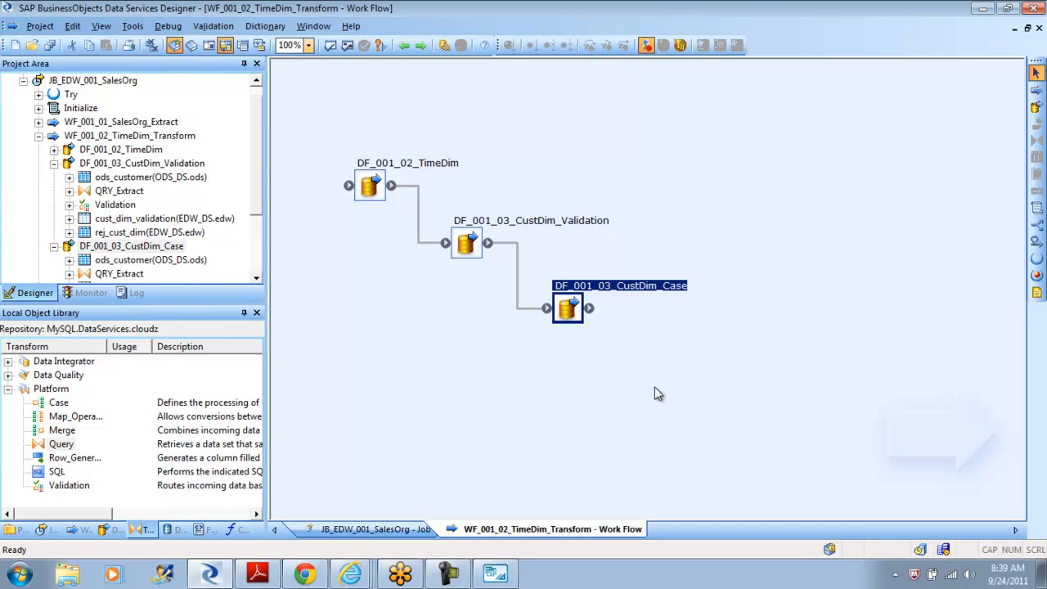
mouse_move(350, 131)
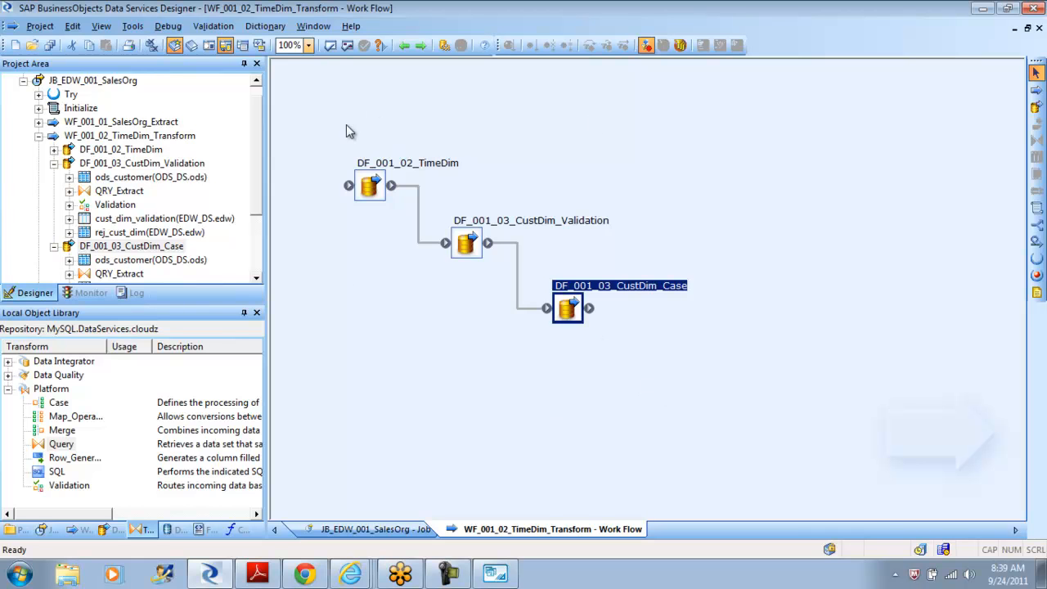
mouse_move(507, 288)
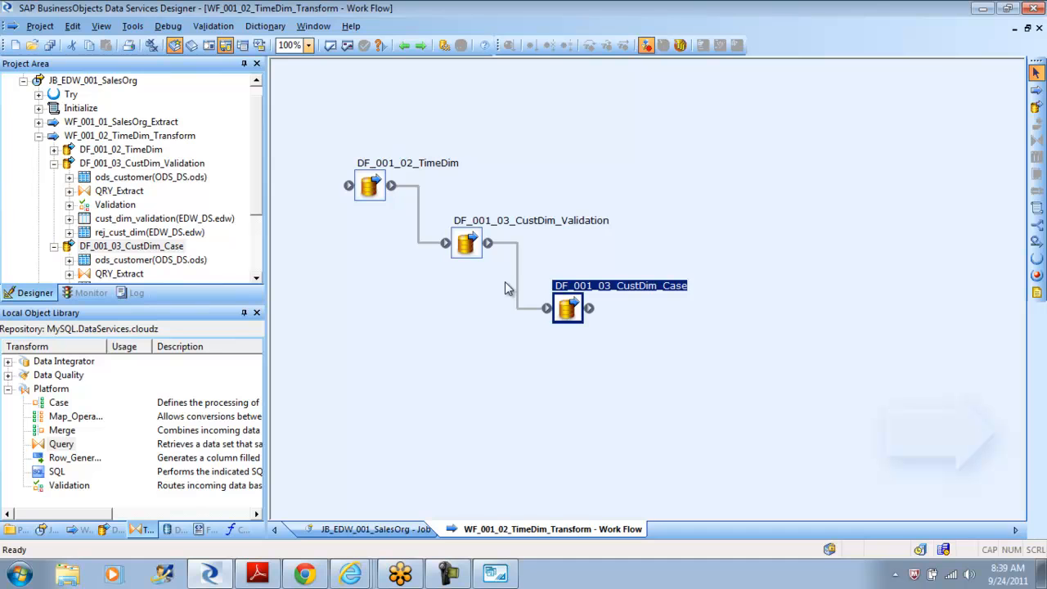